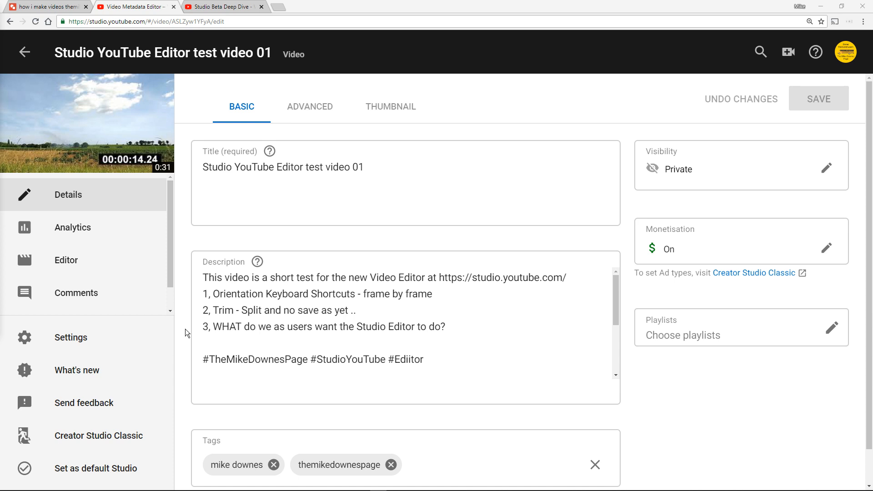
mouse_move(92, 269)
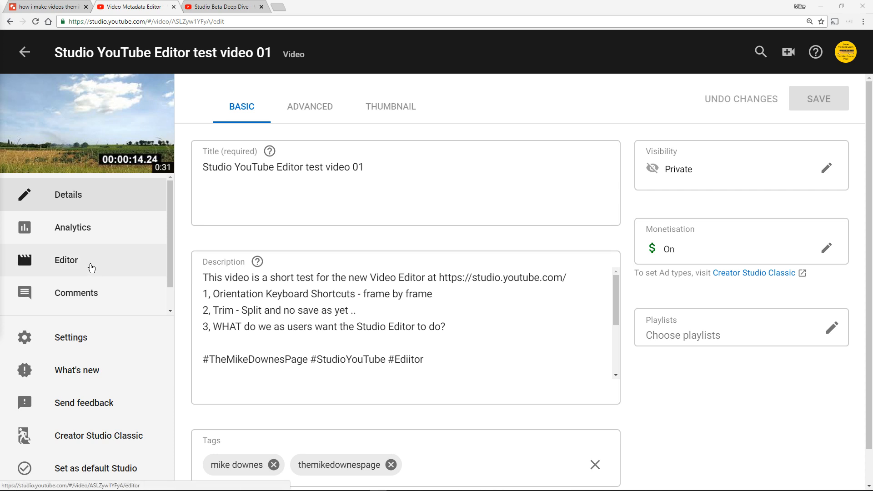
Step: Highlight the opening sentence, Orientation Keyboard Shortcuts and the user question in the description
left_click(204, 277)
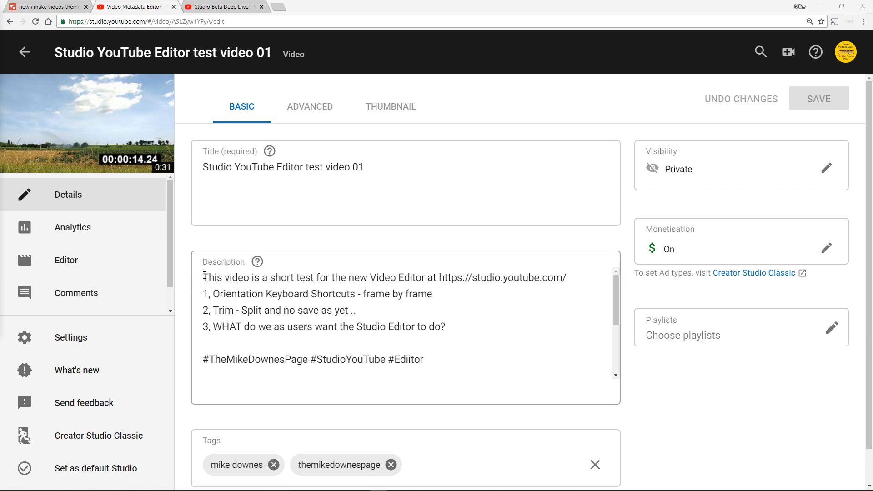
left_click_drag(203, 278, 395, 277)
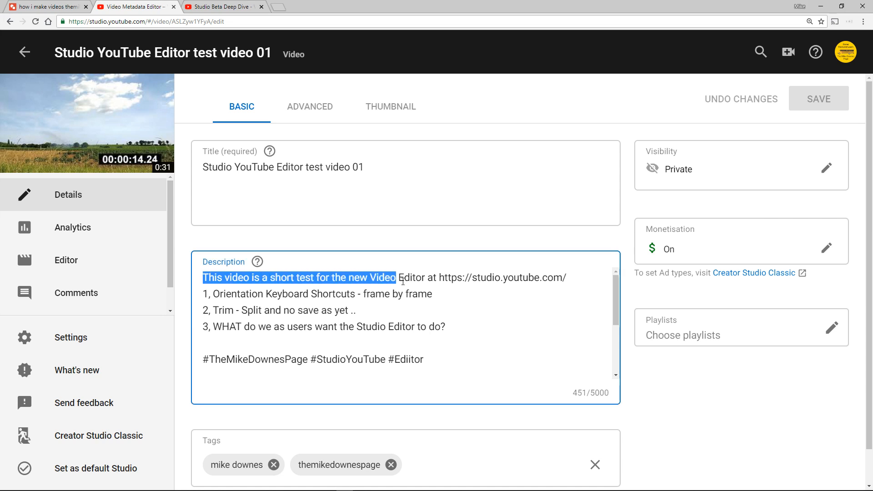
left_click_drag(395, 277, 424, 278)
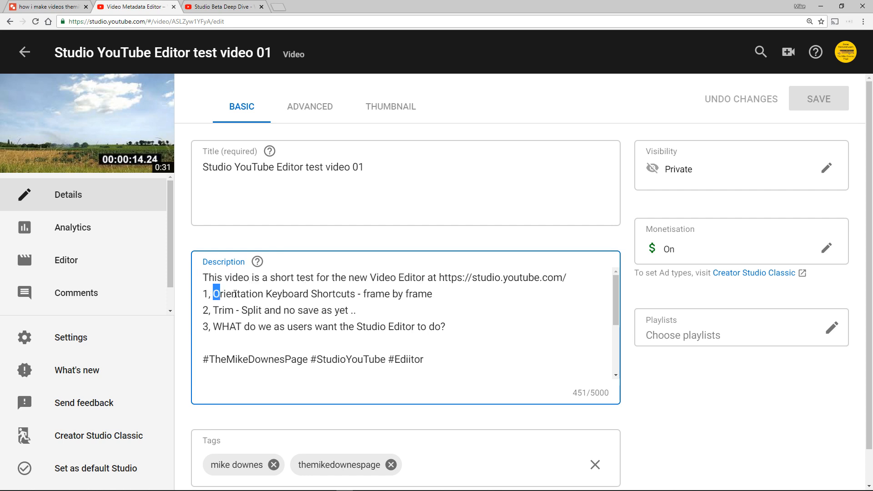
left_click_drag(213, 294, 354, 293)
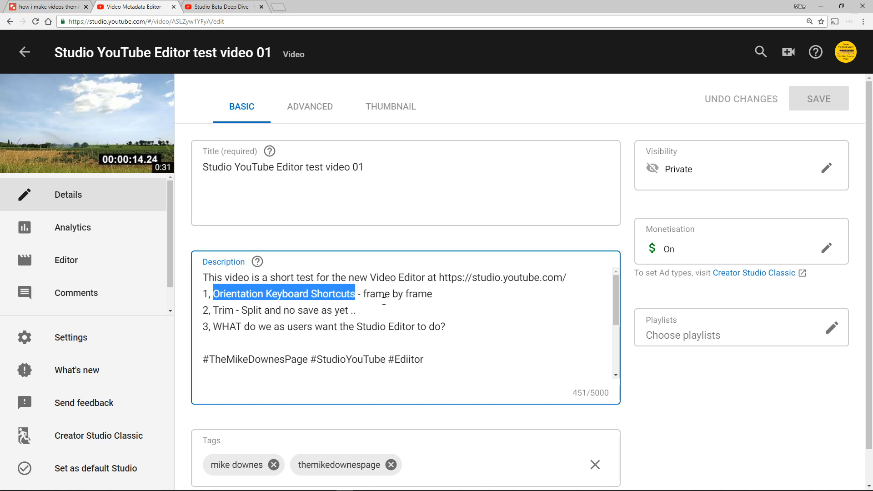
left_click(383, 301)
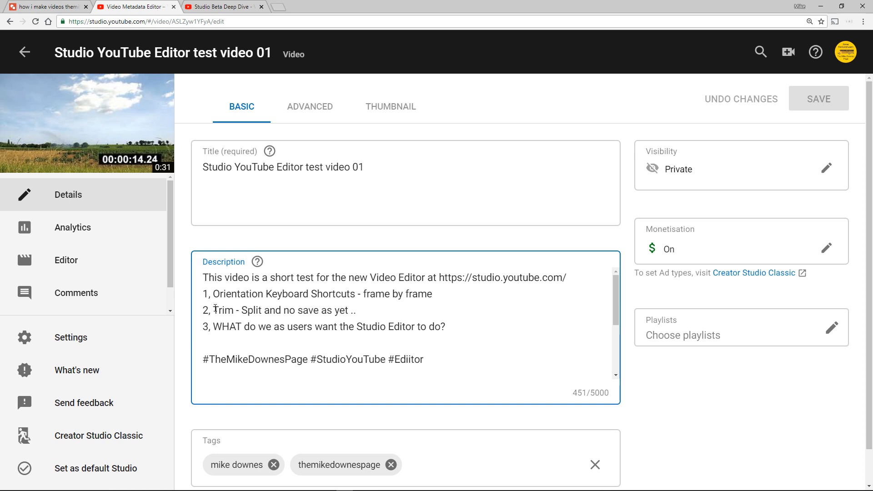
left_click_drag(213, 310, 260, 310)
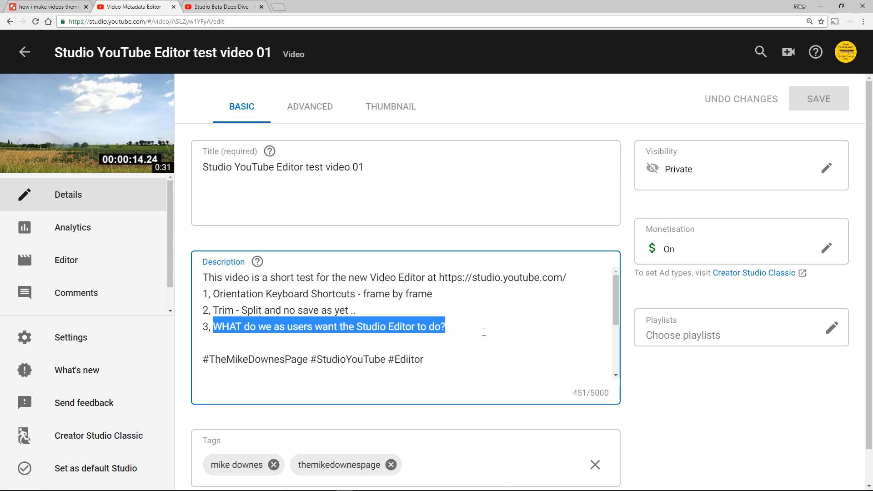
mouse_move(346, 309)
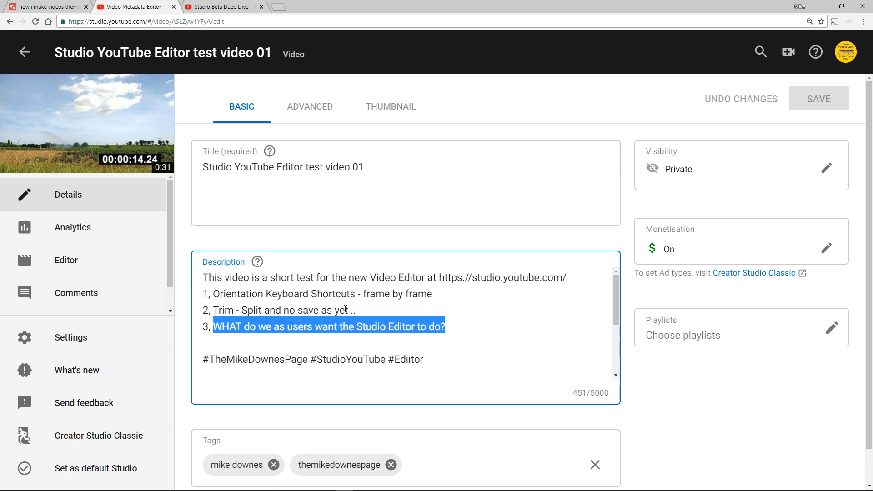
Step: Visit the Studio Beta Deep Dive video, then switch to the Google Drawings document
left_click(219, 7)
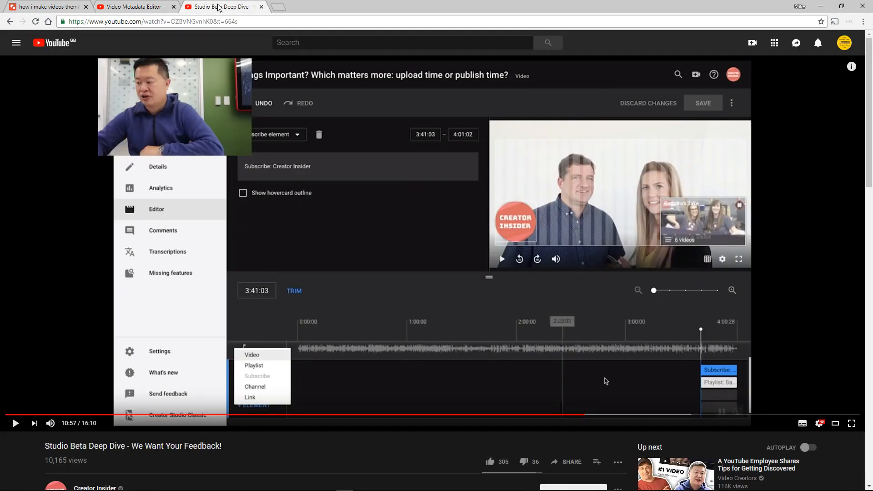
mouse_move(71, 231)
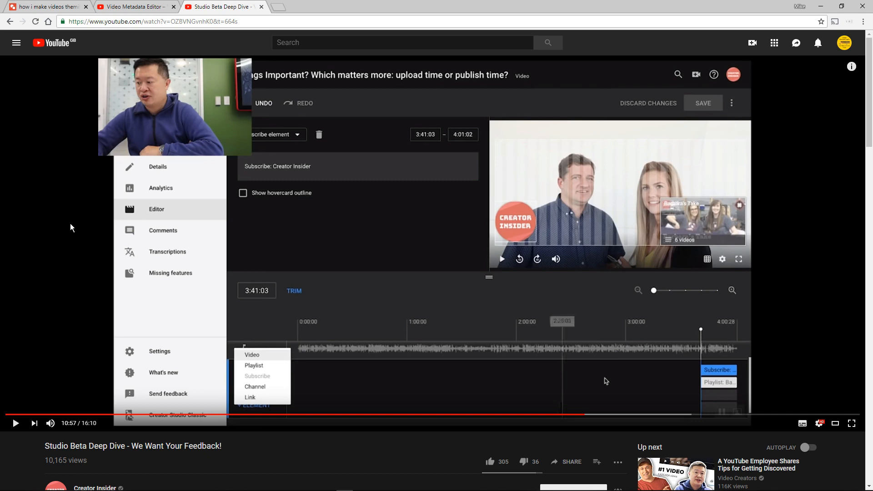
mouse_move(409, 284)
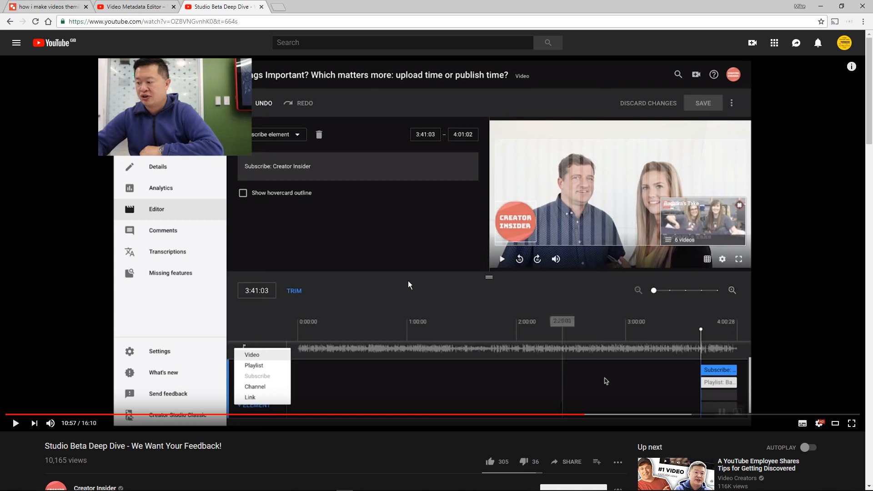
mouse_move(206, 122)
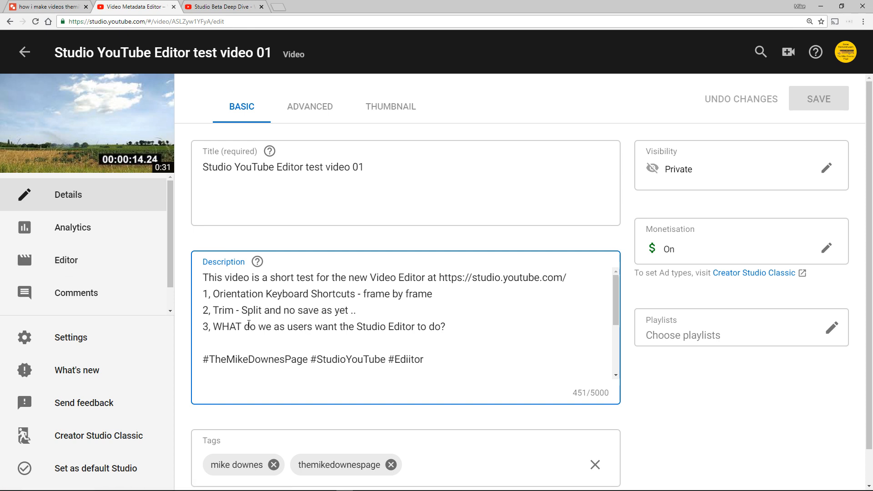
left_click(346, 309)
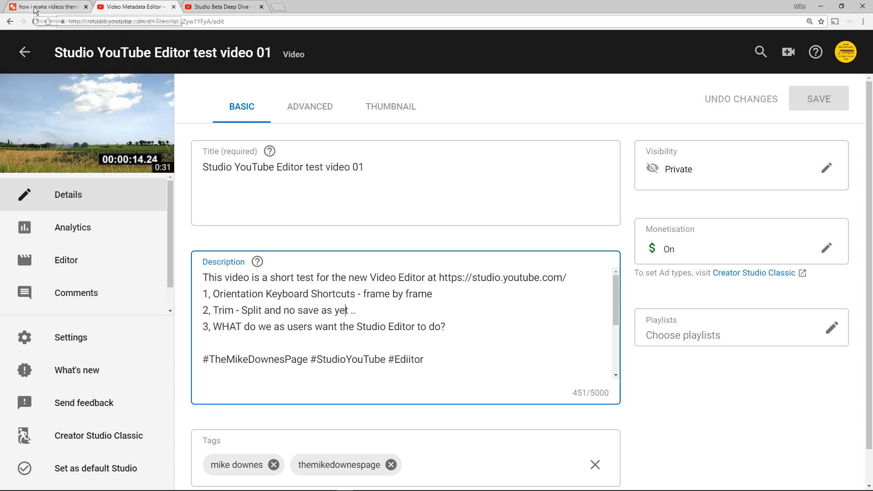
left_click(45, 7)
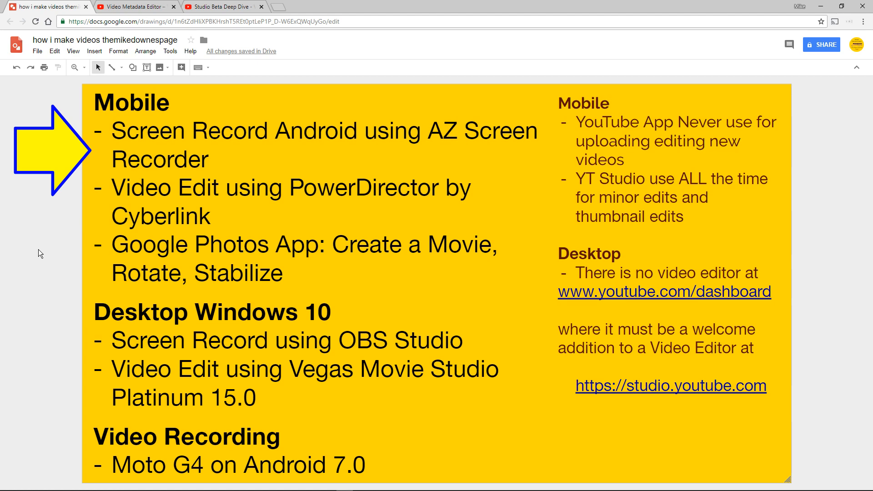
Step: Drag the yellow arrow down so it points at the Desktop Windows 10 list
left_click(863, 21)
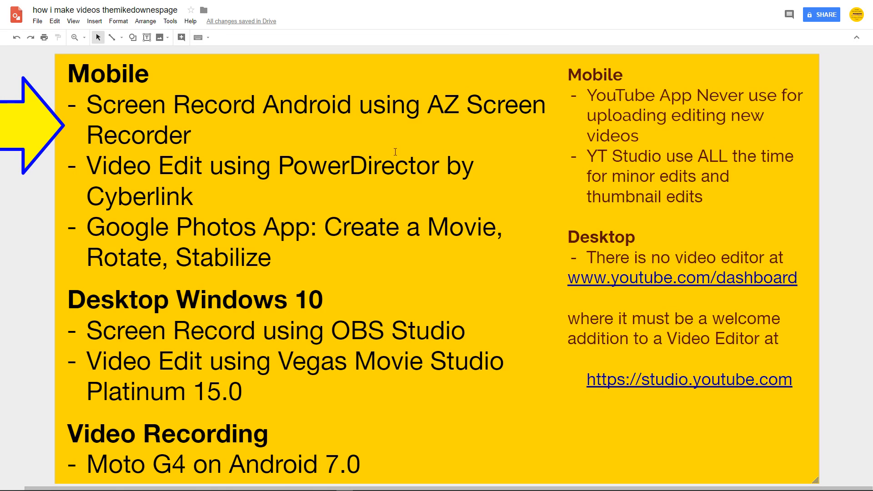
mouse_move(24, 134)
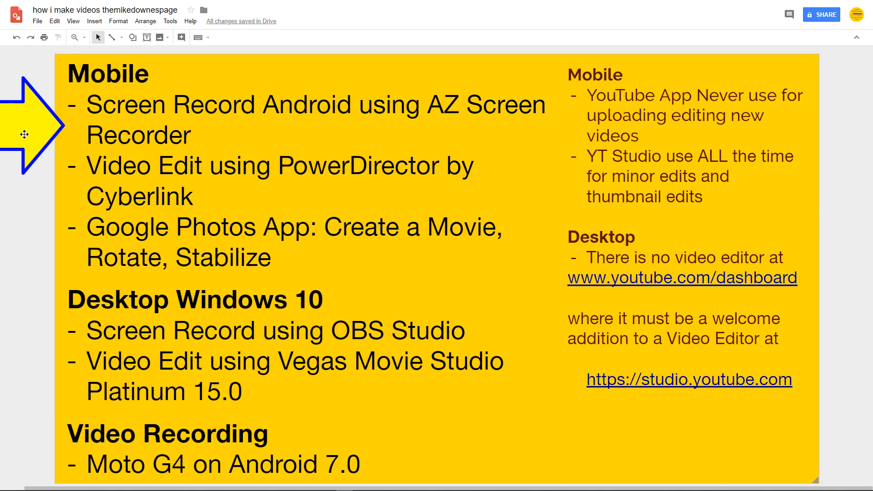
mouse_move(21, 127)
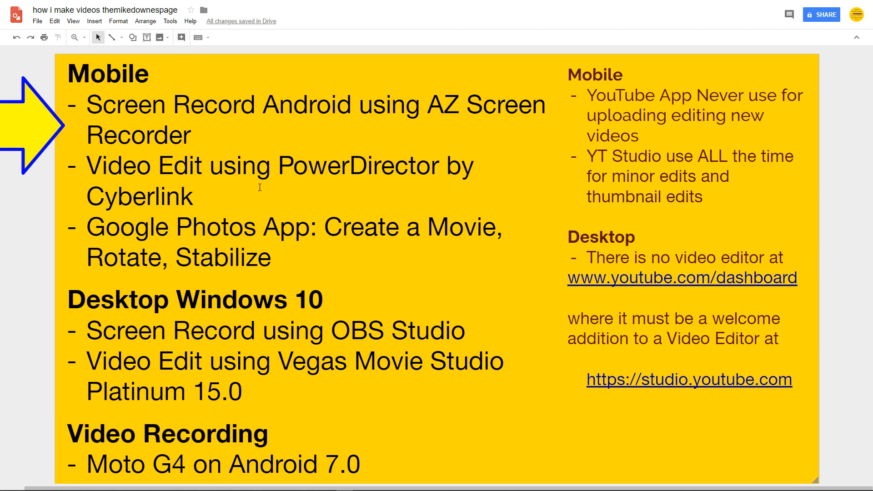
mouse_move(58, 151)
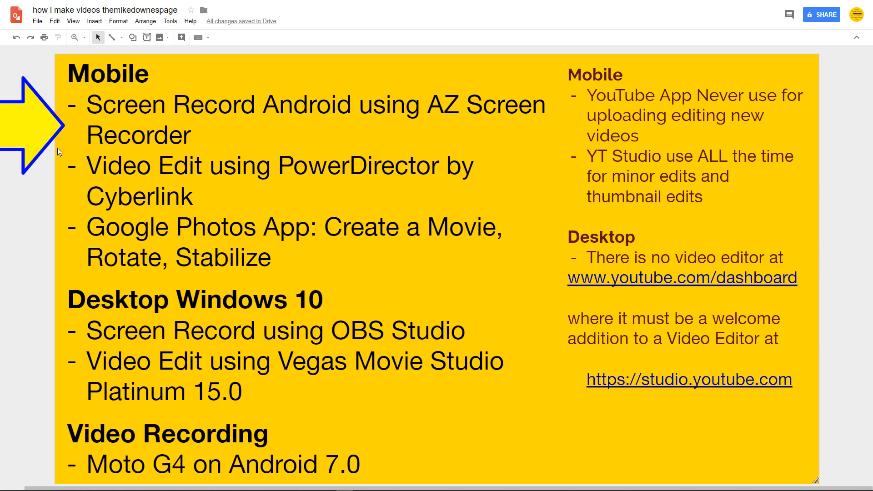
left_click(18, 127)
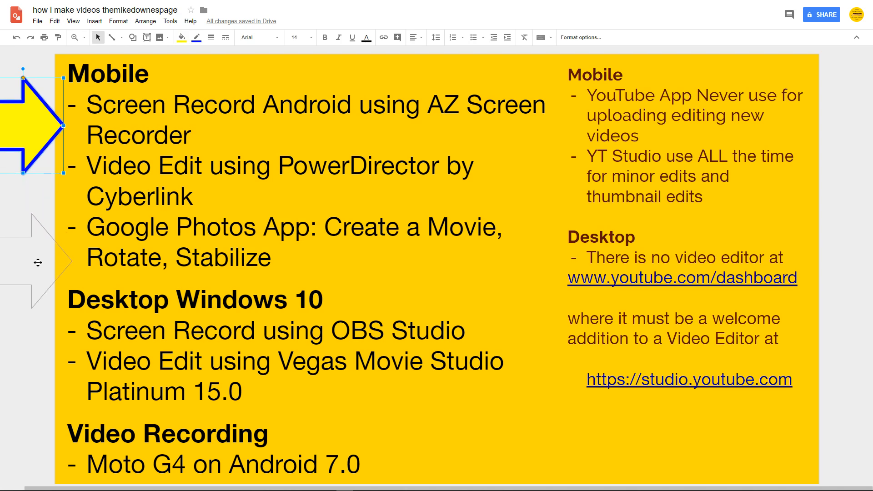
left_click_drag(33, 123, 31, 256)
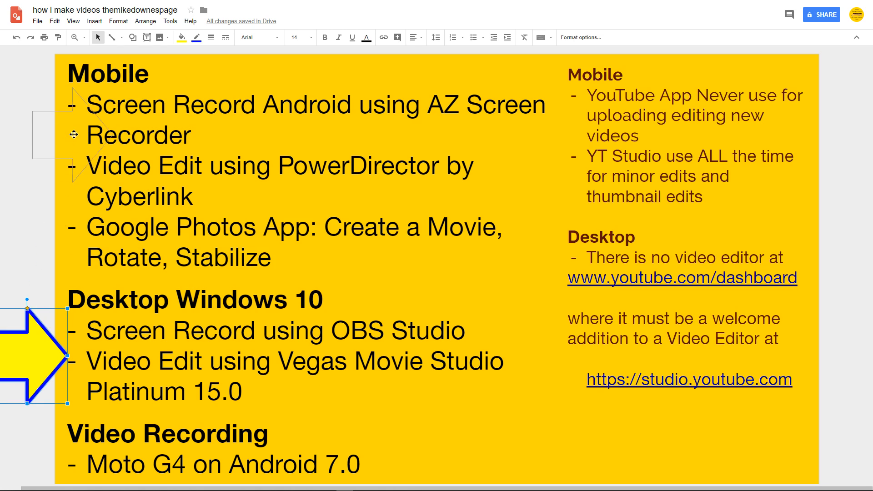
Step: Try the yellow arrow at several spots, enlarging it beside the right-hand Mobile notes
left_click_drag(28, 357, 228, 159)
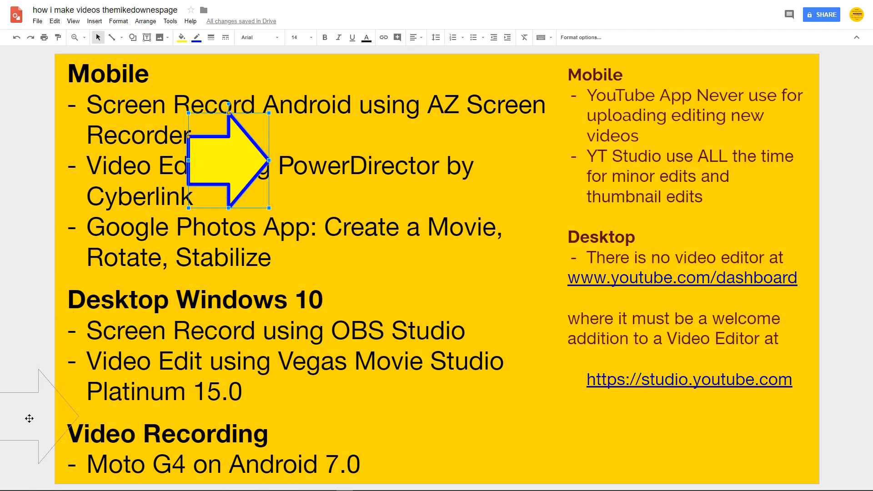
left_click_drag(227, 161, 27, 413)
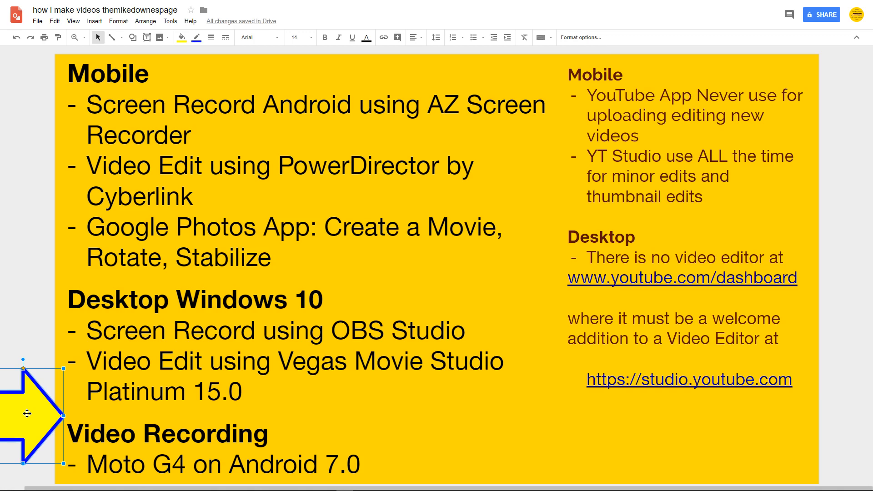
mouse_move(24, 414)
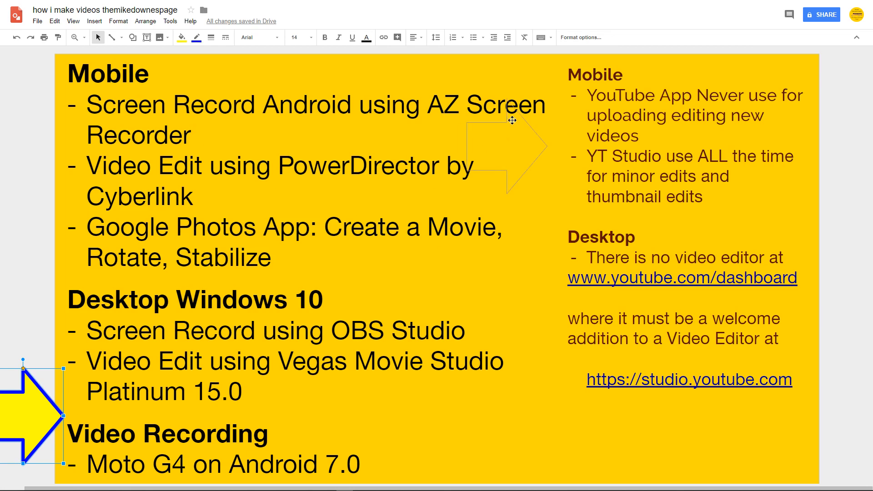
left_click_drag(31, 420, 523, 87)
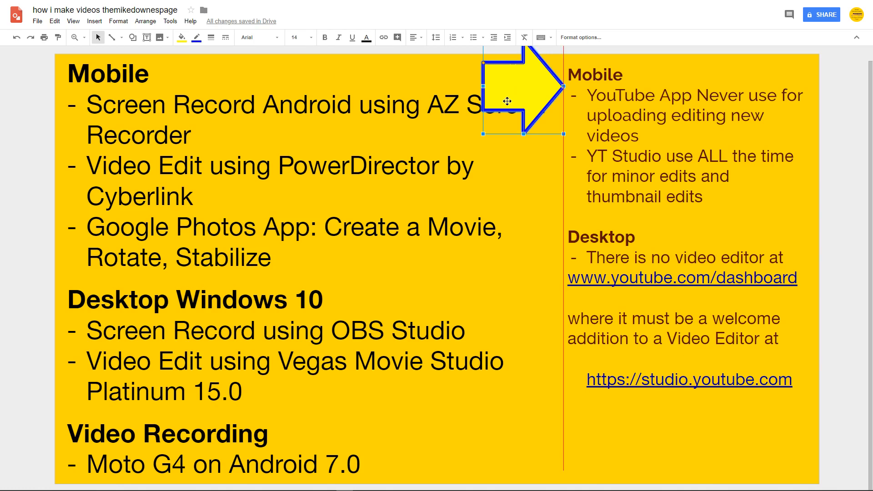
left_click_drag(507, 100, 498, 110)
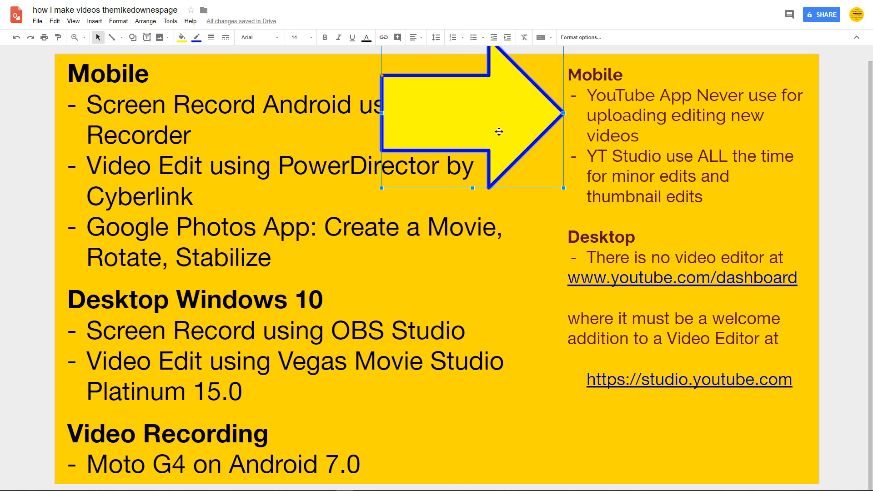
left_click_drag(498, 132, 484, 173)
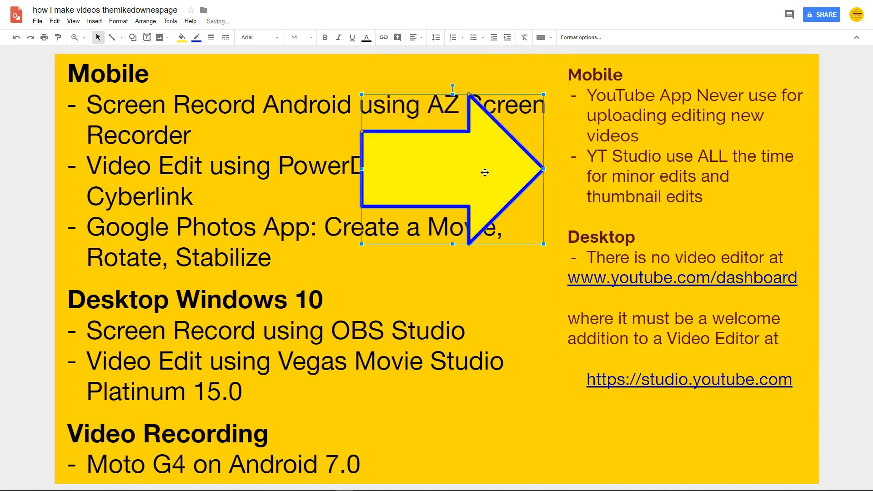
left_click_drag(485, 173, 506, 124)
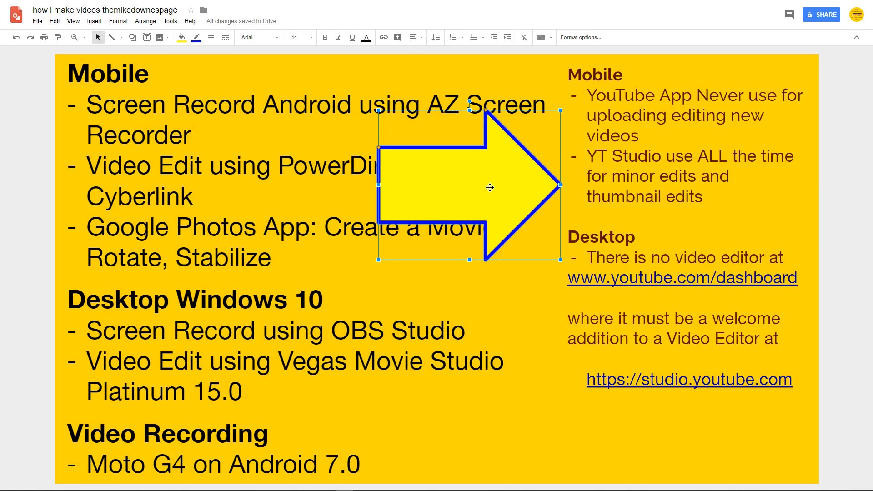
Step: Stretch the arrow taller, settle it lower beside the Desktop list, and return to Studio
left_click_drag(490, 188, 484, 173)
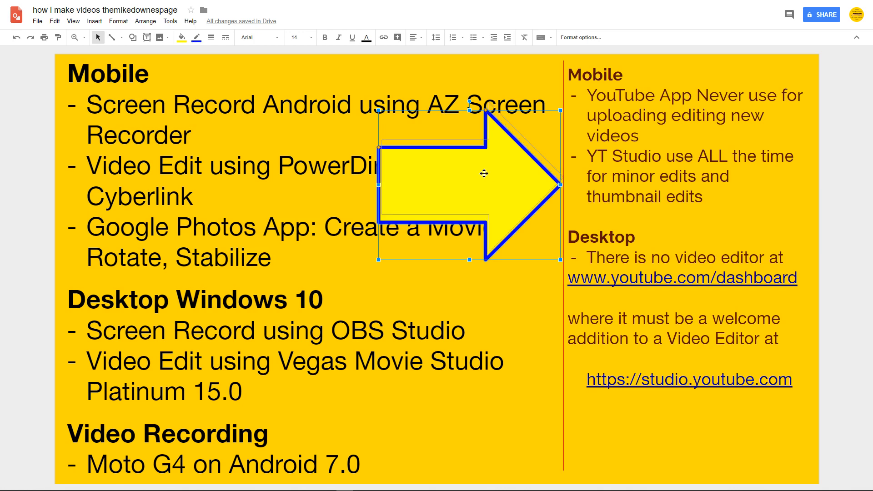
left_click_drag(484, 173, 486, 177)
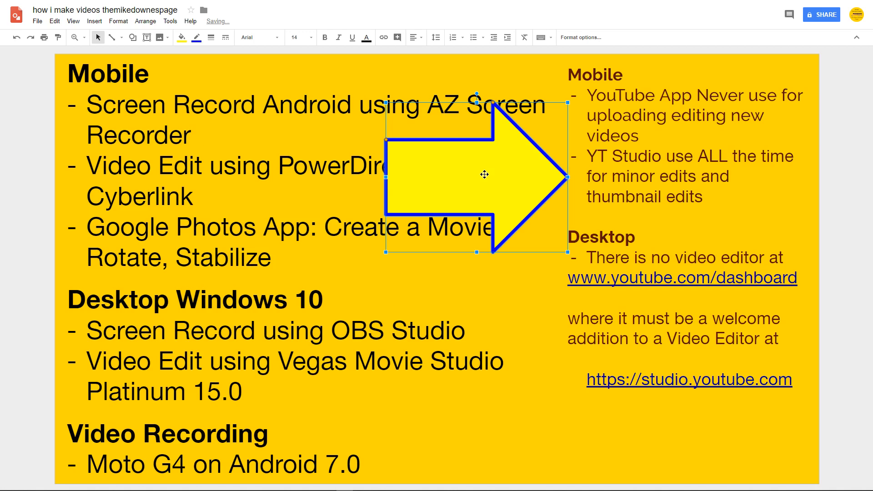
left_click_drag(484, 174, 471, 256)
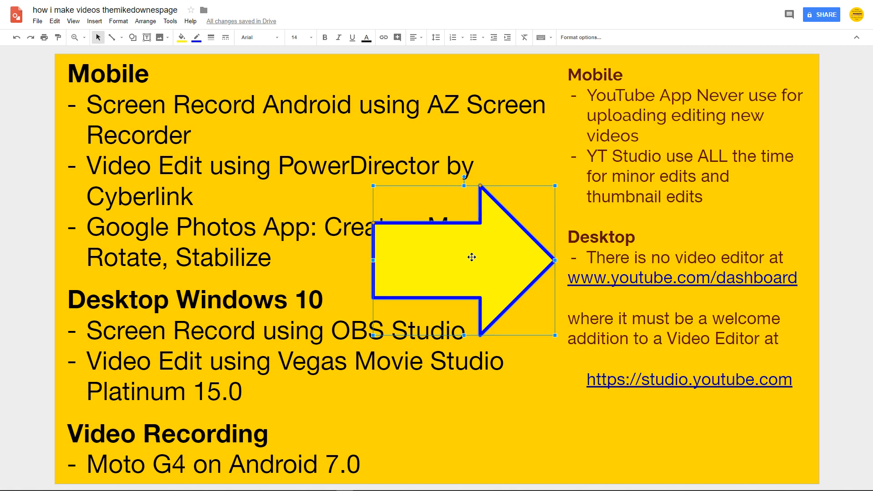
mouse_move(430, 310)
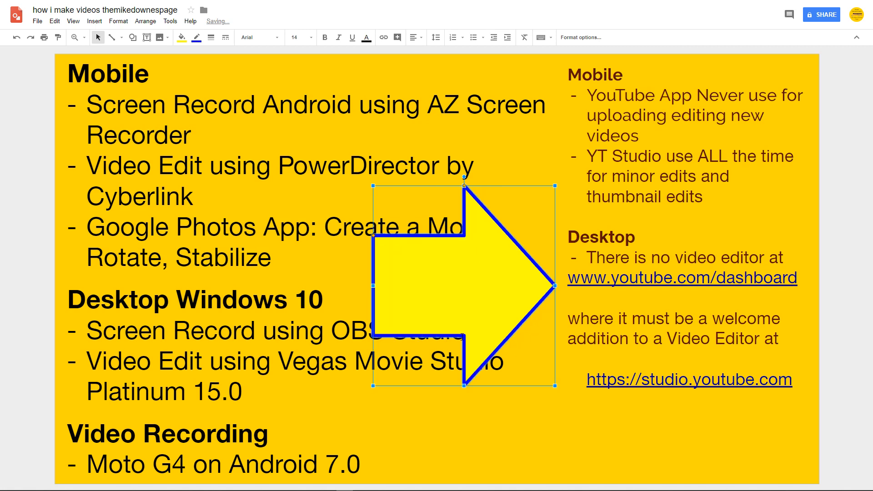
left_click_drag(462, 284, 480, 401)
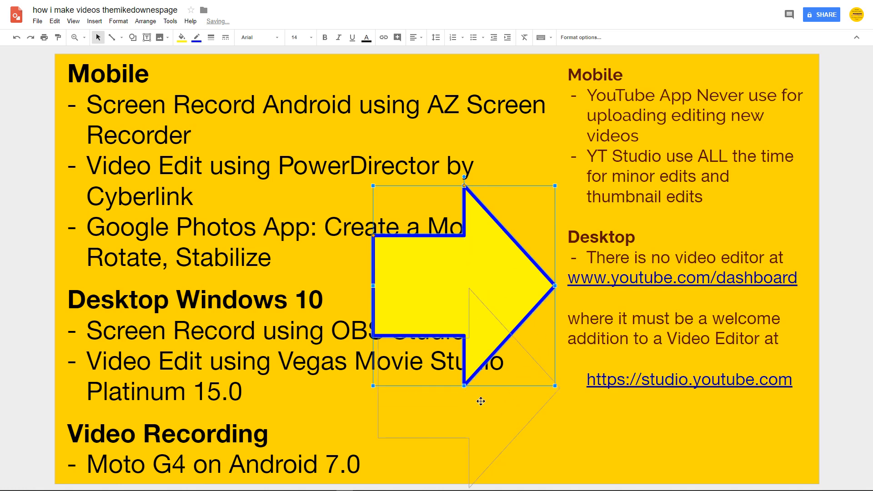
left_click_drag(480, 284, 483, 399)
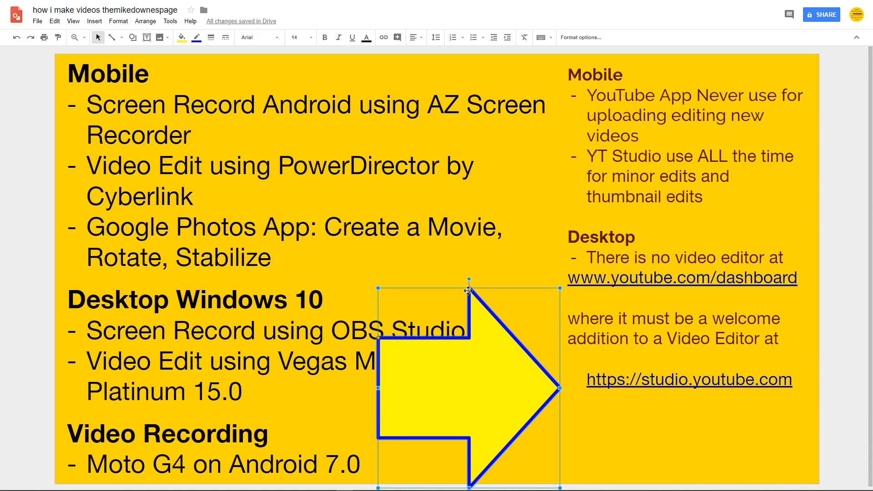
left_click_drag(469, 290, 483, 221)
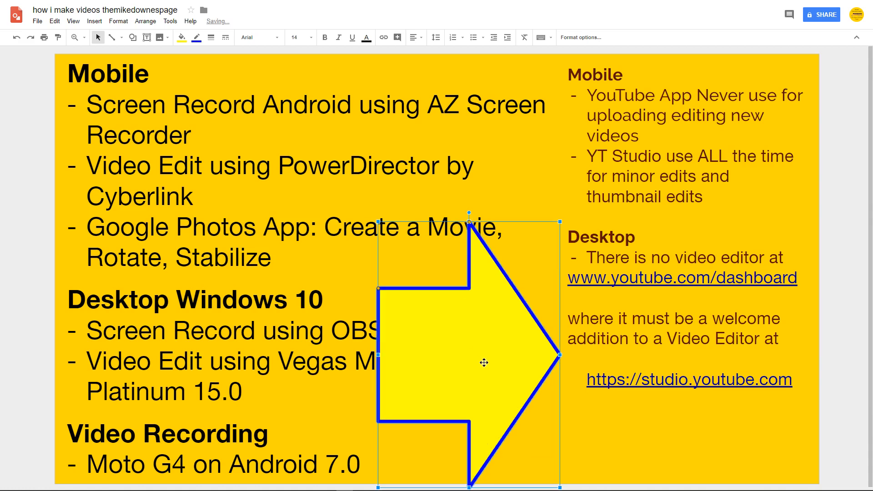
left_click_drag(484, 363, 482, 344)
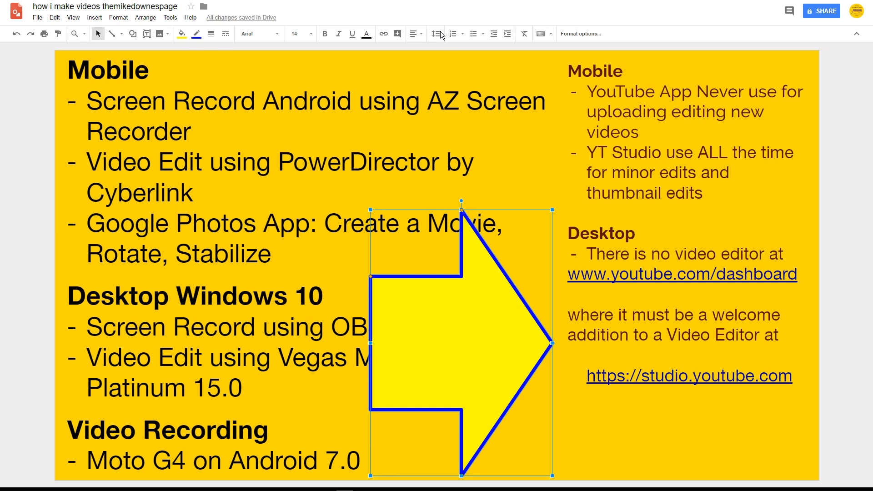
left_click(137, 5)
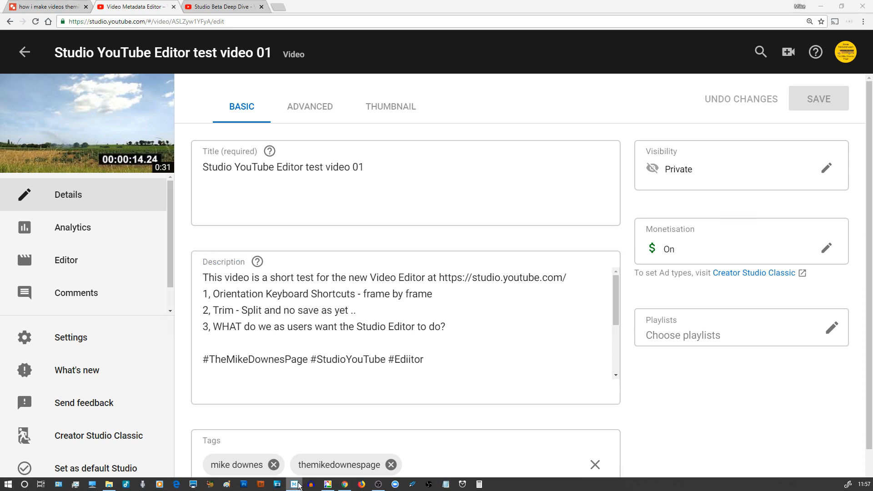
left_click(295, 485)
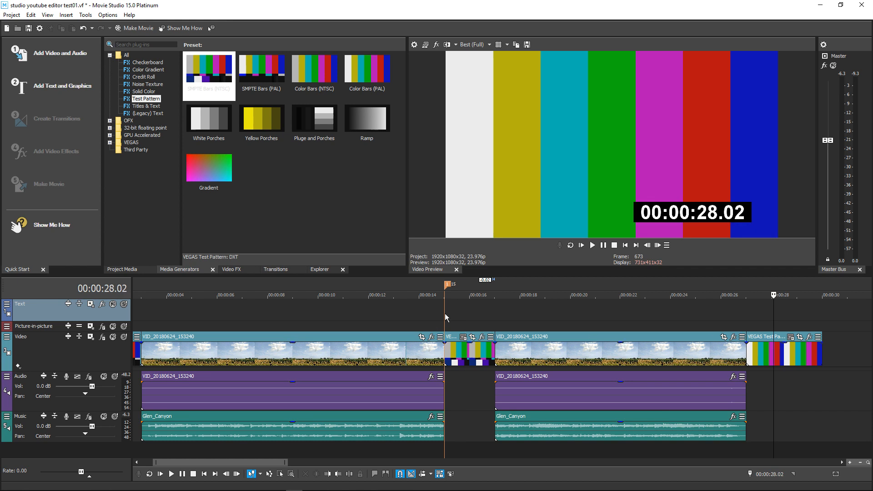
mouse_move(814, 5)
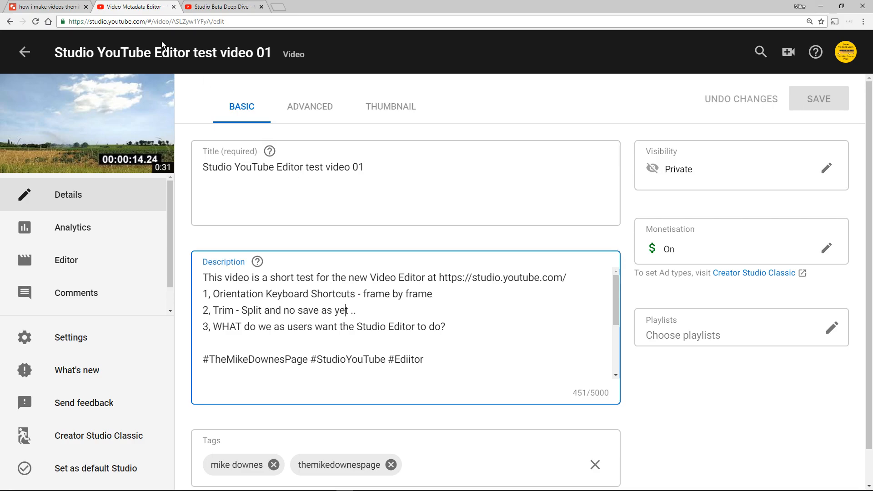
mouse_move(190, 284)
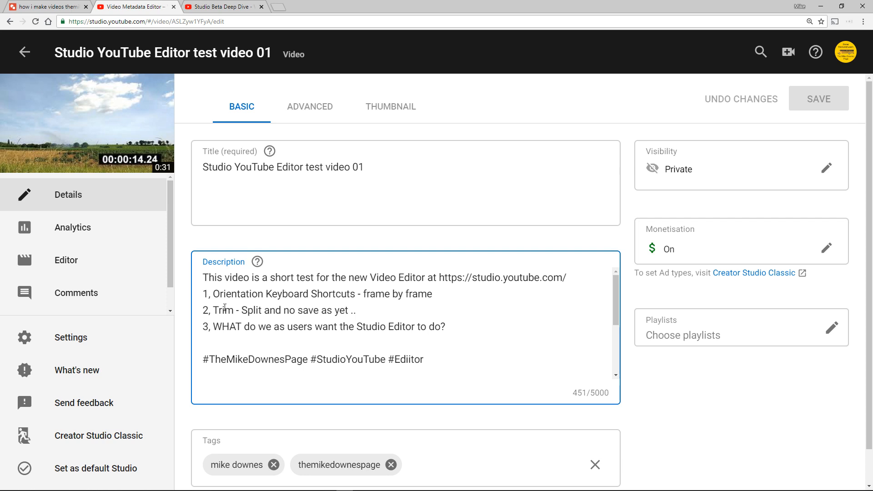
left_click(66, 260)
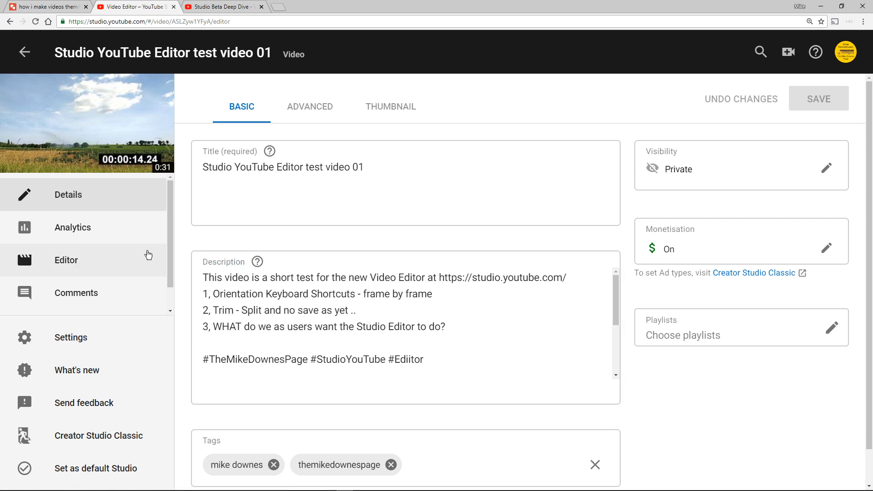
Step: Open the test video in the Studio editor and reset Chrome's zoom to 100%
left_click(66, 260)
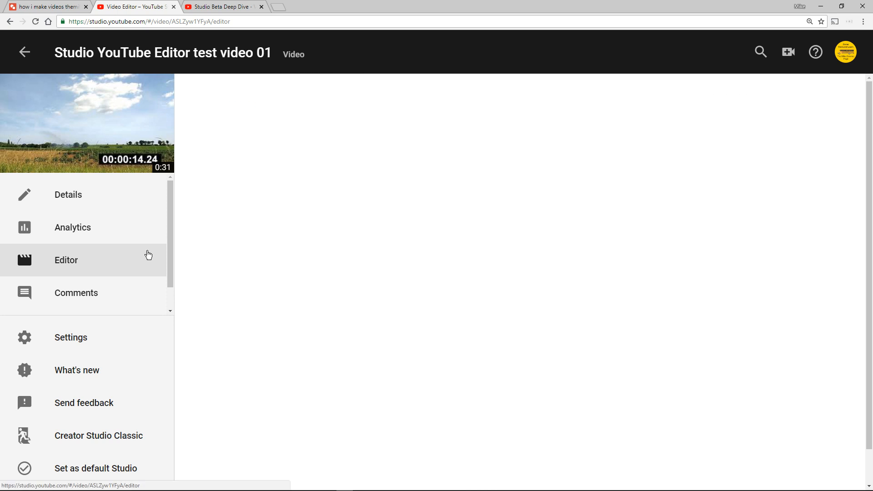
left_click(66, 260)
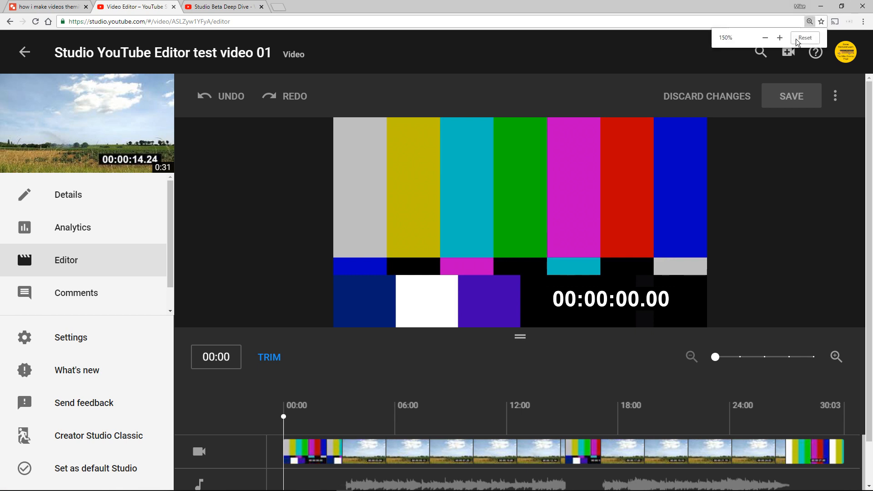
left_click(805, 38)
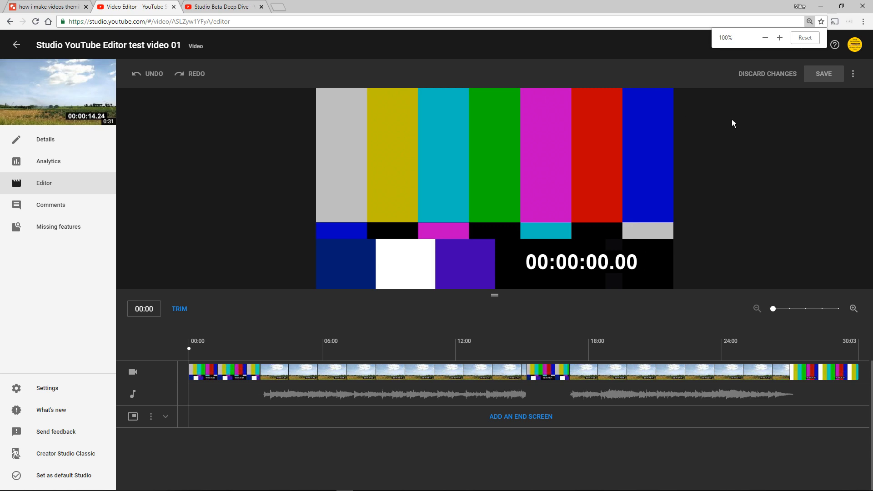
mouse_move(737, 126)
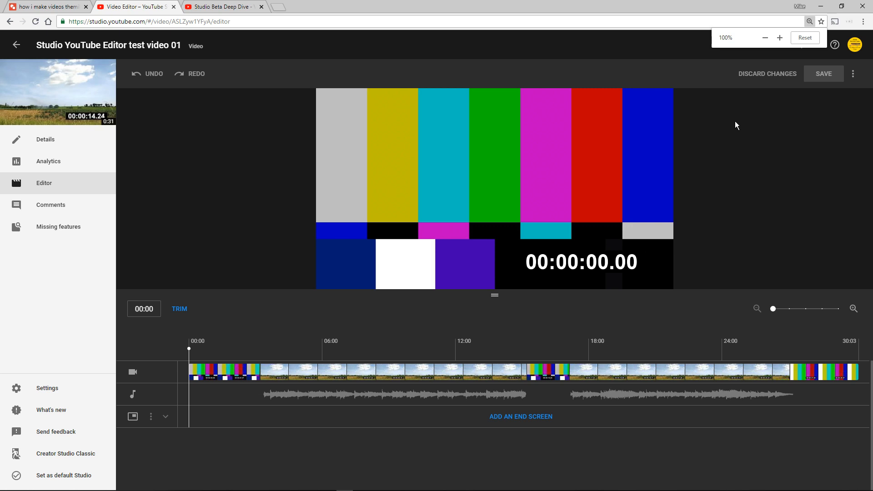
mouse_move(764, 112)
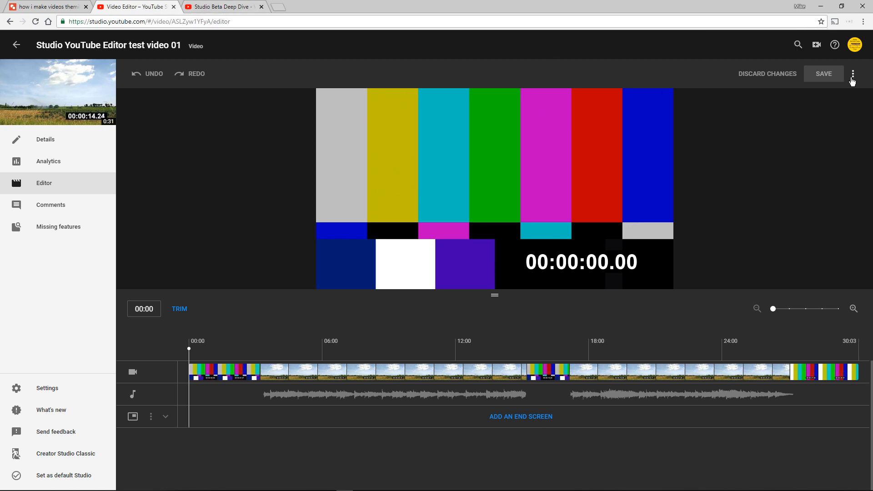
mouse_move(797, 97)
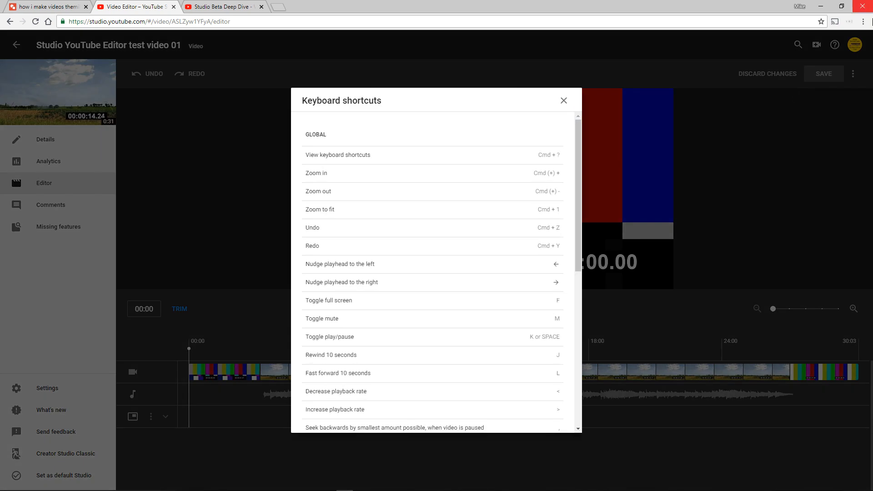
Step: Zoom Chrome in on the shortcuts list, then reduce it by one level
left_click(863, 21)
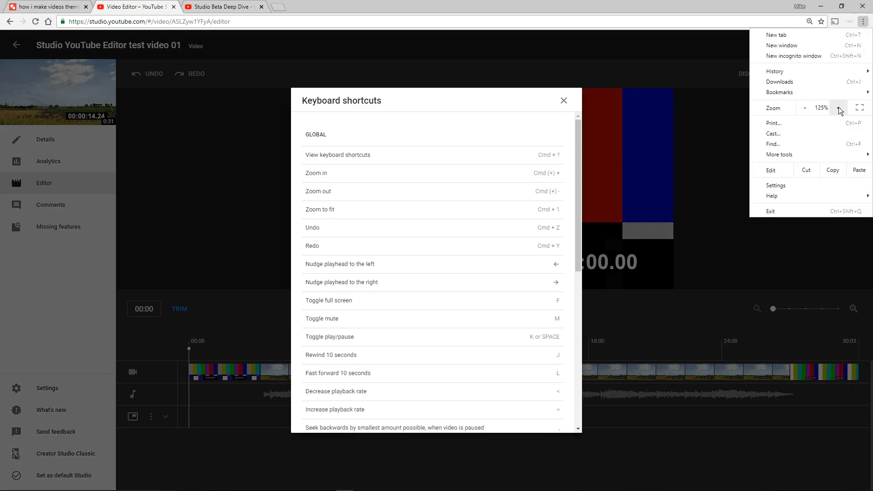
left_click(827, 108)
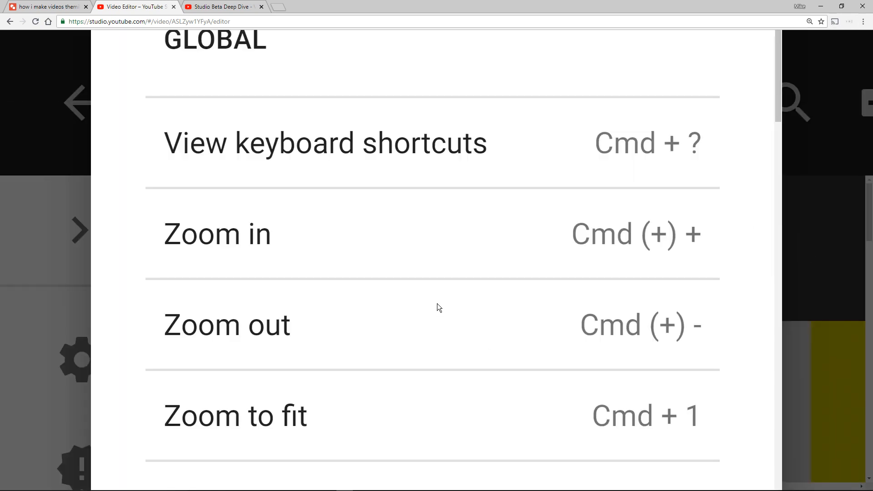
mouse_move(447, 292)
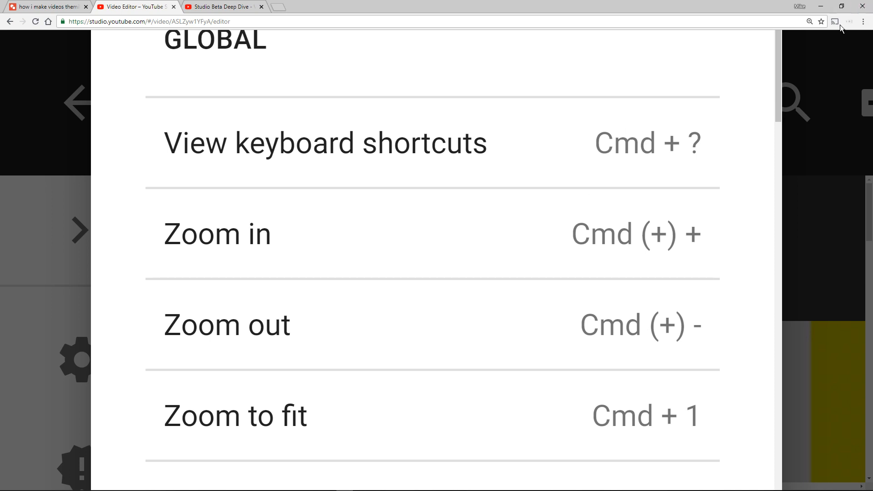
left_click(863, 21)
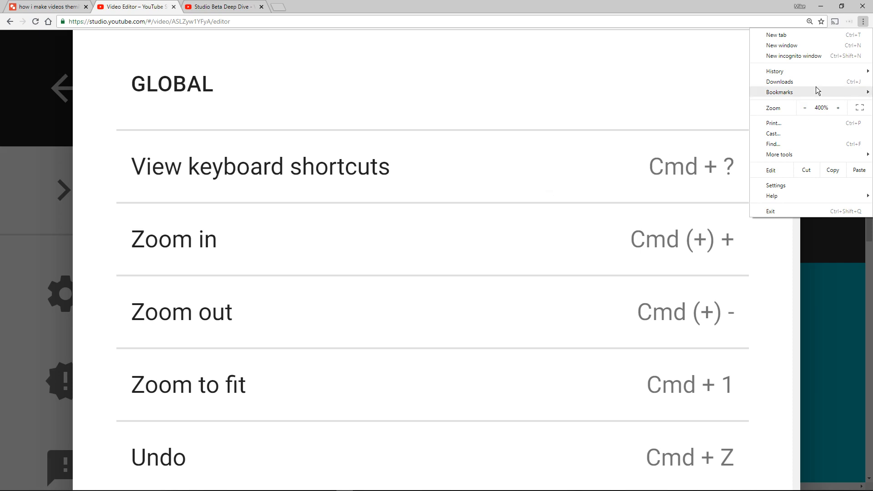
left_click(804, 108)
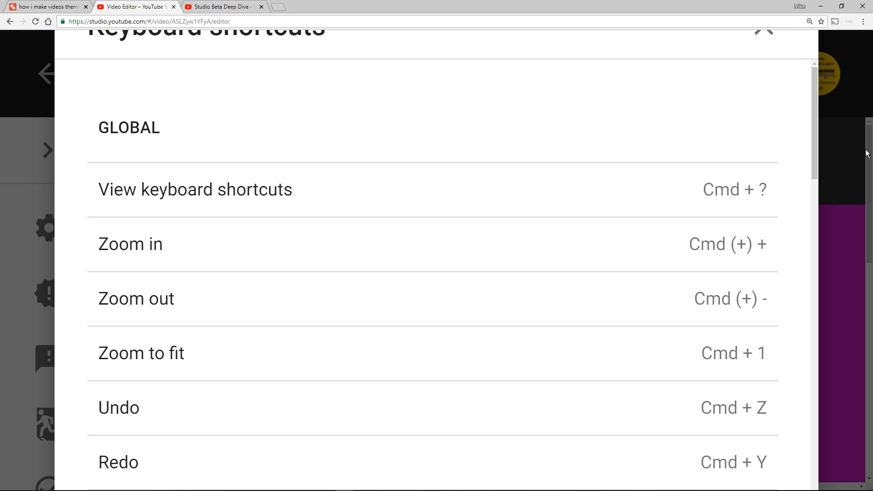
mouse_move(810, 73)
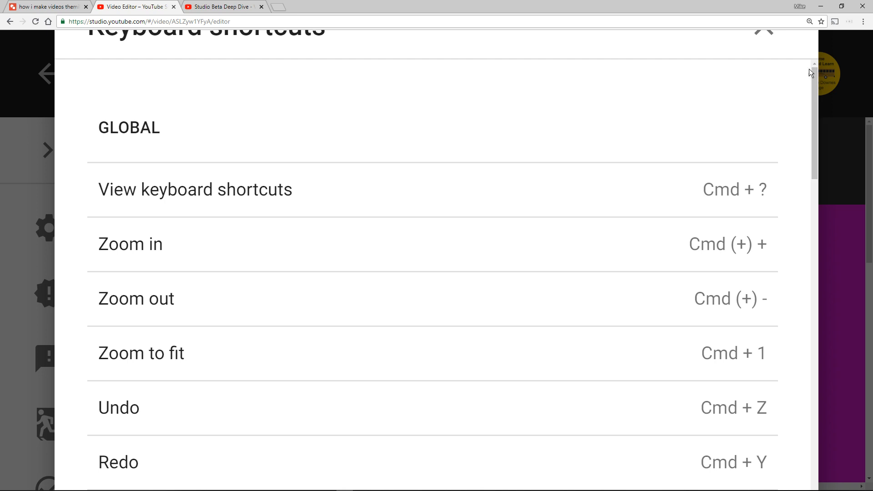
left_click(863, 21)
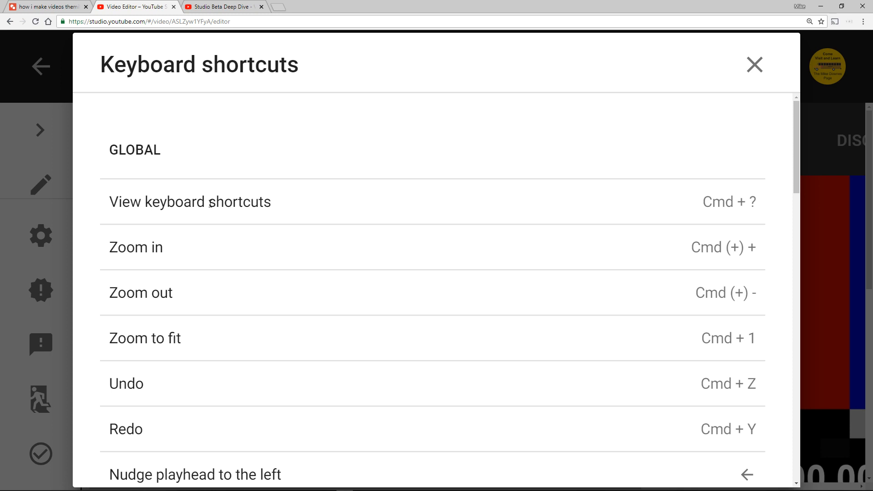
mouse_move(700, 215)
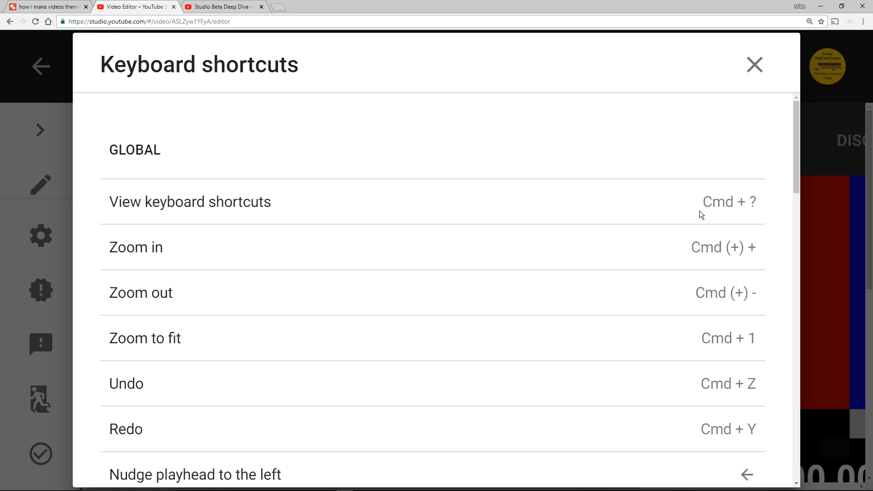
Step: Select the word 'Cmd' in the keyboard shortcuts list
double_click(716, 202)
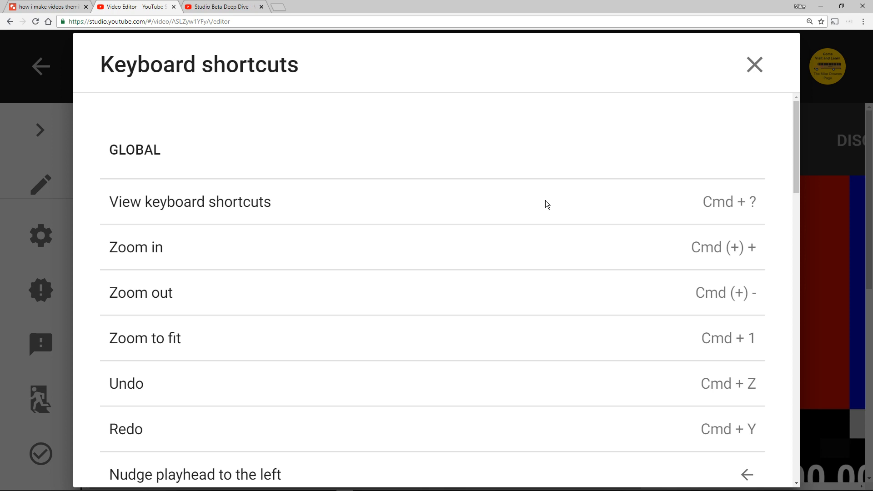
mouse_move(556, 198)
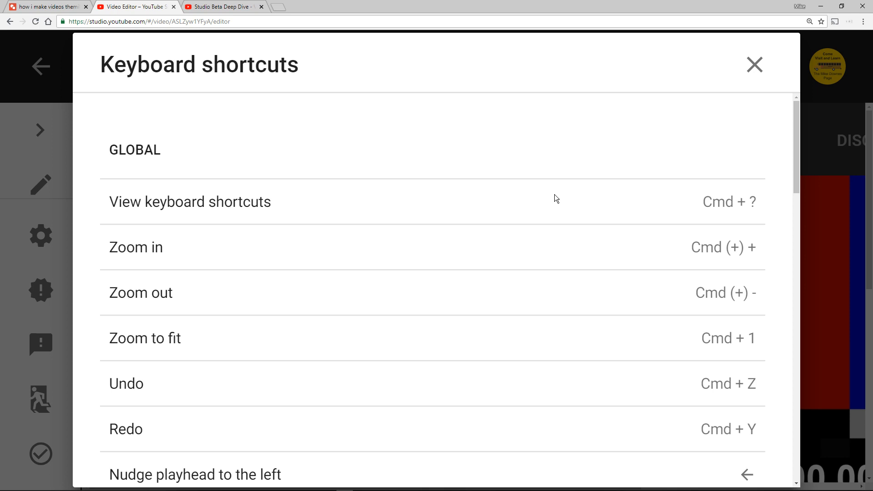
mouse_move(703, 203)
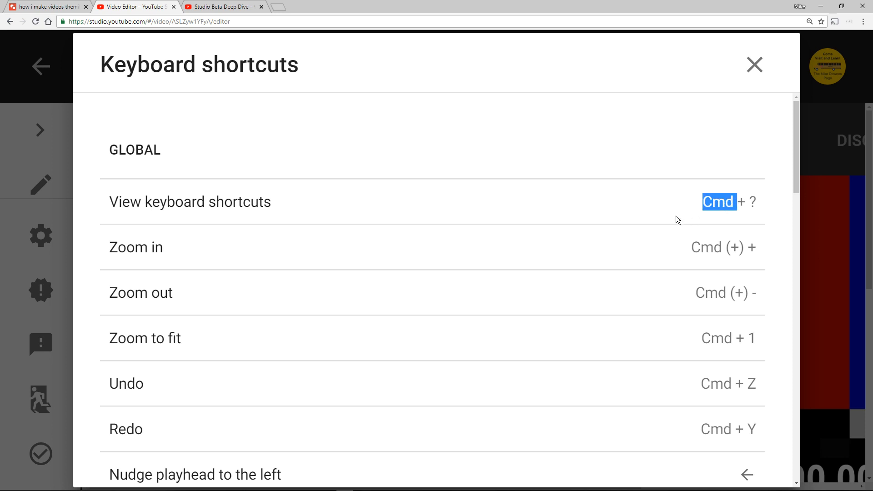
mouse_move(419, 230)
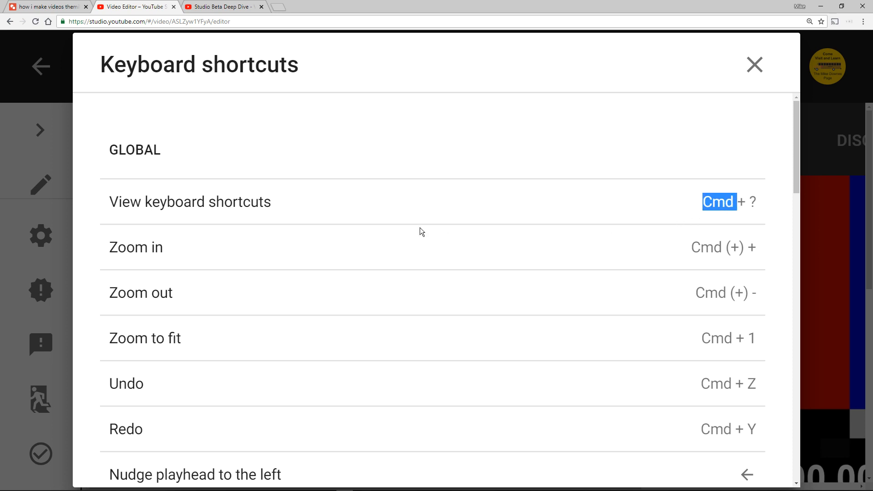
mouse_move(400, 252)
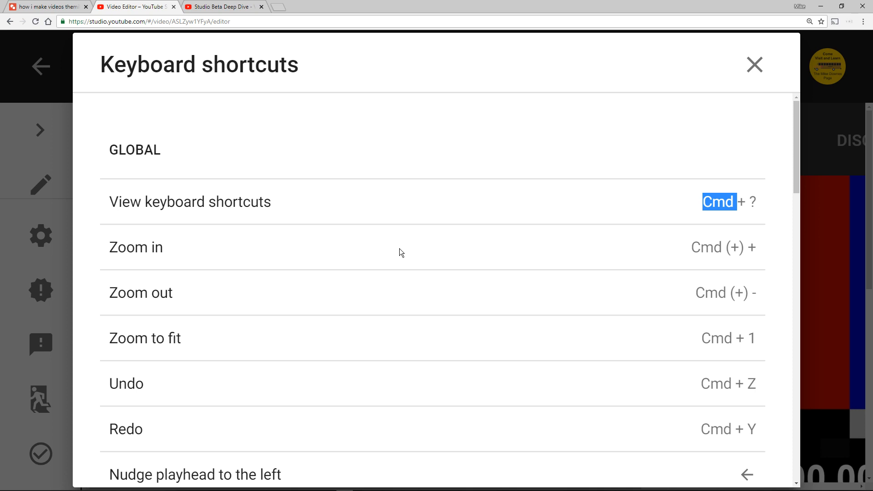
mouse_move(397, 249)
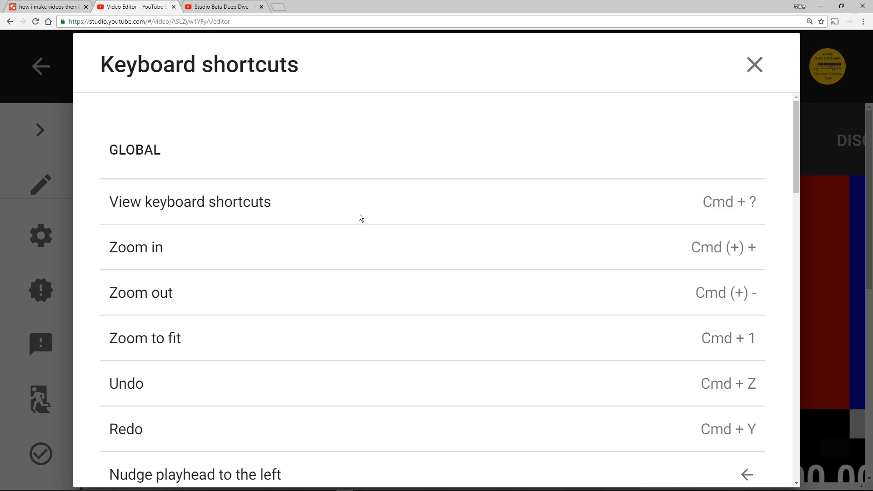
scroll("down", 3)
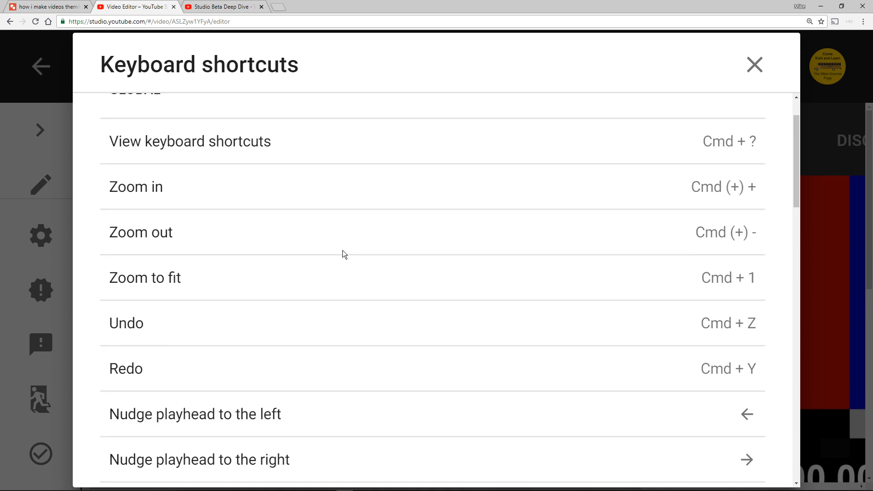
mouse_move(344, 199)
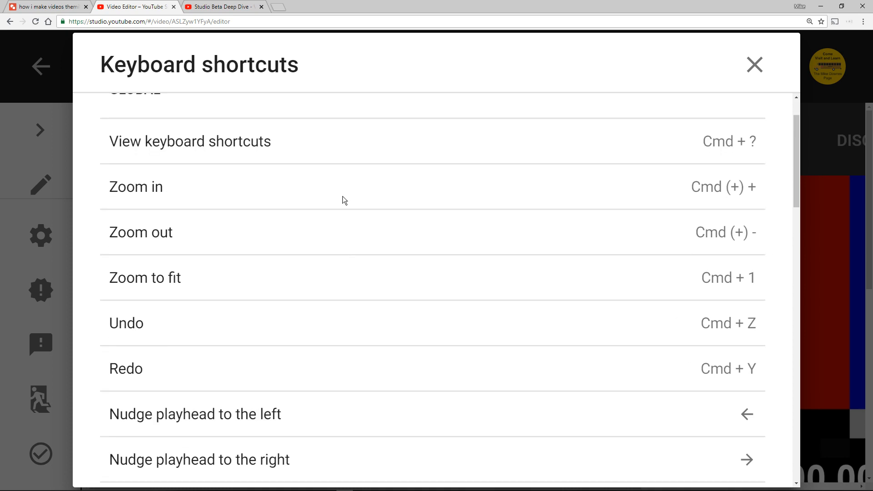
mouse_move(335, 182)
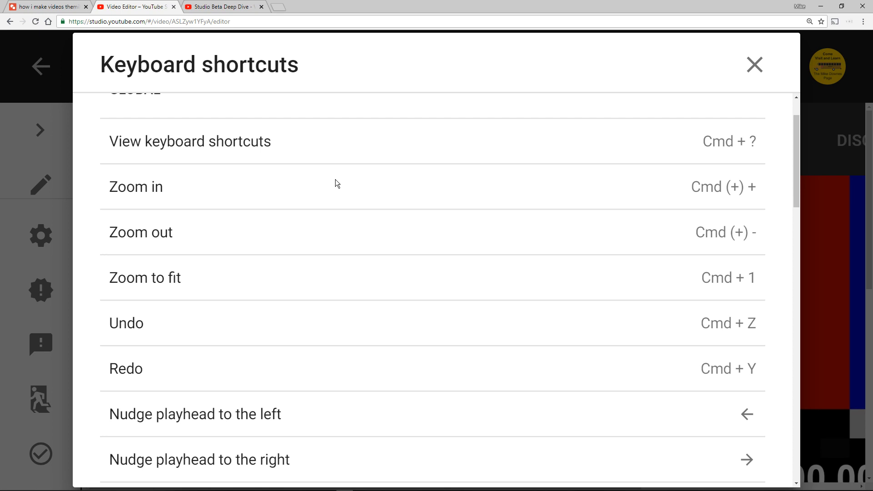
mouse_move(306, 200)
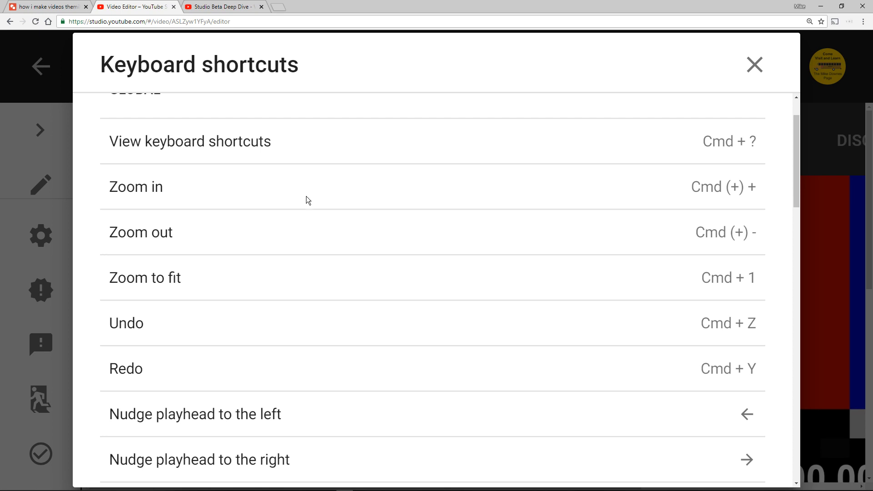
mouse_move(734, 187)
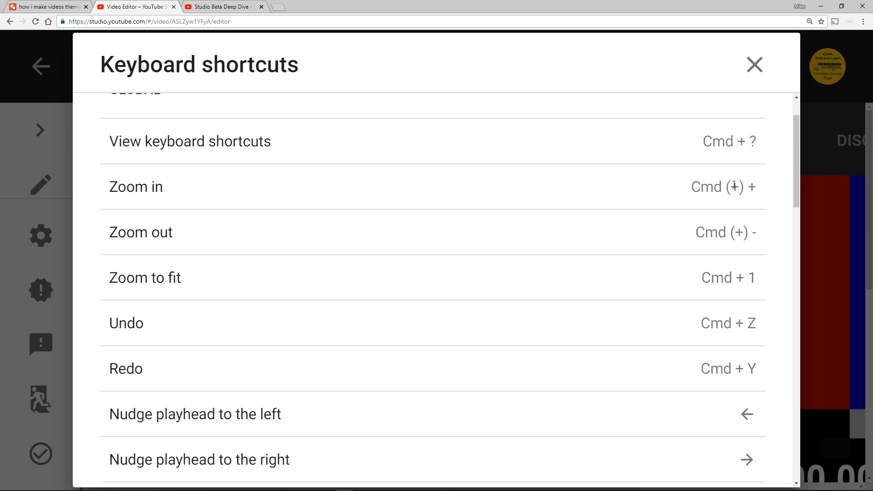
mouse_move(695, 187)
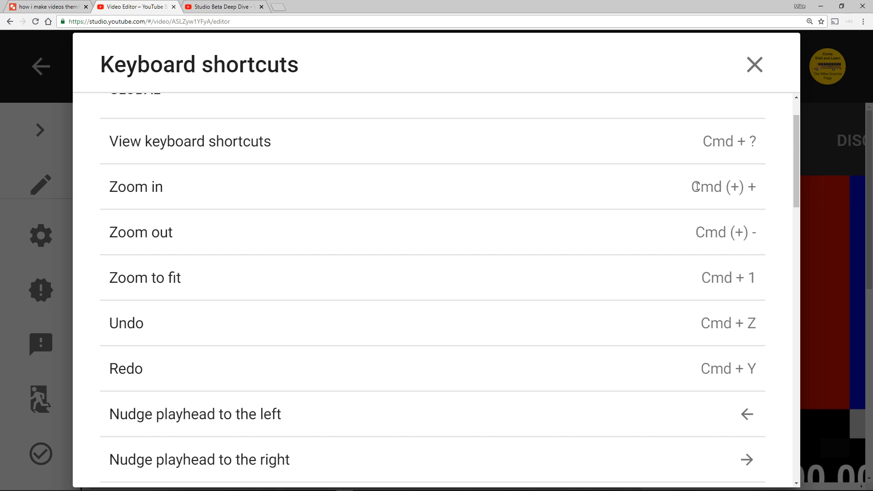
mouse_move(440, 246)
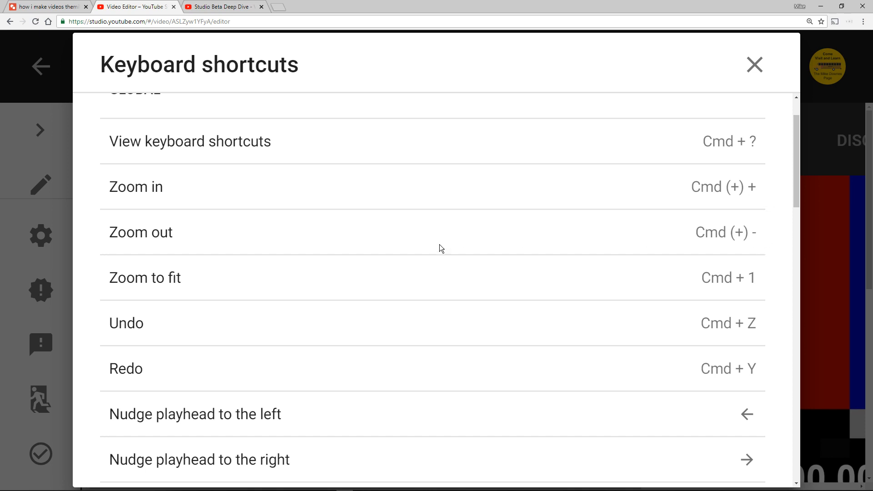
mouse_move(462, 282)
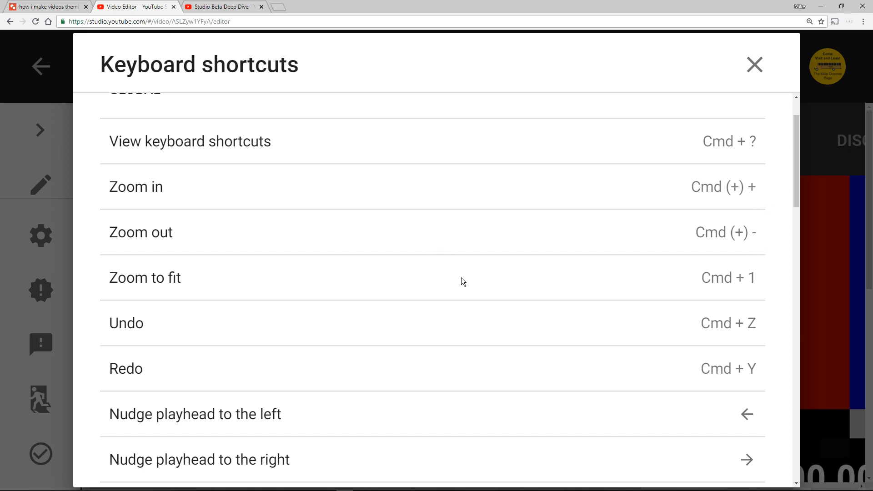
mouse_move(478, 322)
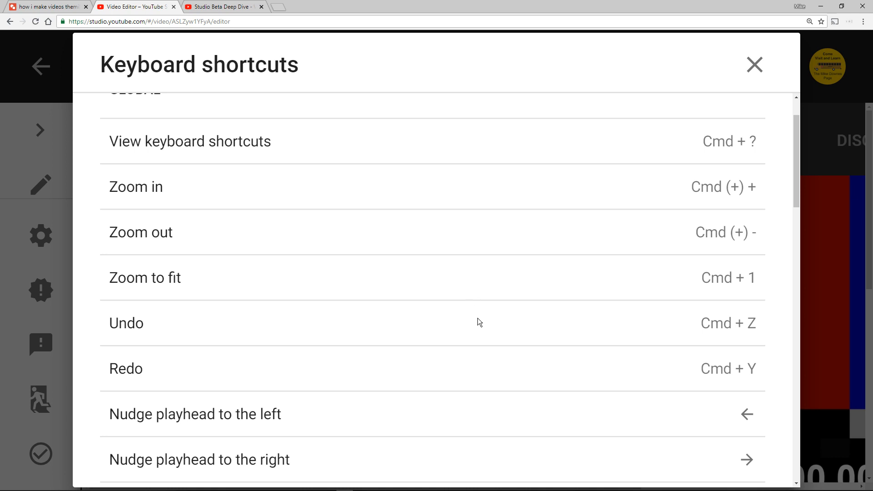
scroll("down", 3)
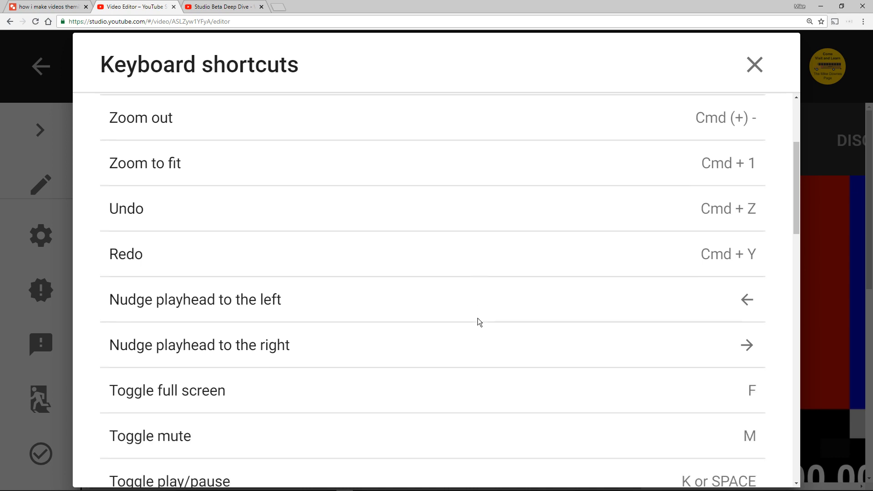
scroll("down", 3)
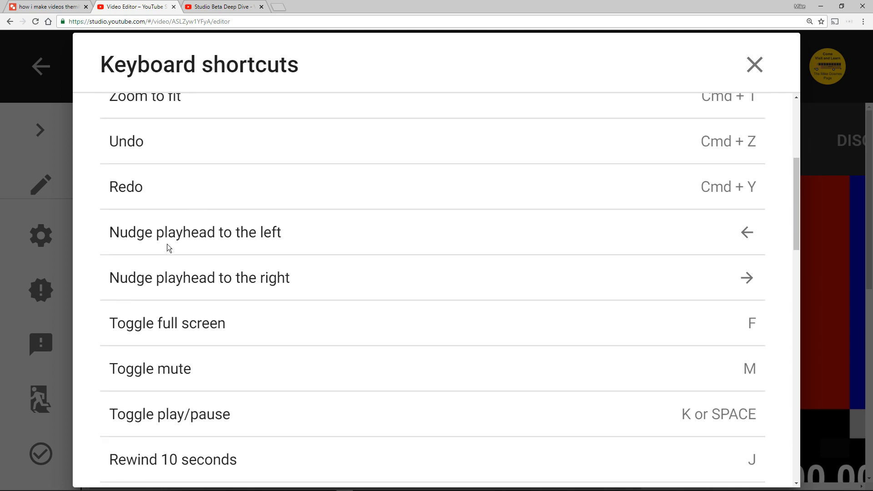
mouse_move(114, 231)
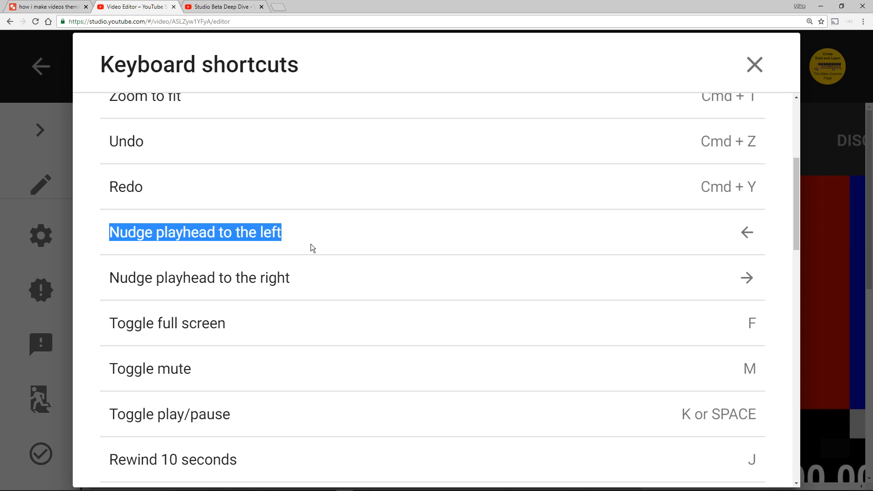
mouse_move(106, 282)
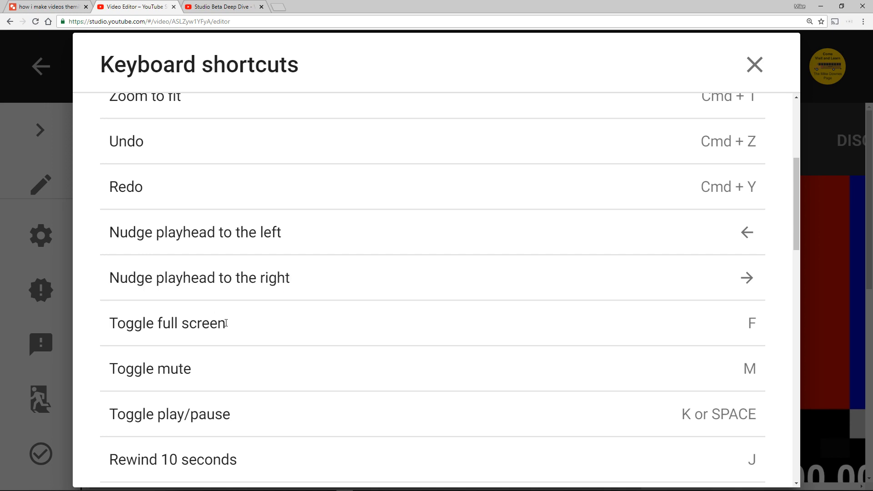
scroll("down", 3)
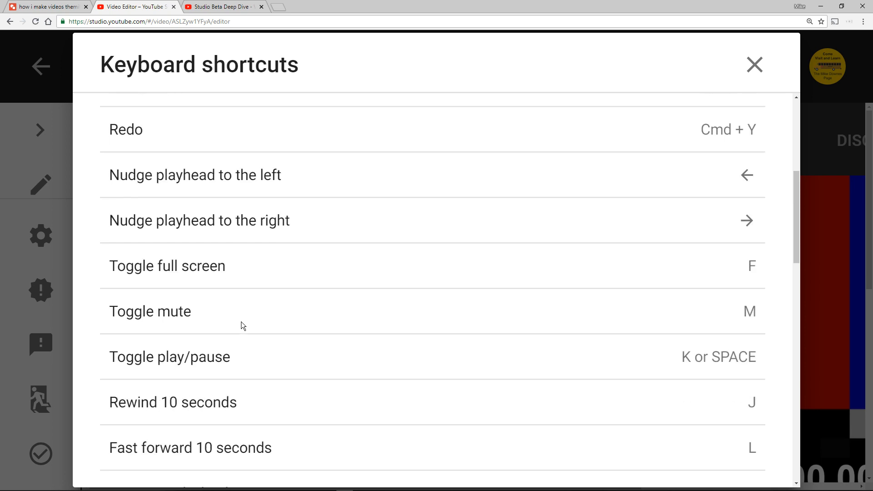
scroll("down", 3)
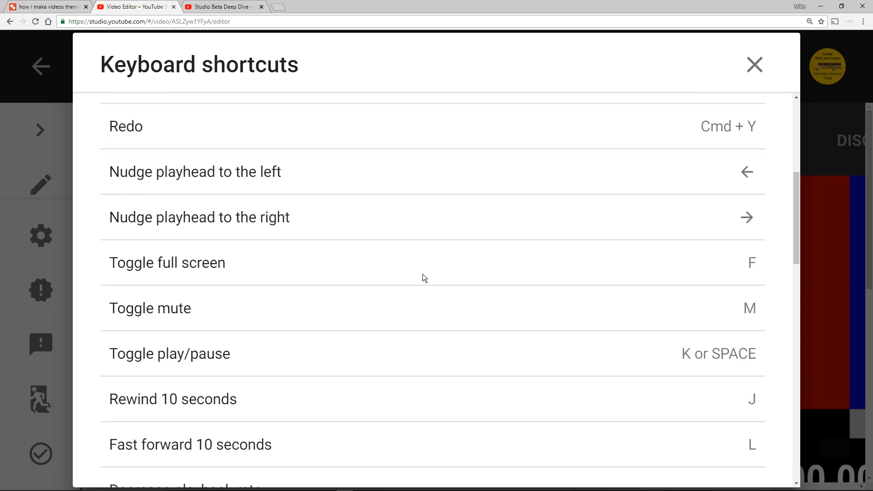
mouse_move(239, 269)
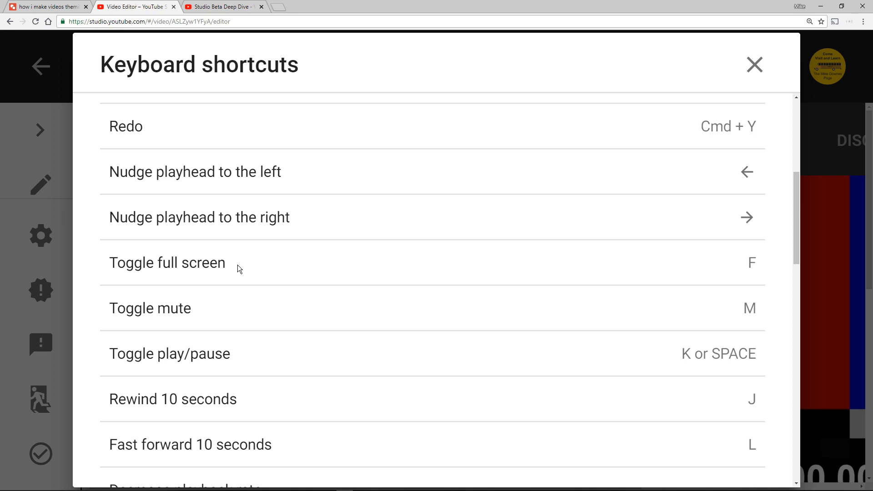
mouse_move(500, 275)
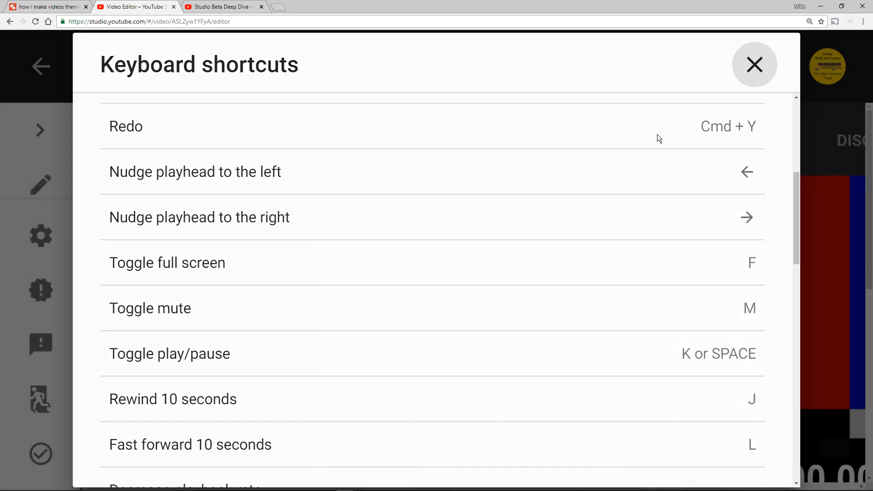
left_click(754, 64)
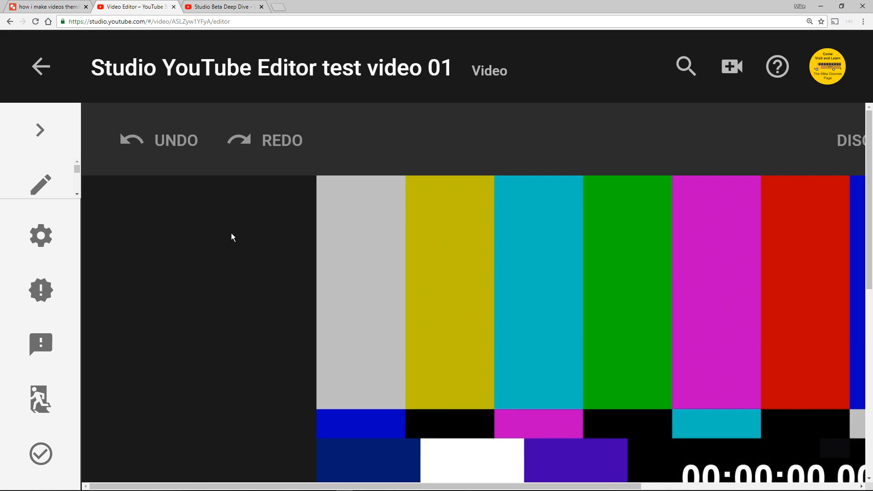
mouse_move(281, 246)
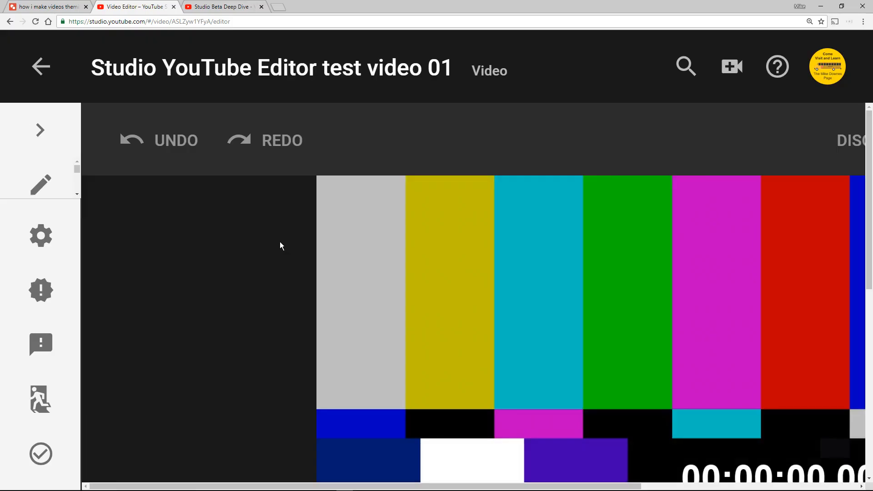
mouse_move(216, 239)
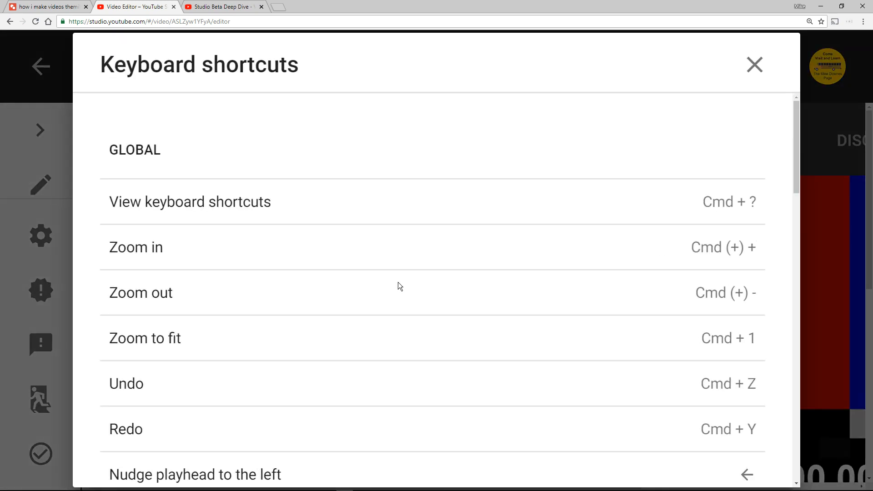
Step: Scroll through playback-rate and frame-seek shortcuts, highlighting the seek-forwards description
scroll("down", 3)
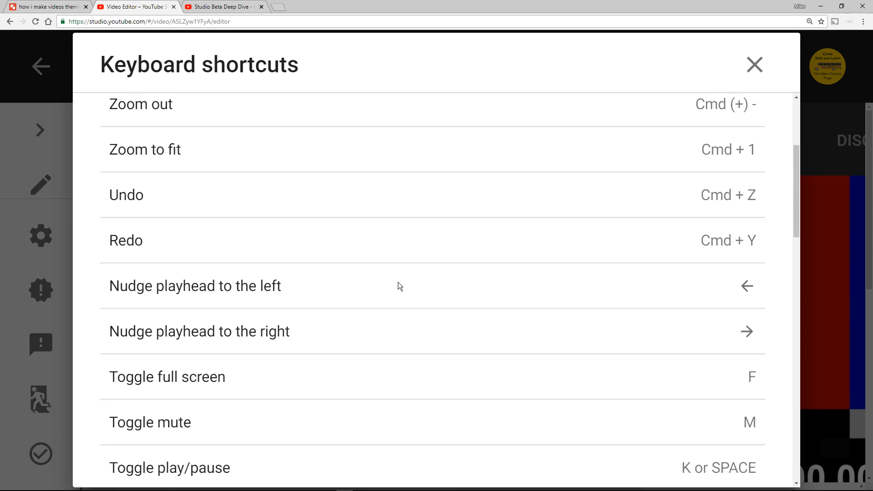
scroll("down", 3)
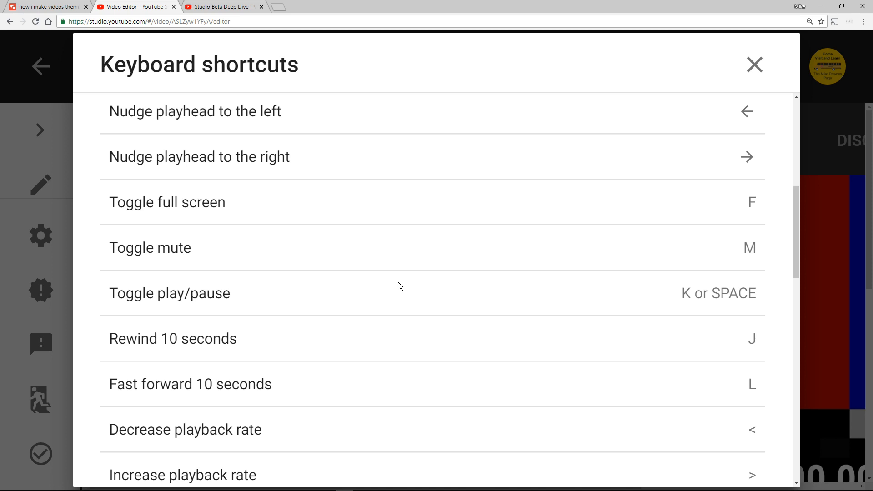
mouse_move(721, 268)
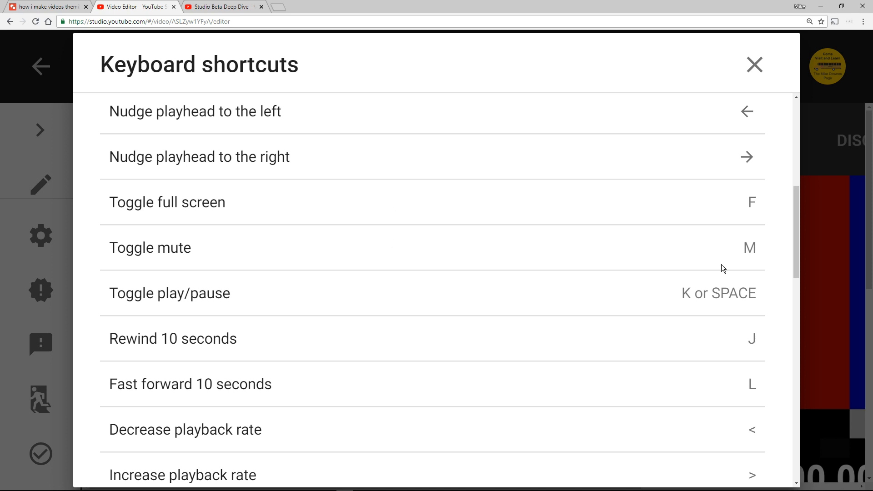
mouse_move(160, 250)
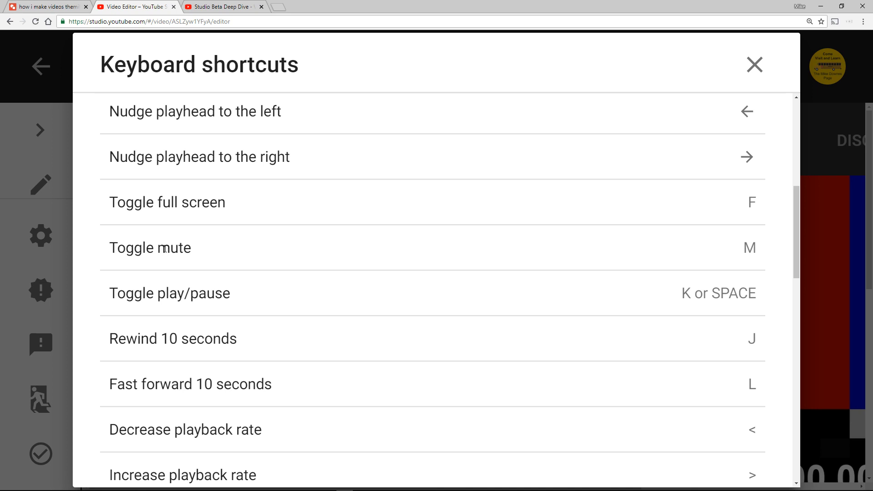
mouse_move(198, 252)
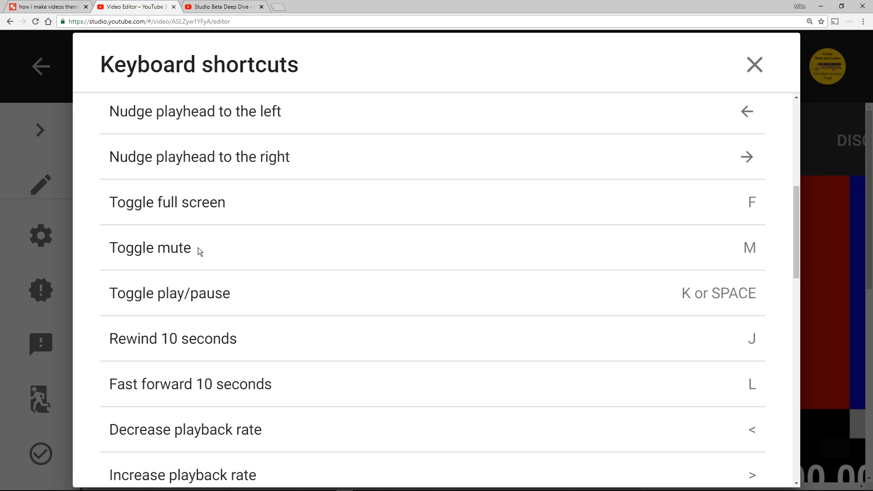
mouse_move(203, 253)
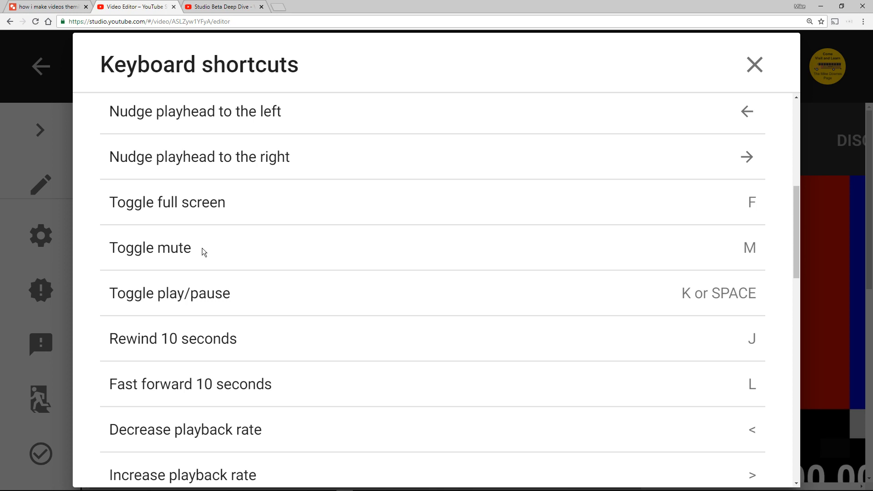
mouse_move(244, 300)
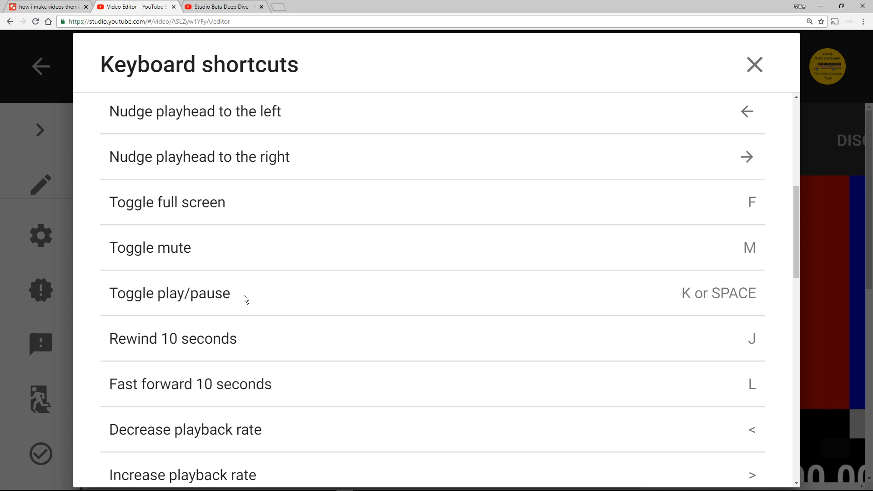
scroll("down", 3)
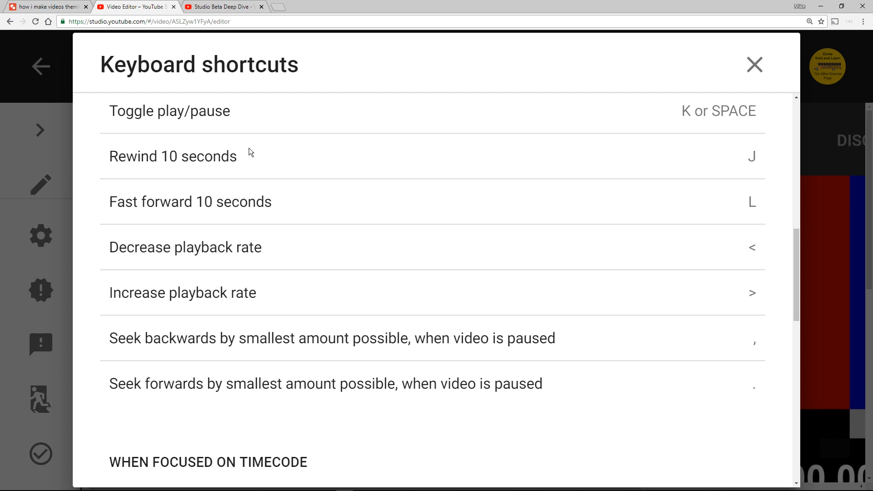
mouse_move(246, 168)
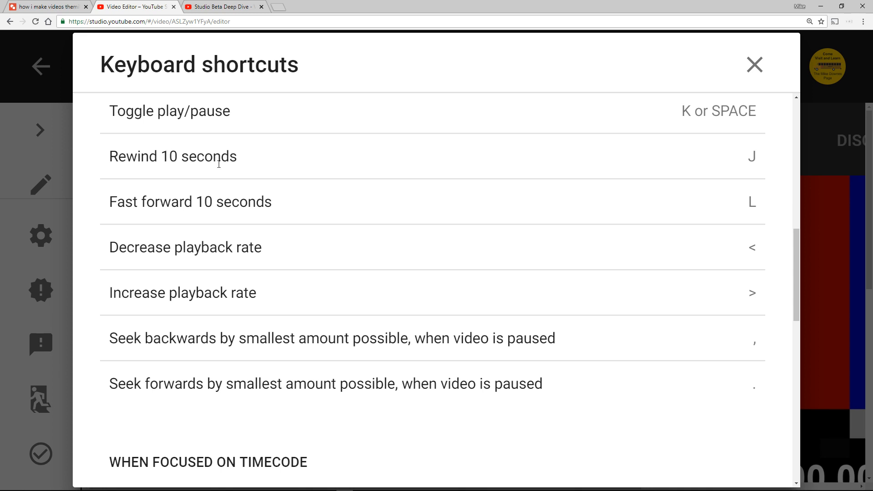
mouse_move(282, 257)
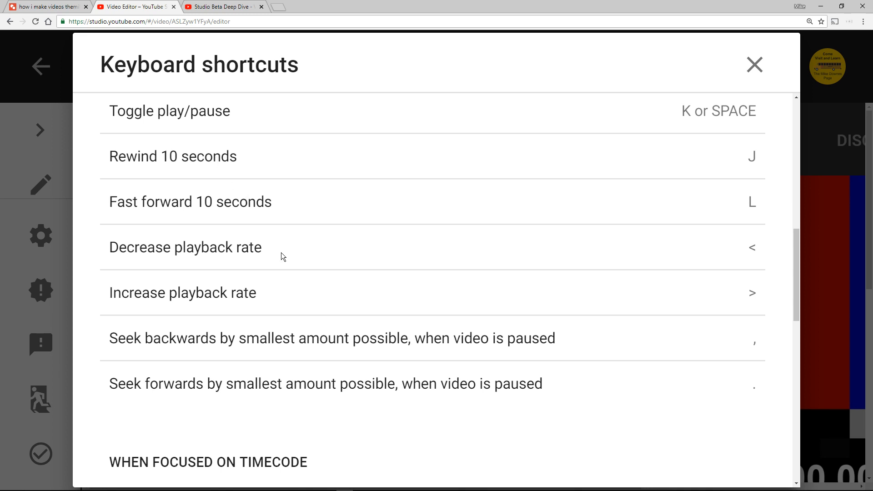
mouse_move(306, 259)
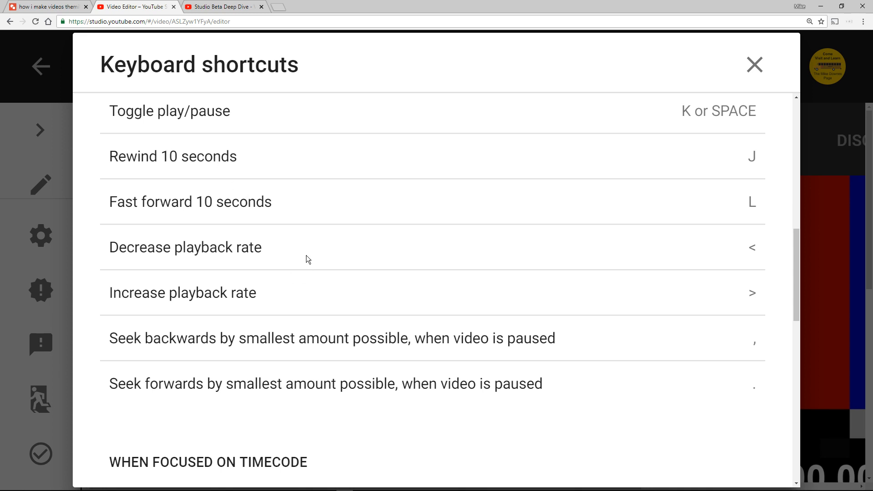
mouse_move(303, 255)
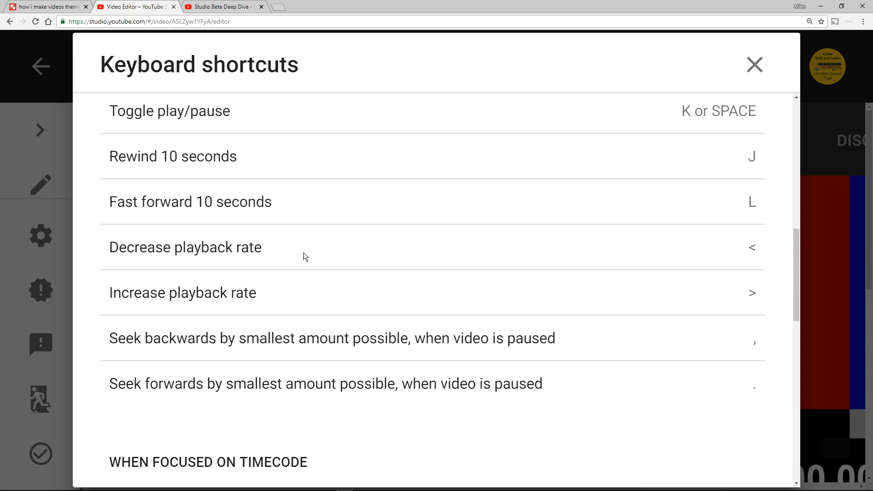
mouse_move(833, 272)
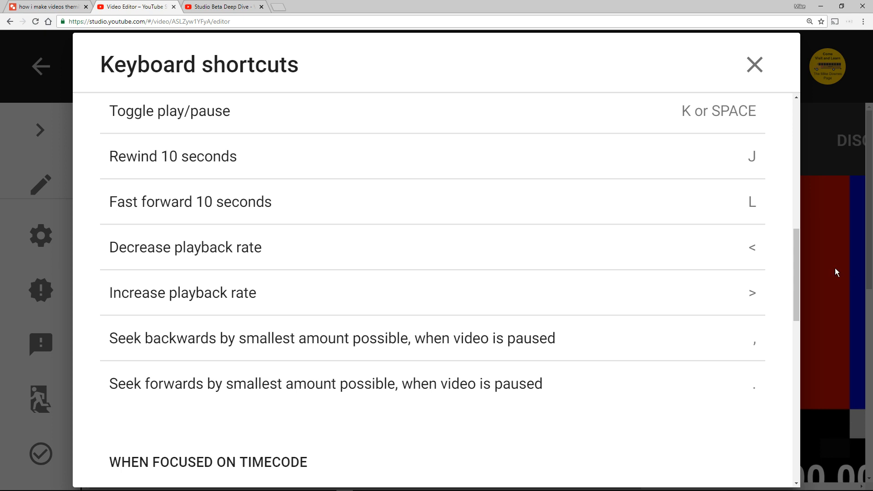
mouse_move(815, 268)
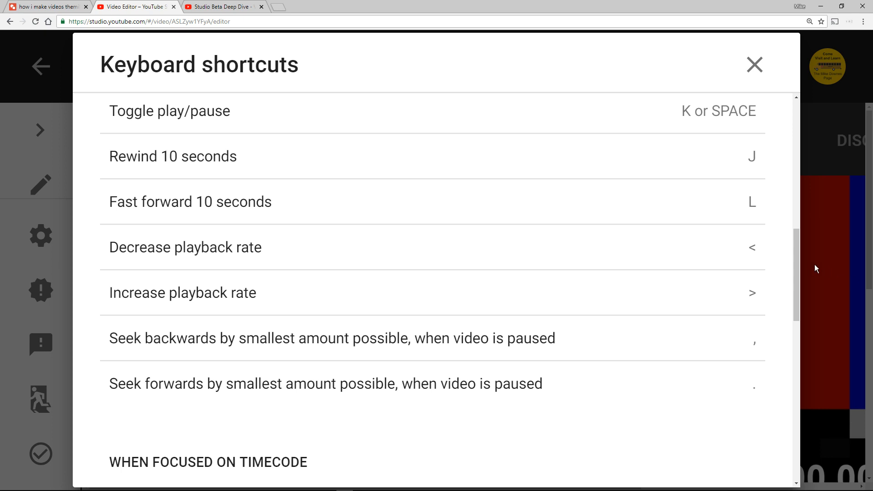
mouse_move(234, 292)
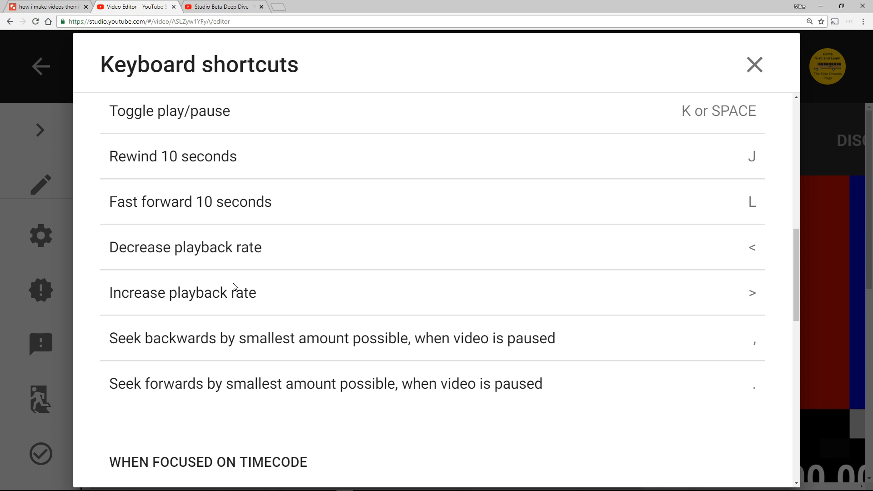
mouse_move(339, 271)
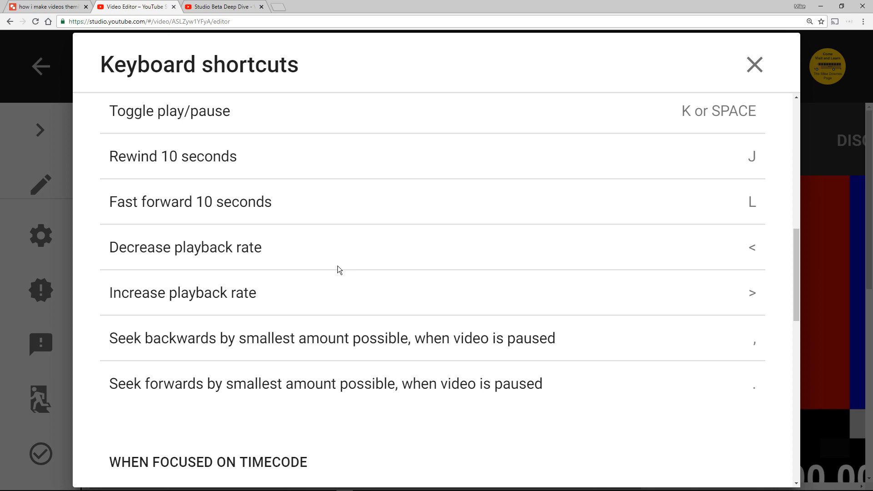
scroll("down", 3)
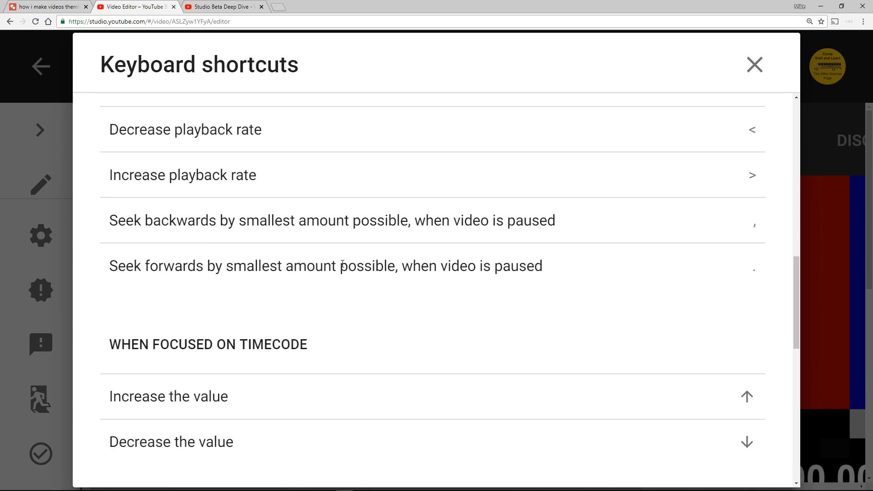
scroll("down", 3)
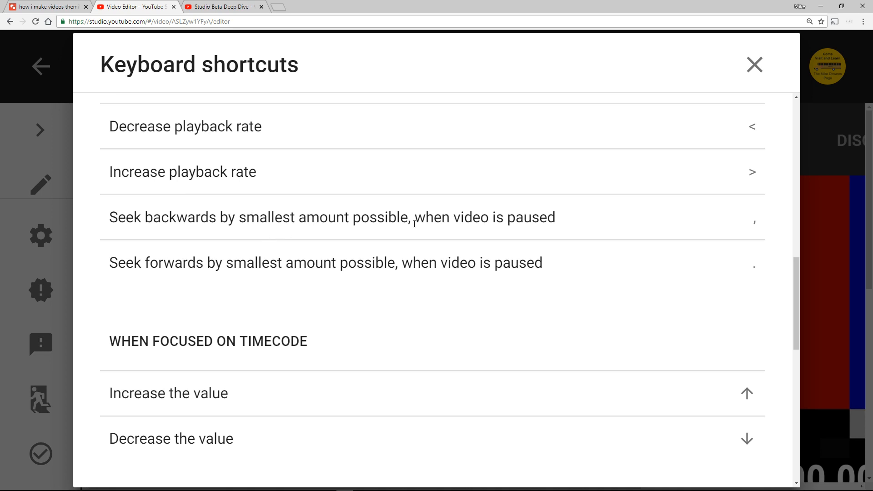
mouse_move(255, 217)
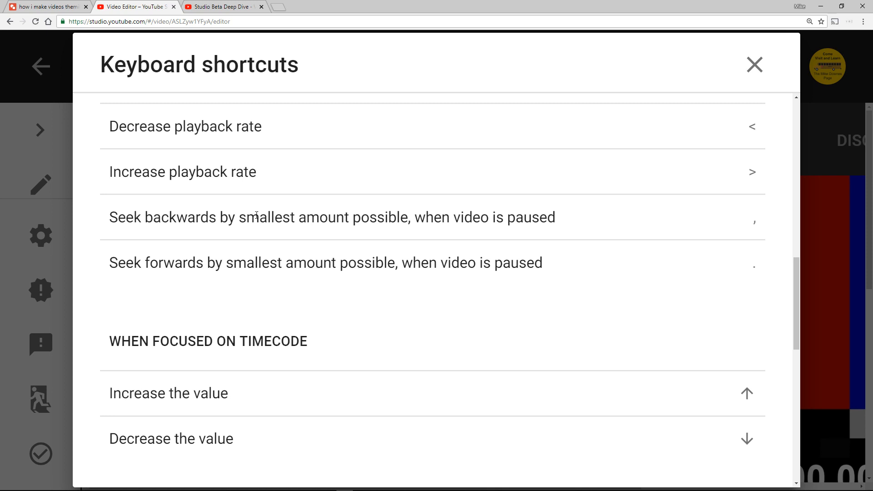
left_click_drag(237, 217, 554, 217)
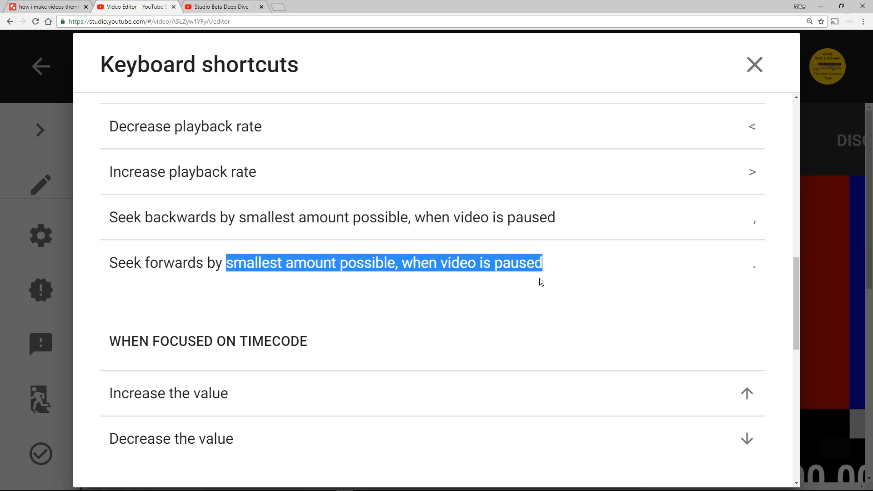
mouse_move(761, 279)
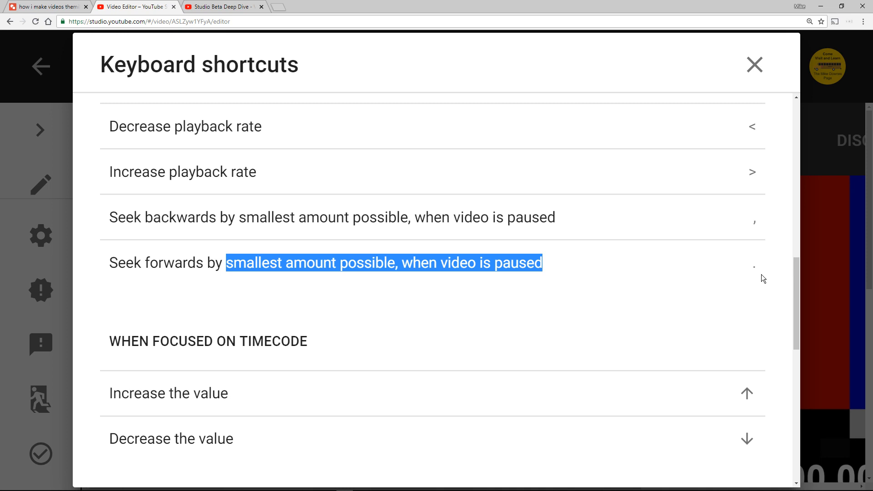
mouse_move(600, 241)
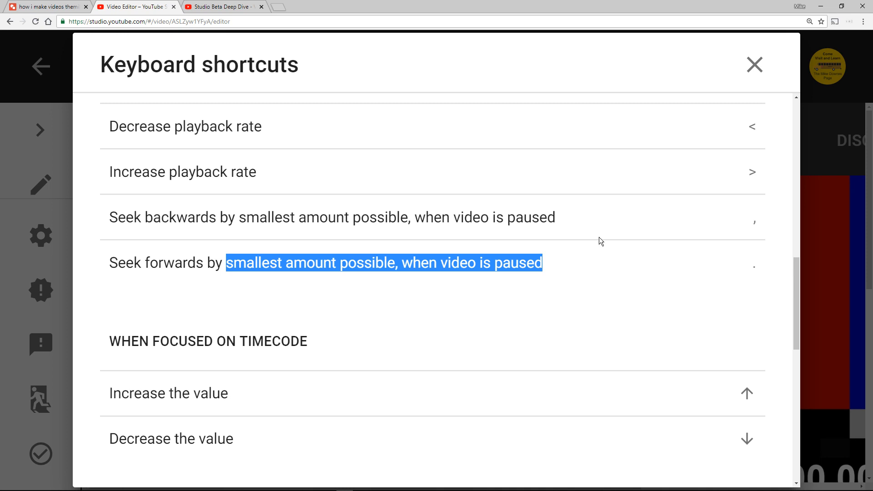
mouse_move(228, 132)
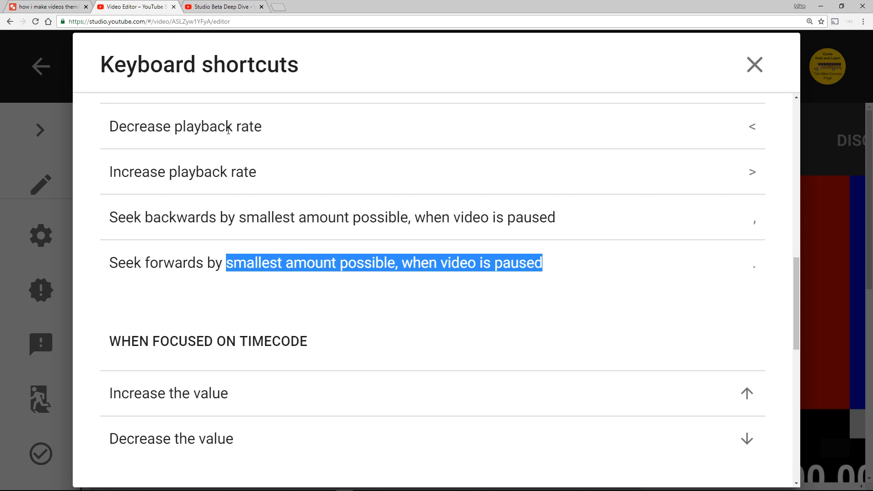
mouse_move(234, 153)
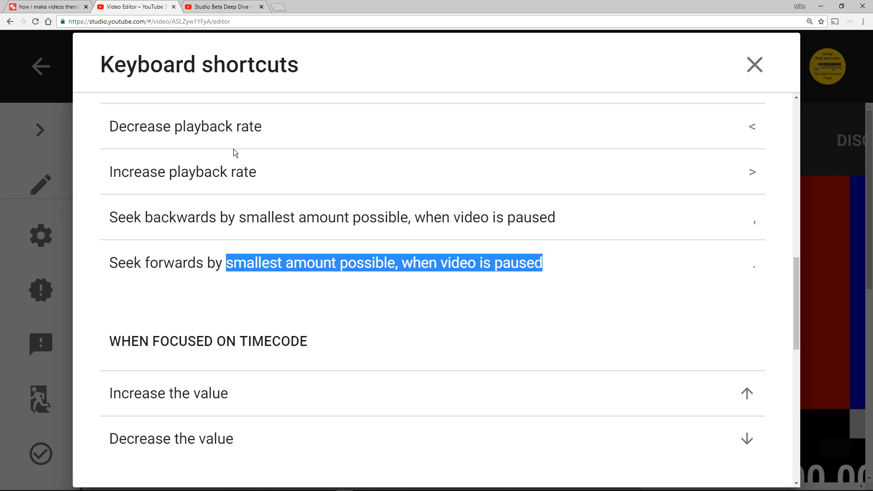
mouse_move(742, 131)
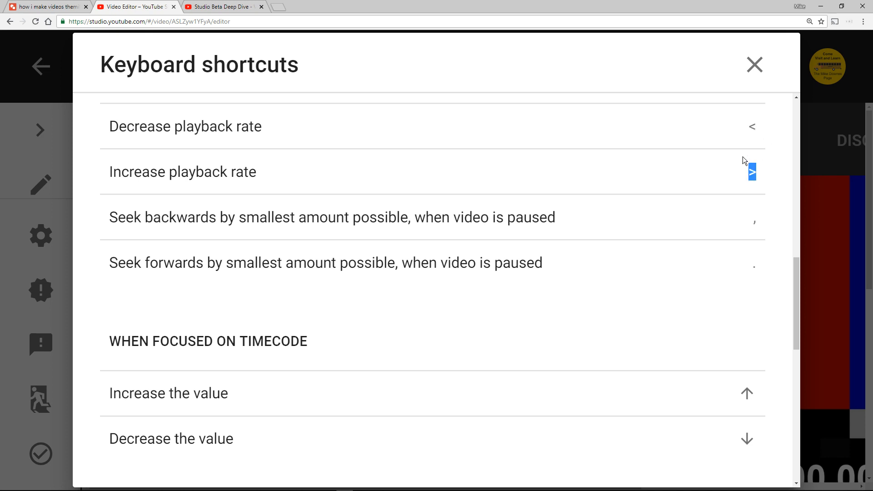
mouse_move(683, 258)
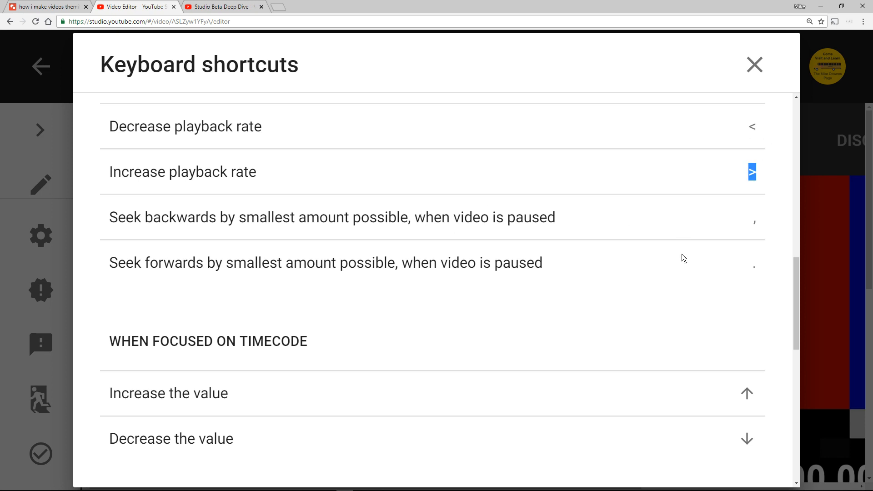
Step: Scroll to the 'When focused on player' shortcuts and select the seek-to-percentage line
scroll("down", 3)
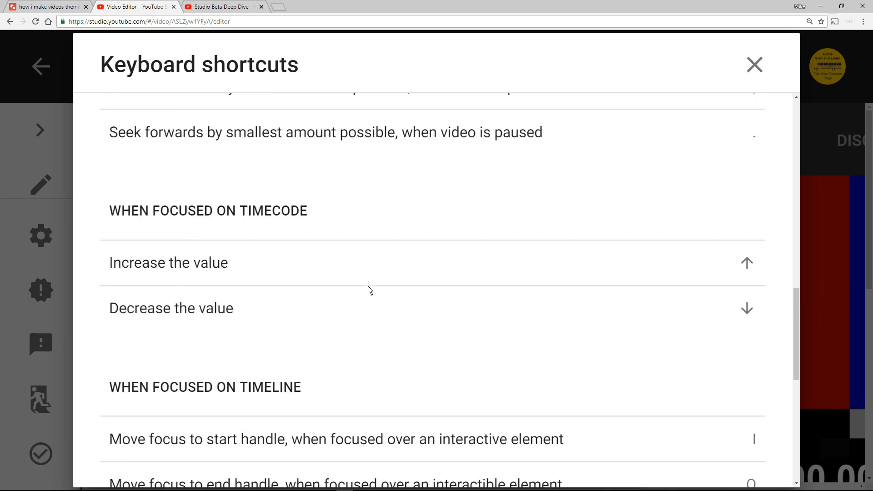
scroll("down", 3)
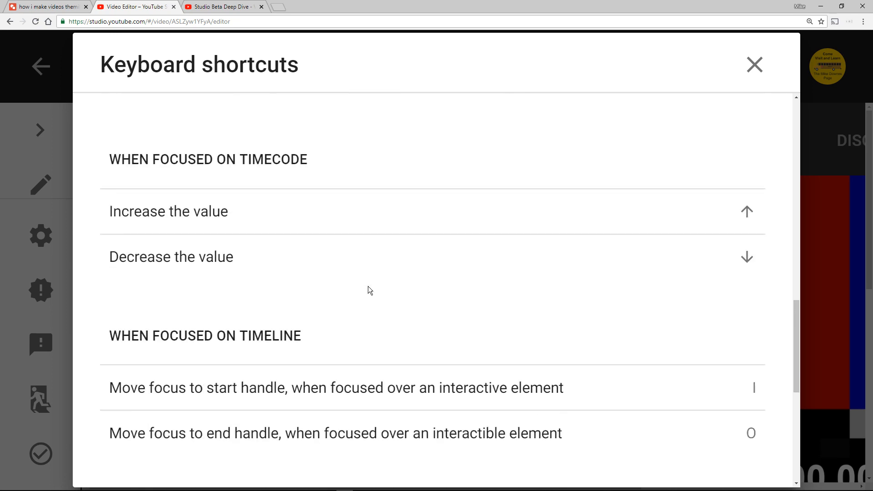
mouse_move(277, 213)
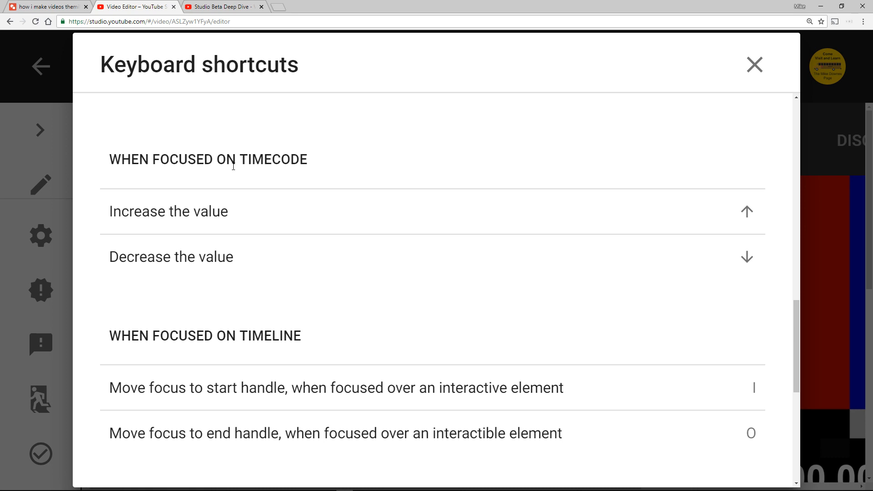
mouse_move(232, 204)
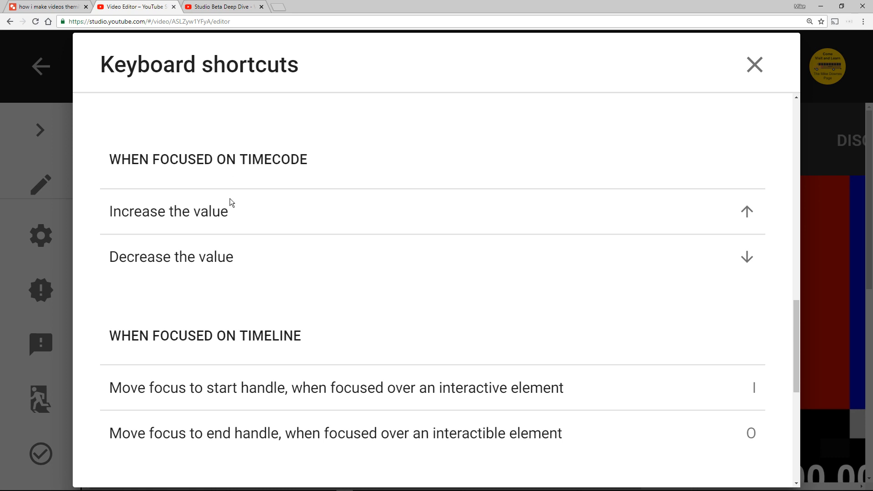
scroll("down", 3)
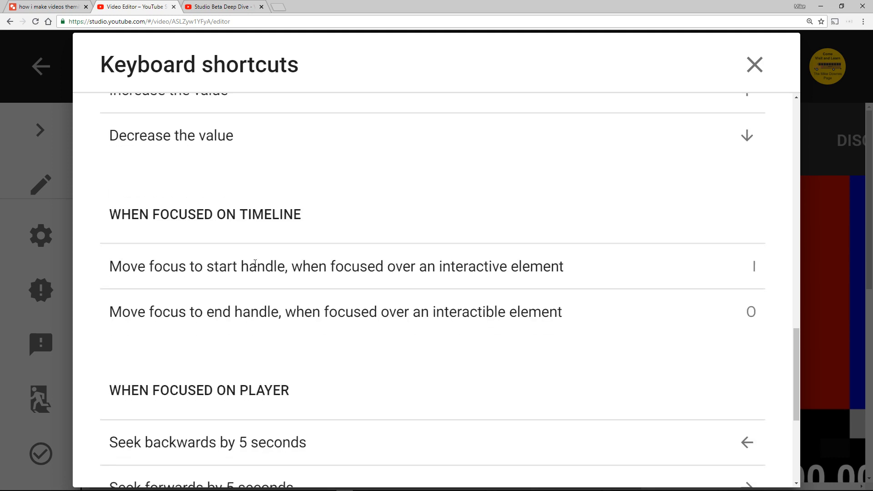
scroll("down", 3)
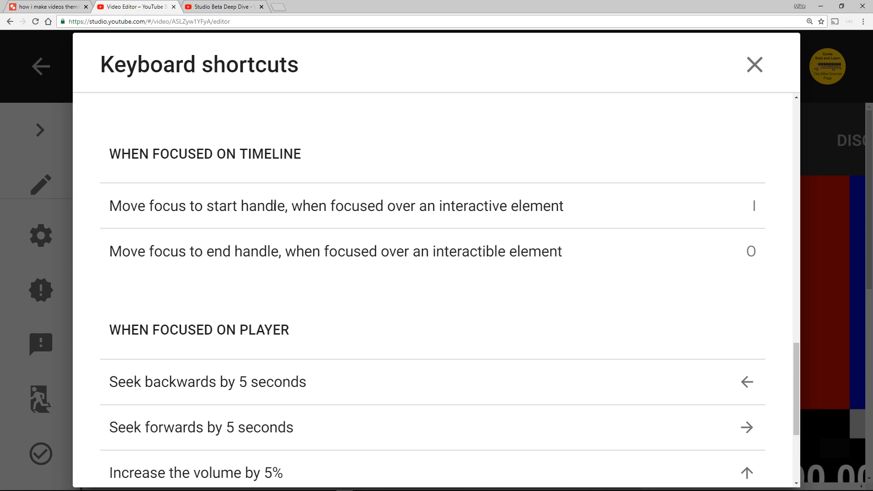
mouse_move(694, 283)
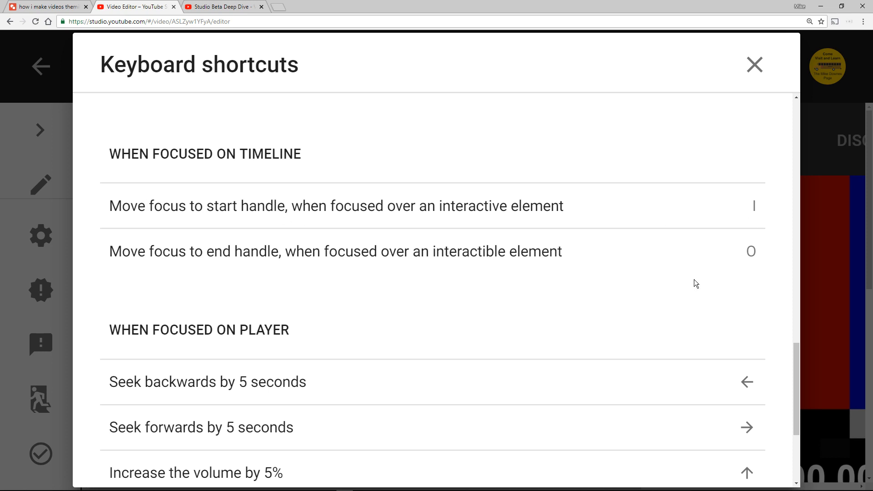
scroll("down", 3)
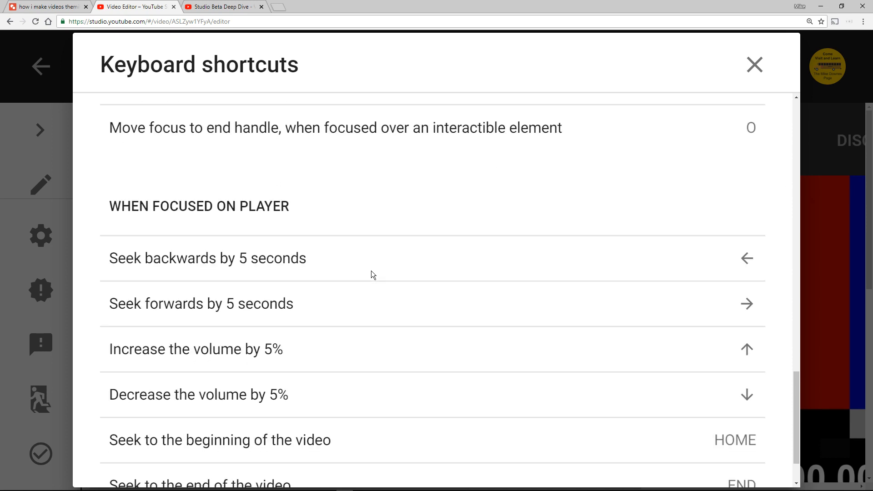
scroll("down", 3)
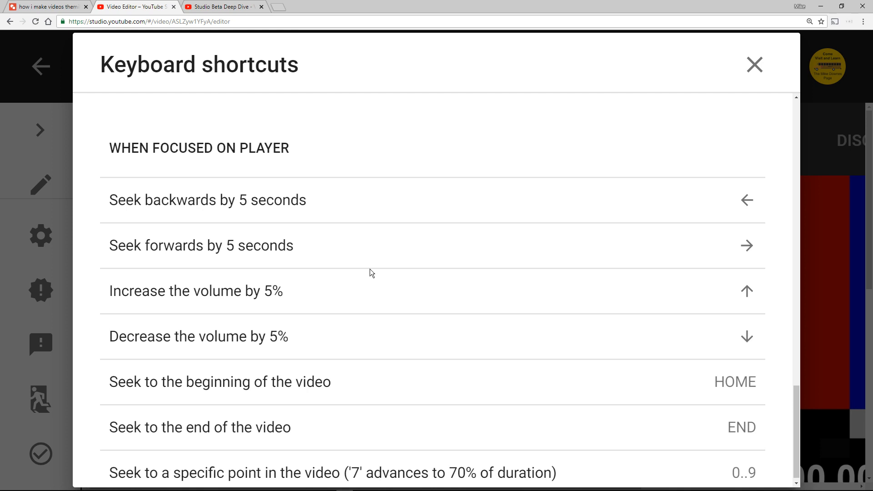
mouse_move(372, 294)
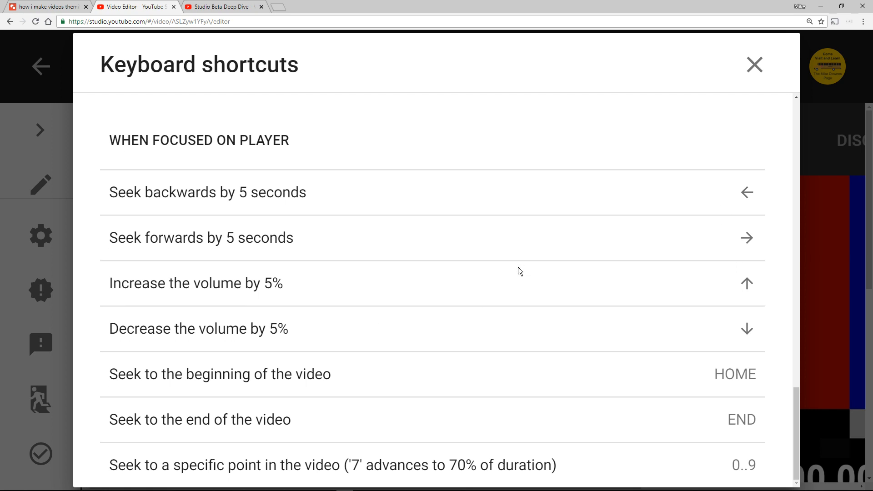
mouse_move(456, 361)
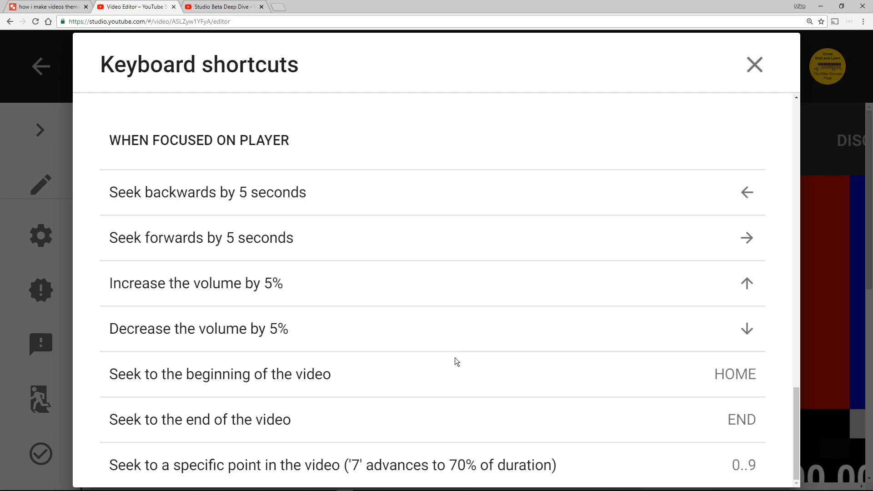
mouse_move(504, 356)
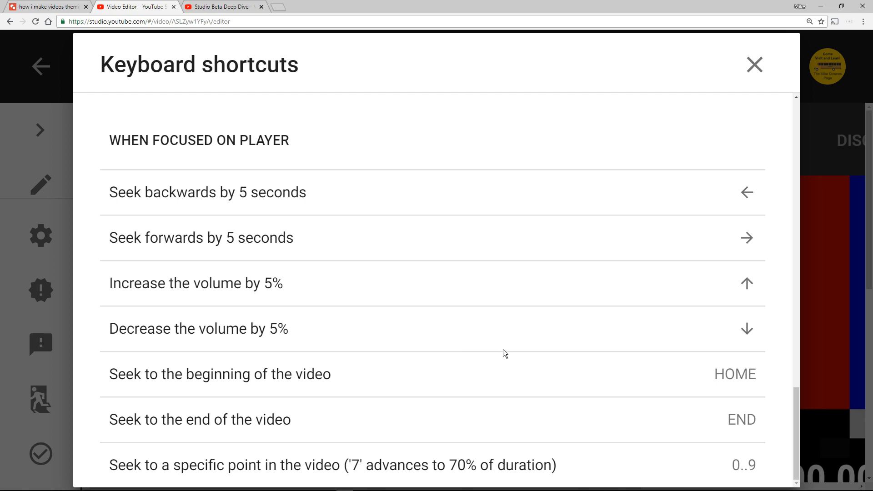
mouse_move(488, 338)
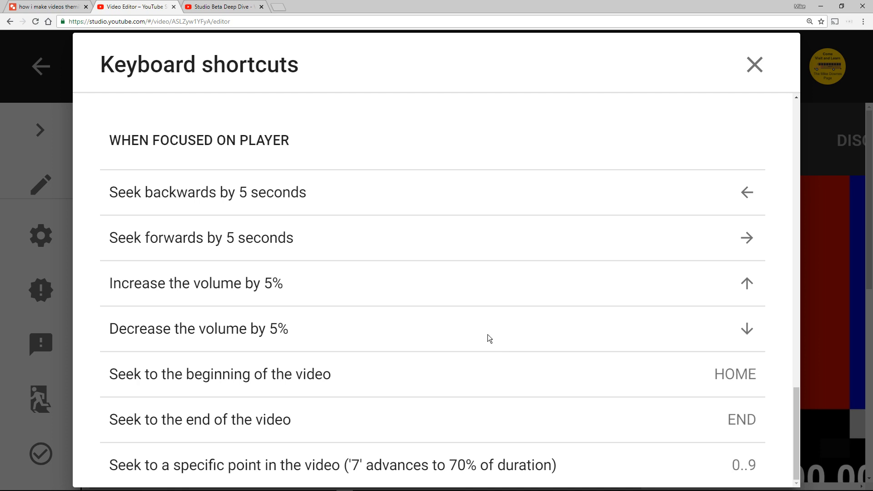
mouse_move(115, 455)
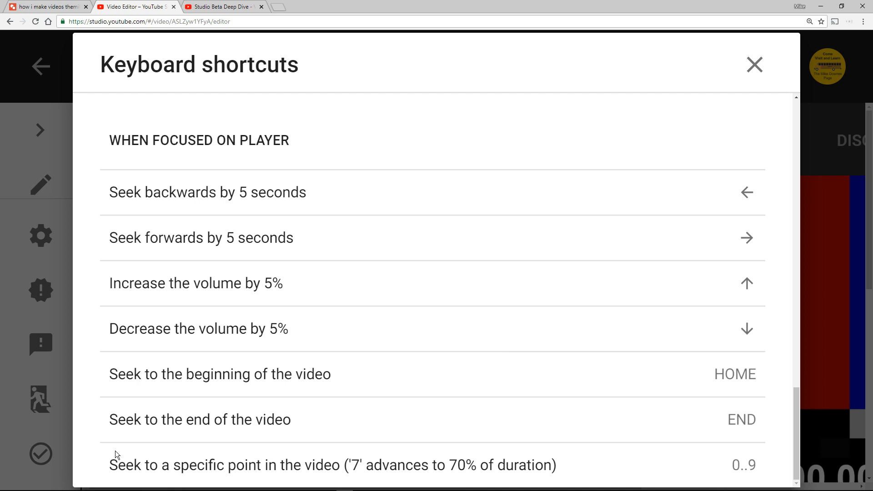
left_click_drag(109, 464, 448, 464)
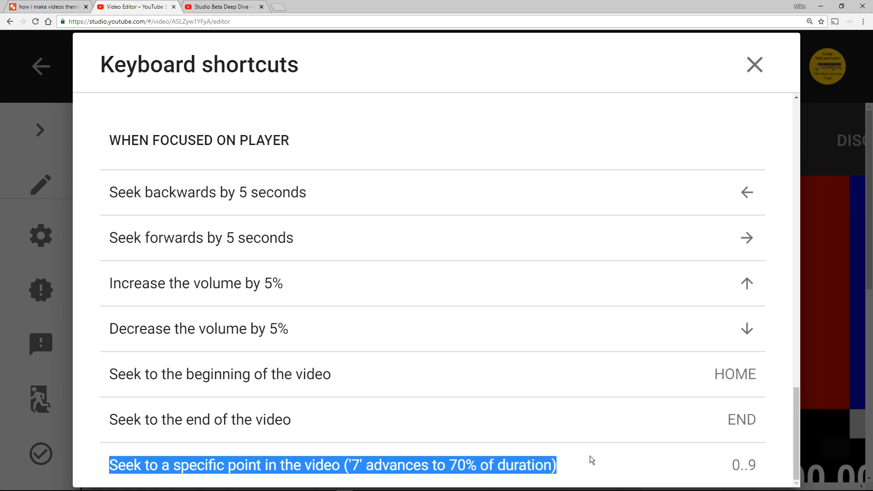
mouse_move(469, 416)
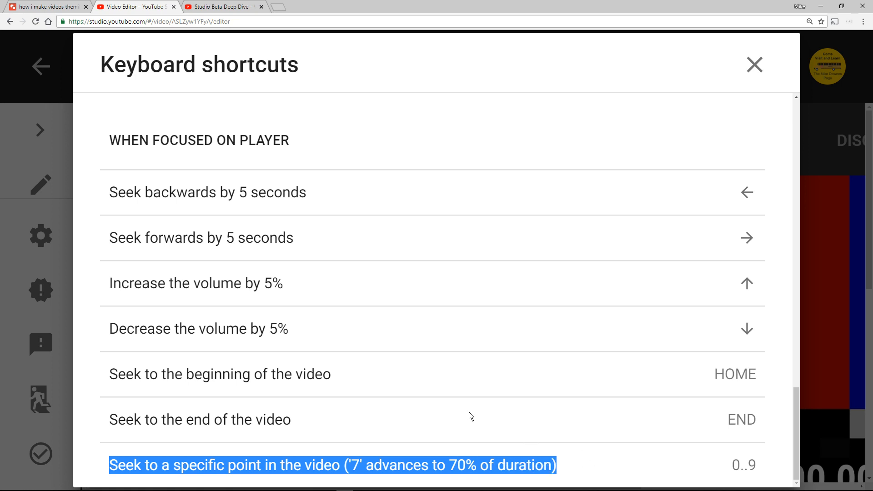
mouse_move(754, 65)
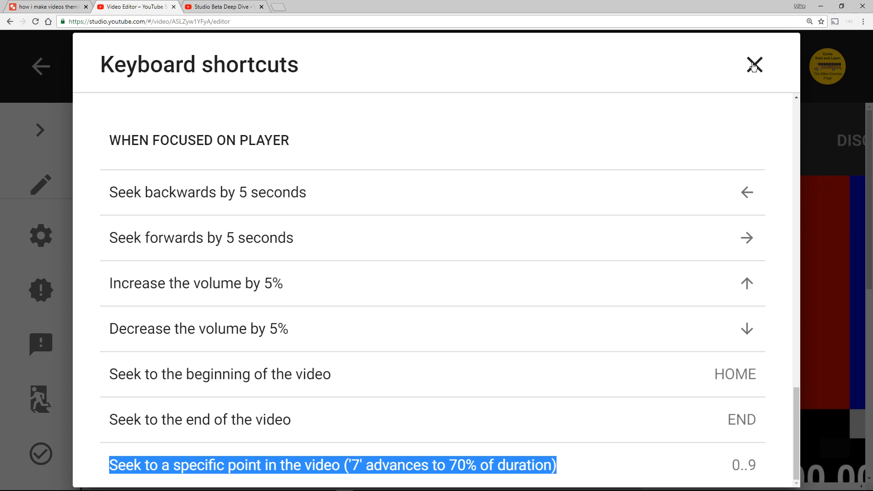
Step: Close the shortcuts dialog and reset Chrome's page zoom to normal
left_click(752, 64)
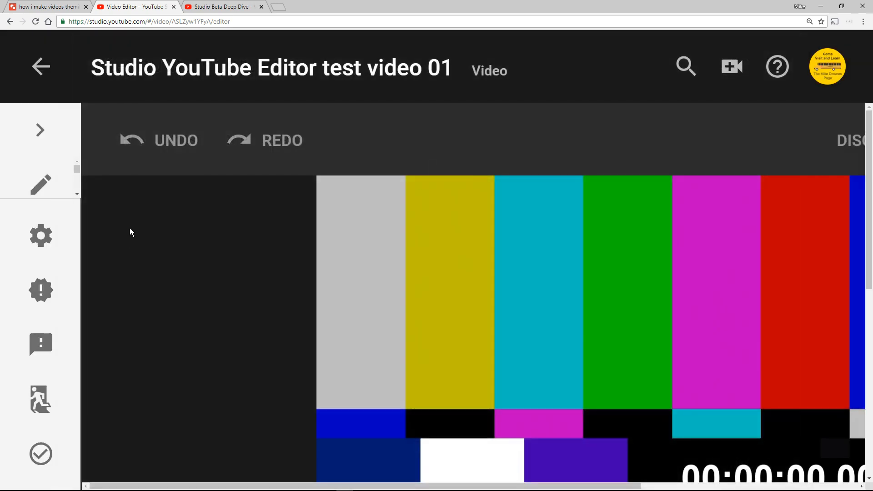
left_click(809, 21)
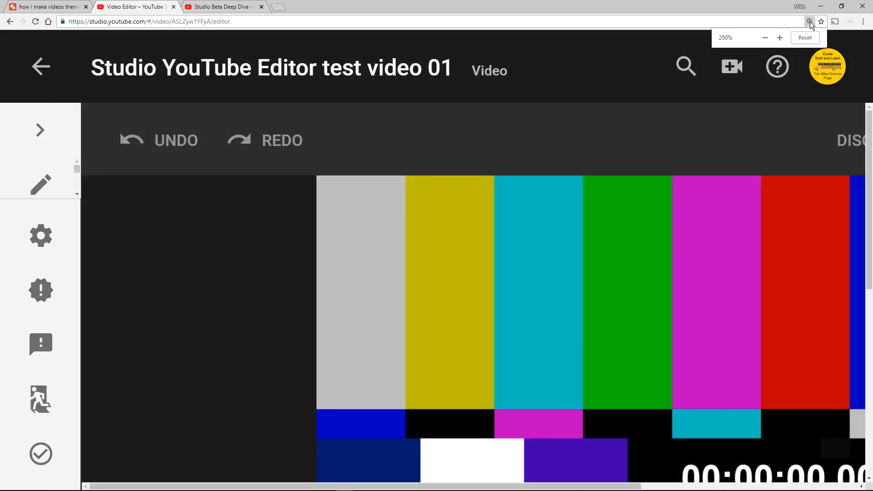
left_click(805, 38)
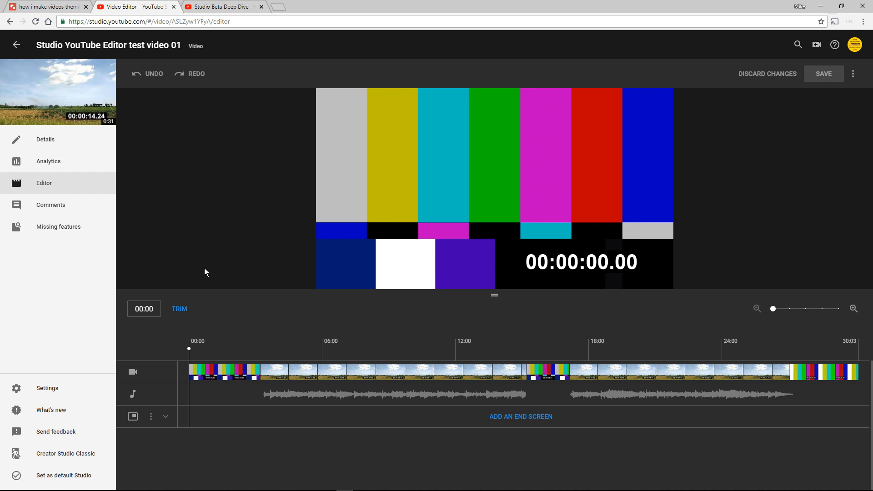
Step: Zoom the timeline in and out, place the playhead at 02:21, and focus the timecode
left_click(198, 347)
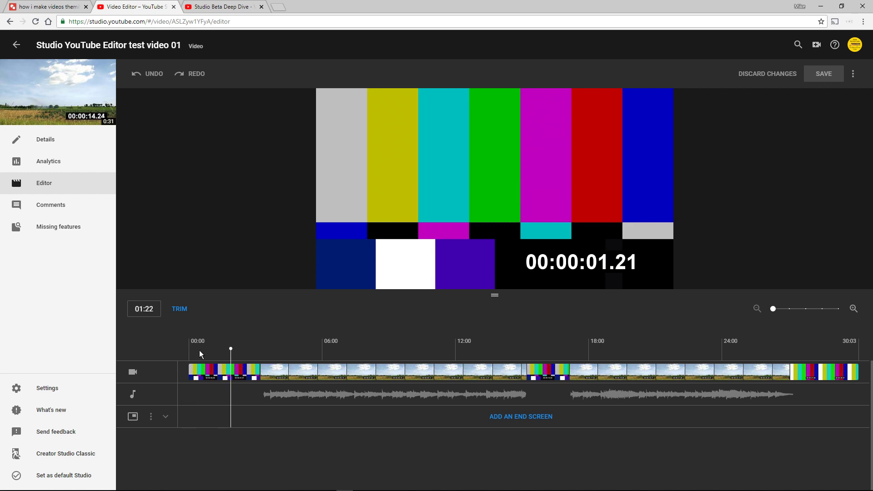
mouse_move(792, 316)
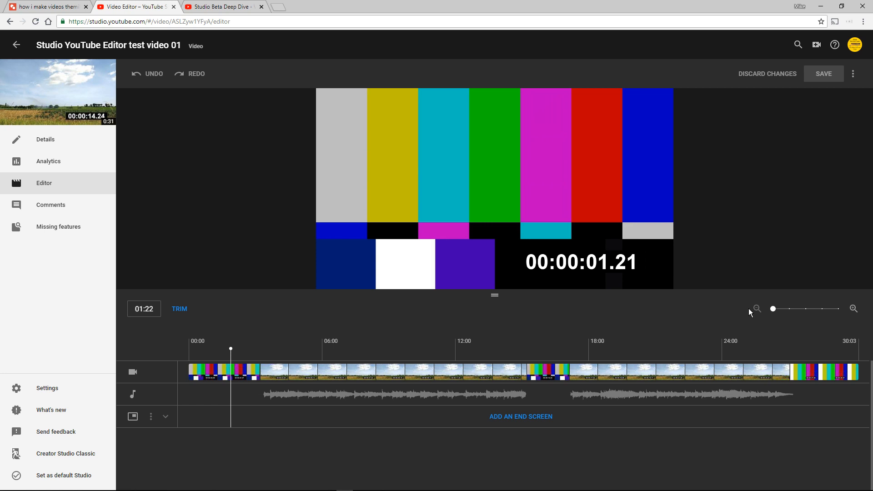
left_click_drag(773, 308, 787, 309)
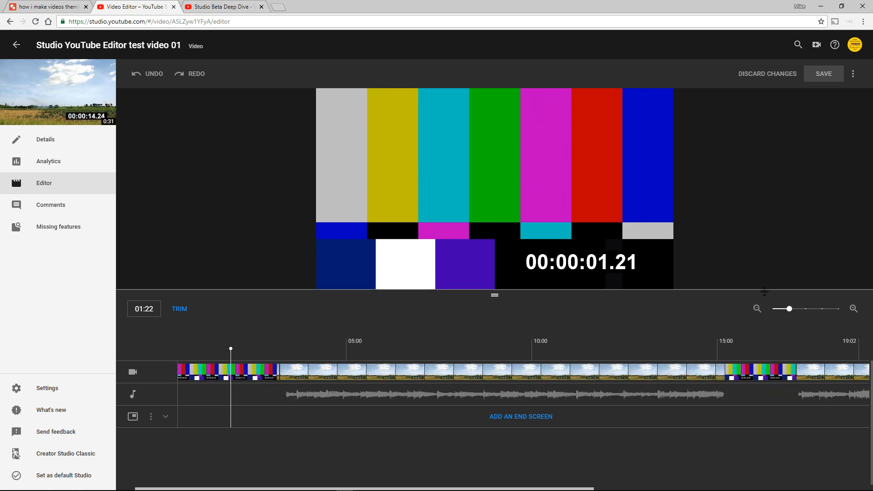
mouse_move(839, 324)
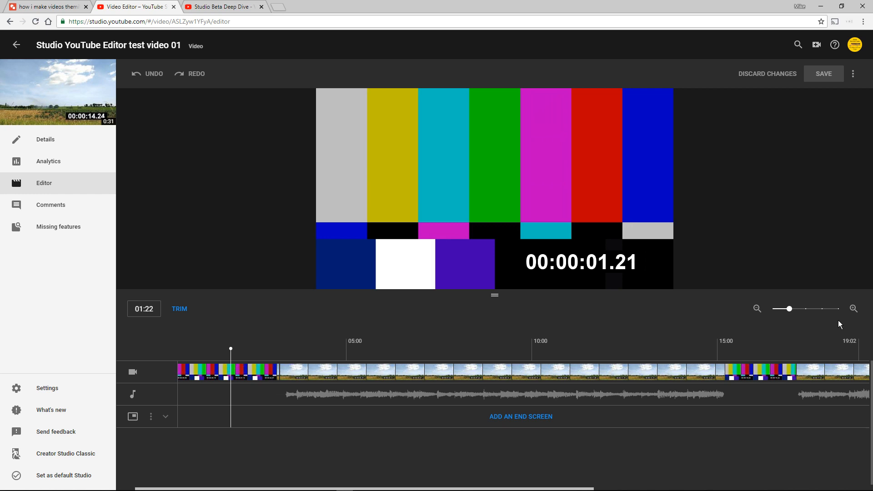
mouse_move(795, 332)
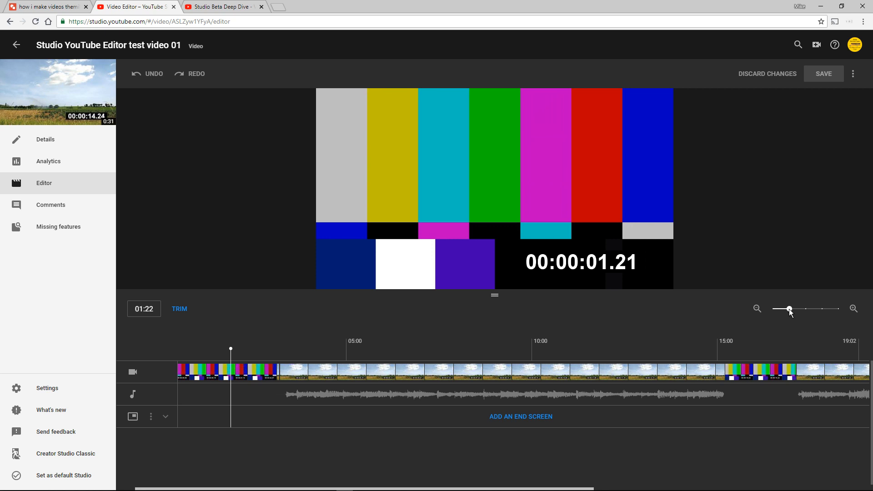
left_click_drag(788, 309, 833, 309)
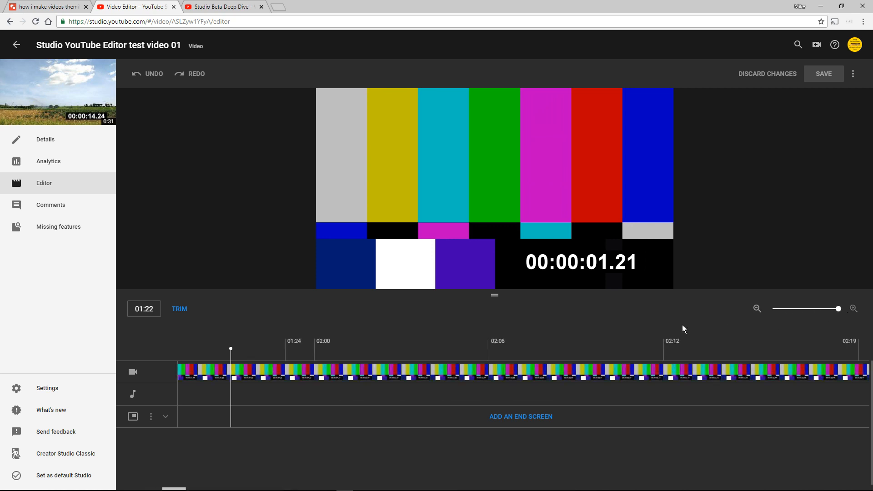
mouse_move(166, 329)
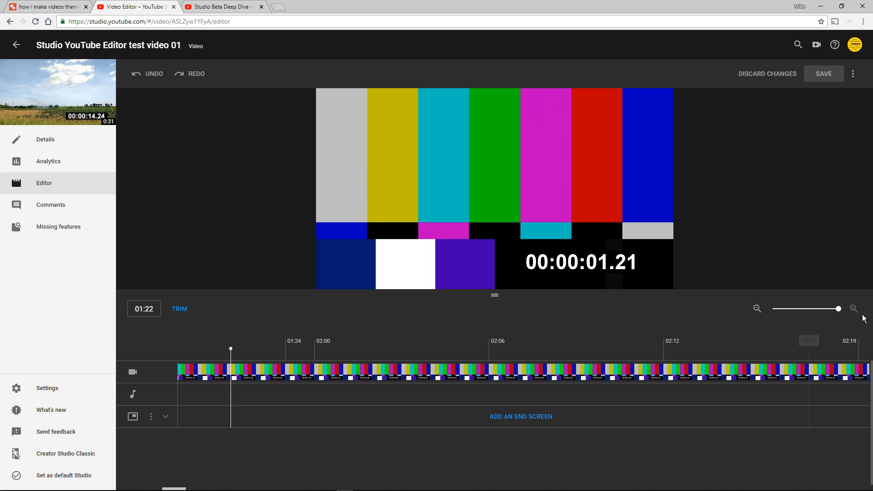
left_click_drag(838, 308, 804, 308)
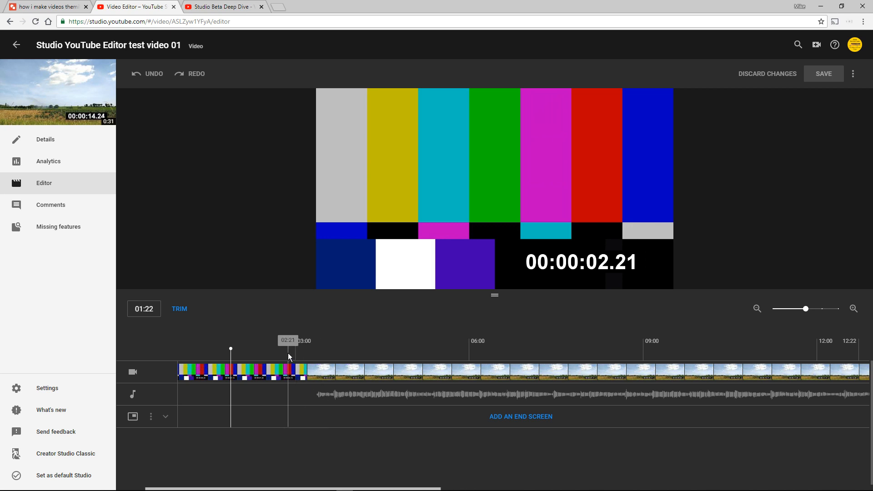
left_click(287, 356)
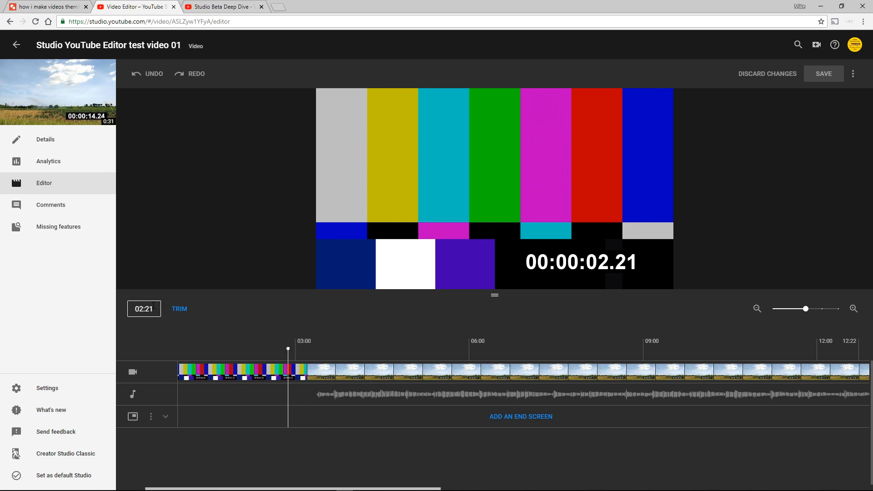
mouse_move(144, 309)
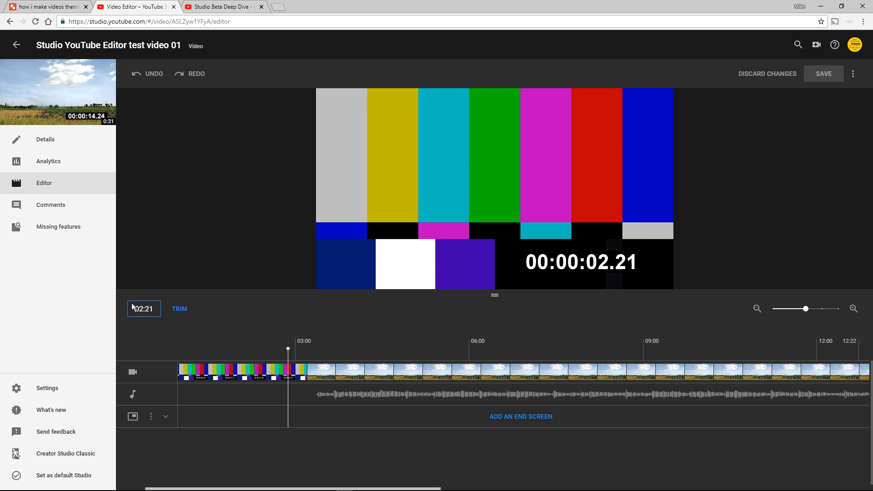
left_click(144, 309)
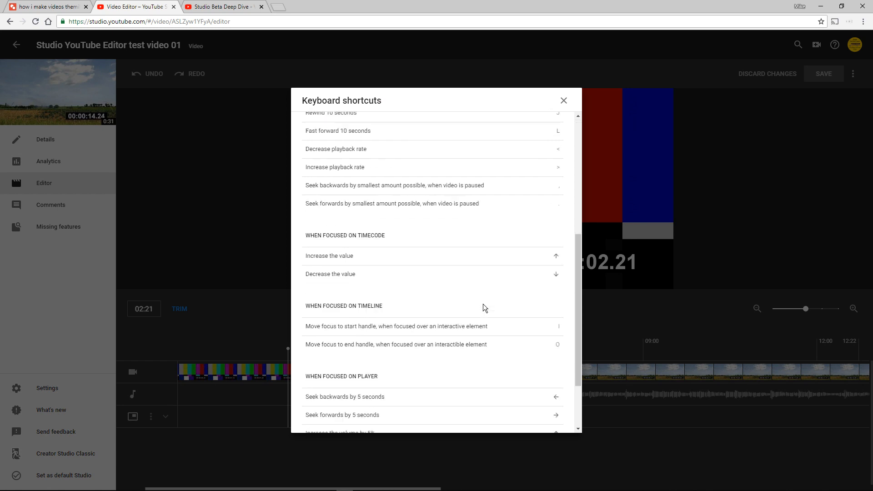
mouse_move(480, 306)
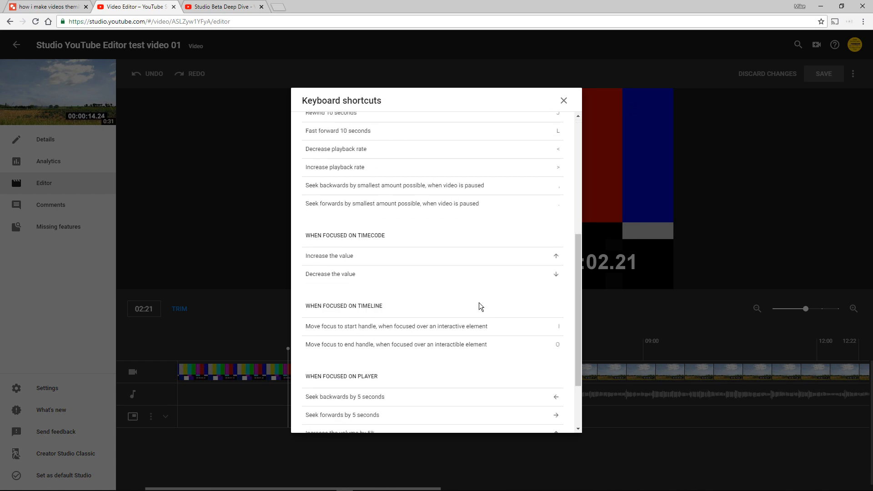
scroll("down", 3)
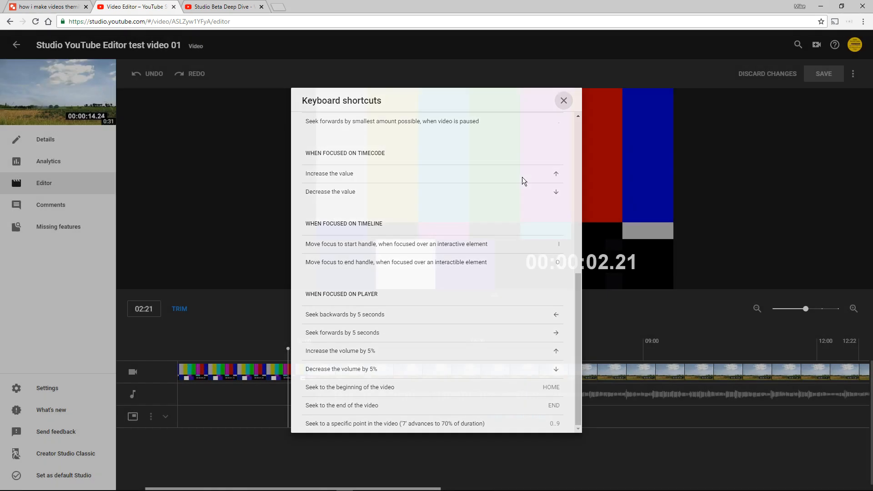
left_click(563, 100)
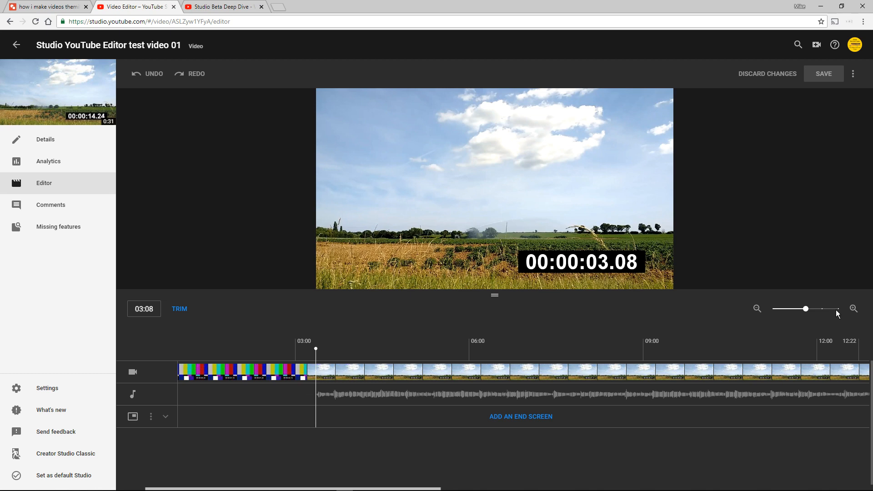
Step: Zoom the timeline in and out, then move the playhead back to about 03:02
left_click_drag(805, 308, 821, 308)
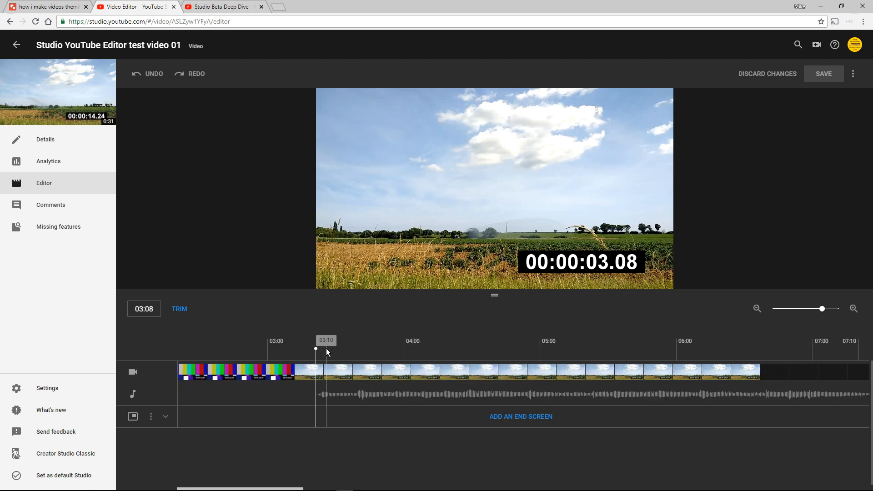
left_click_drag(820, 308, 805, 308)
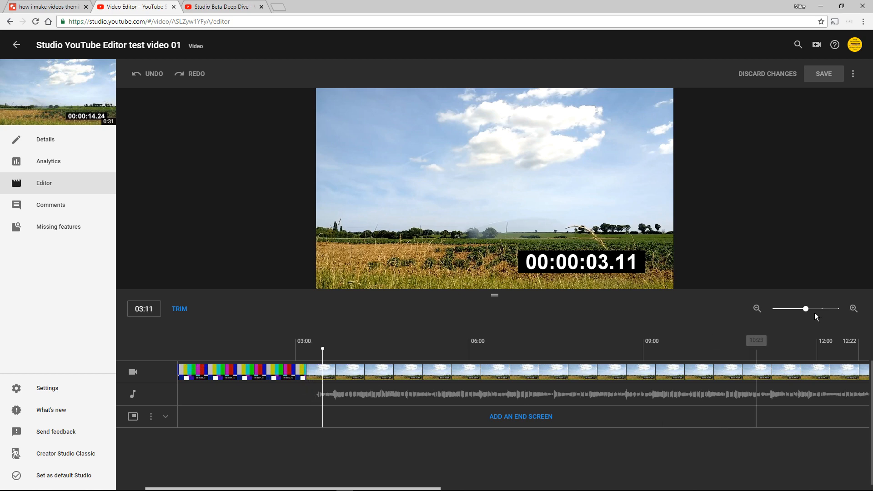
left_click_drag(805, 308, 829, 308)
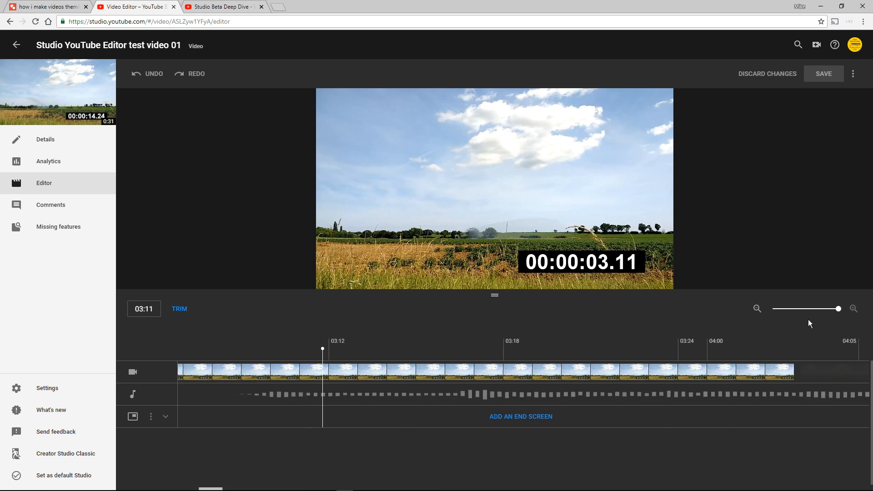
left_click_drag(322, 349, 212, 349)
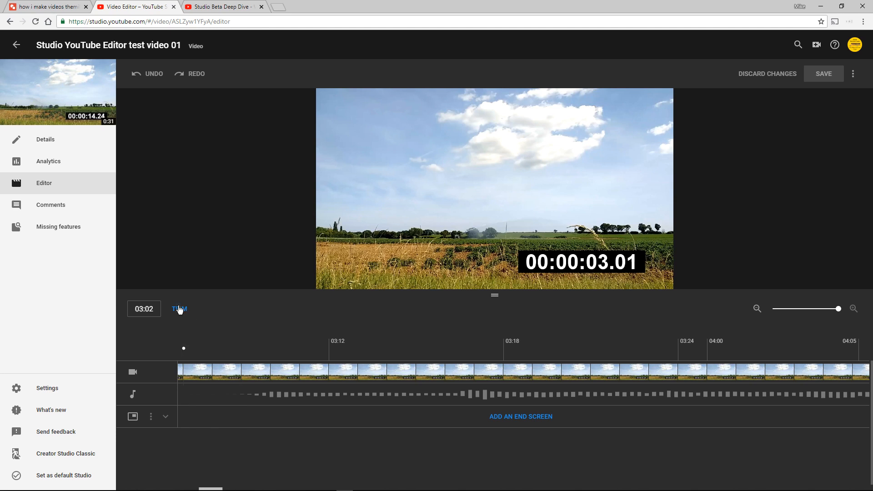
Step: Start trimming, add a split at the playhead, then place the playhead near 15:23
left_click(179, 309)
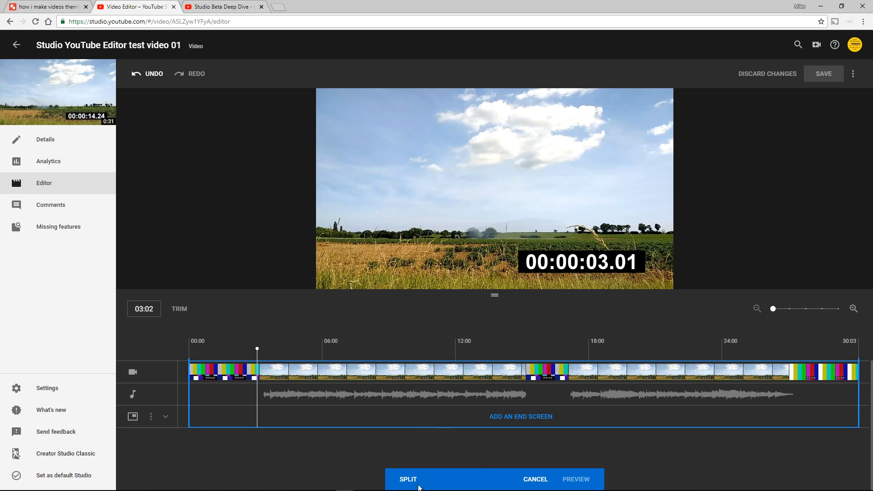
left_click(408, 478)
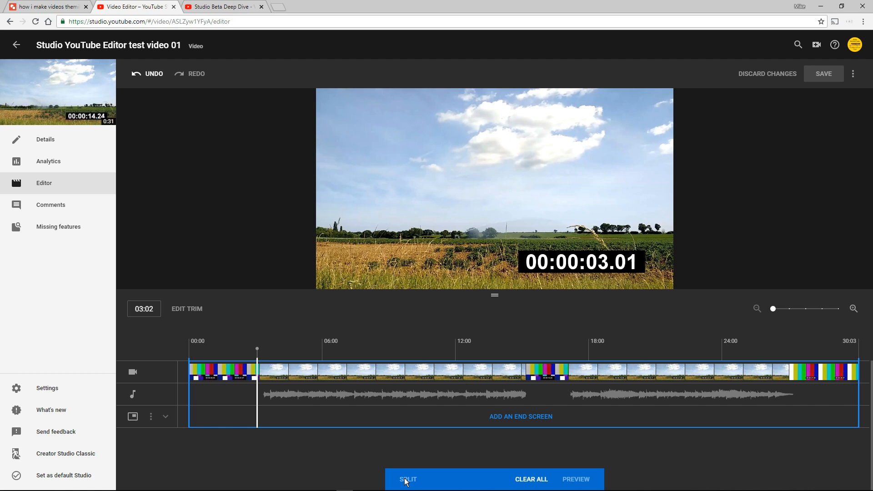
mouse_move(576, 480)
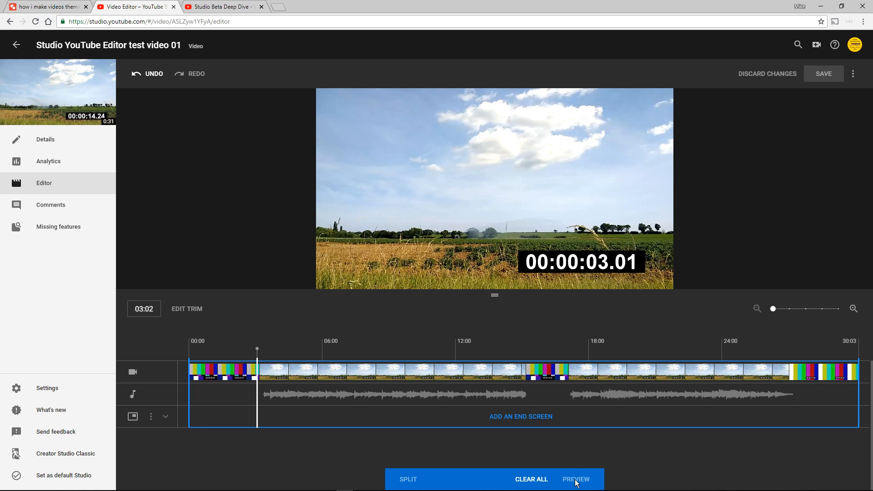
mouse_move(575, 471)
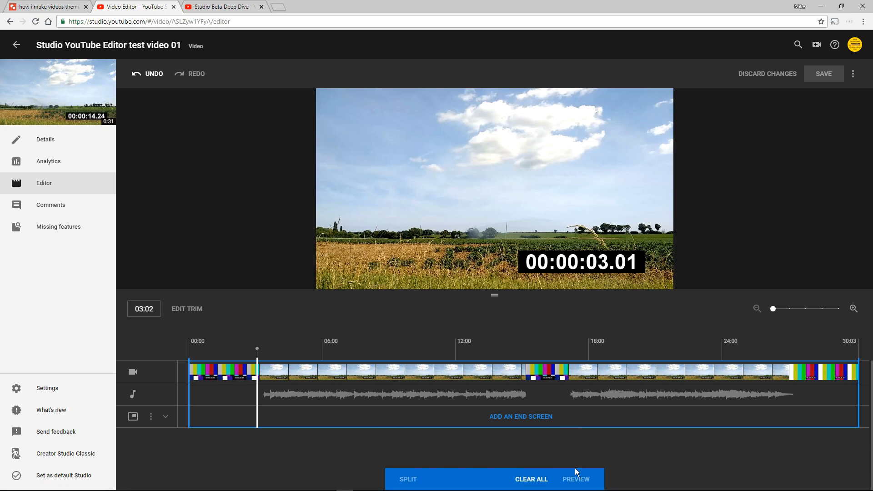
mouse_move(571, 465)
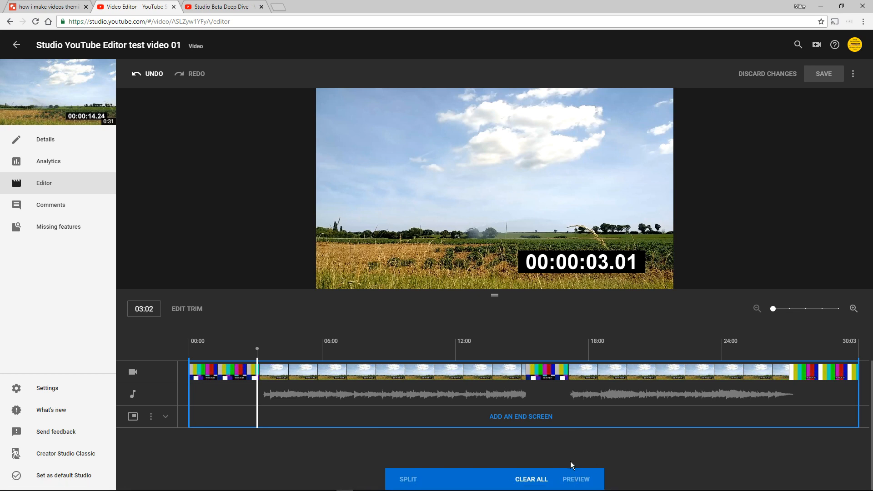
mouse_move(576, 488)
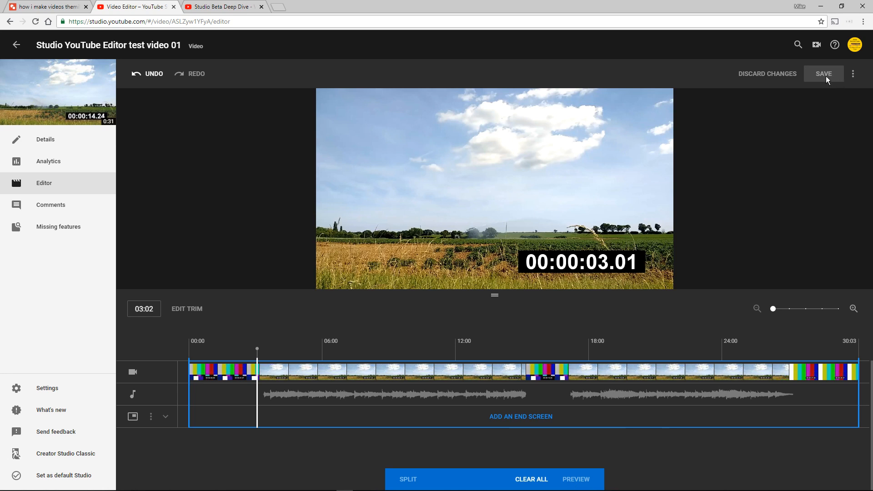
mouse_move(581, 319)
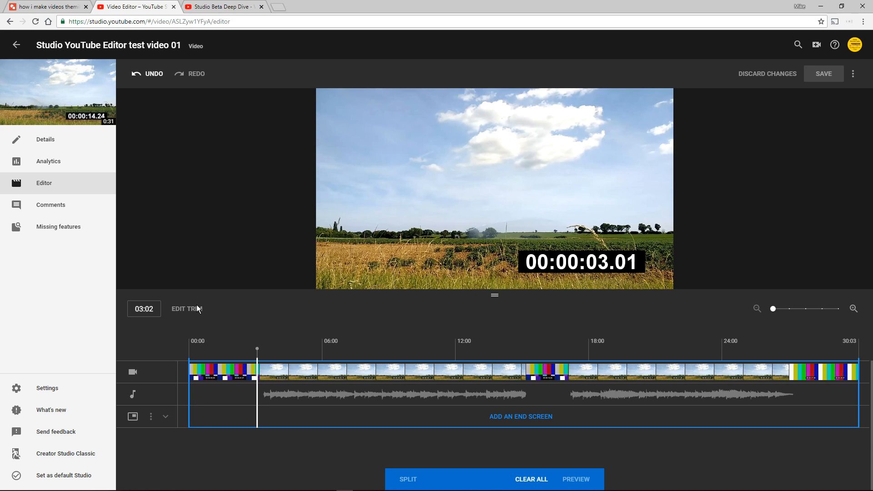
mouse_move(543, 378)
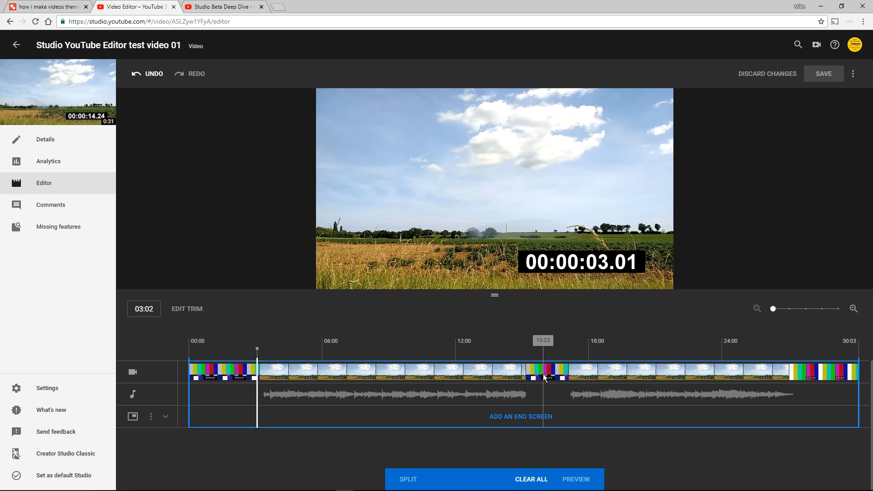
left_click(543, 372)
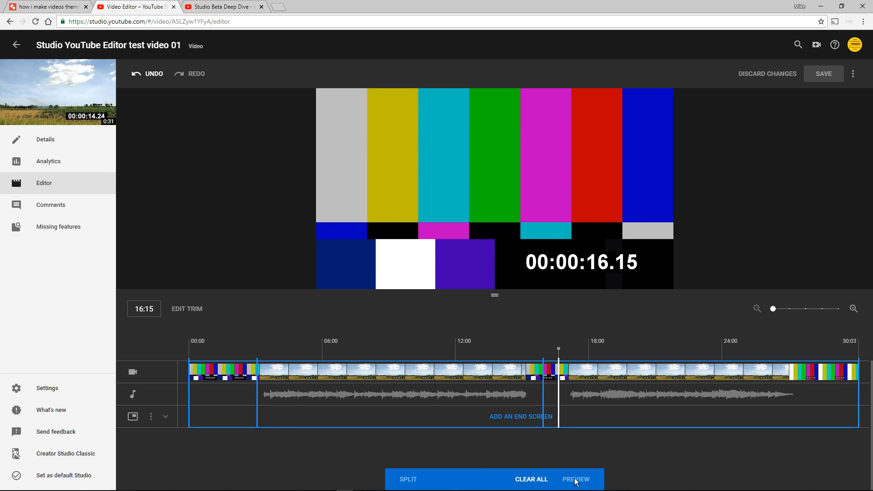
mouse_move(576, 482)
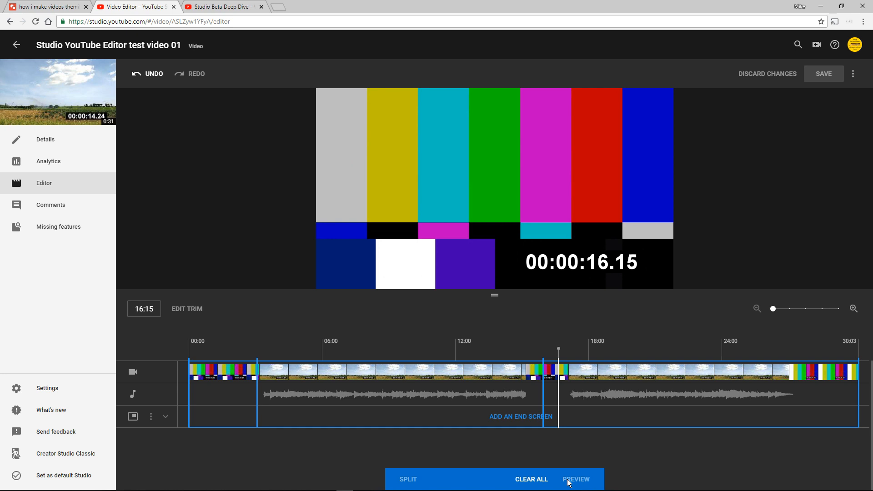
mouse_move(410, 481)
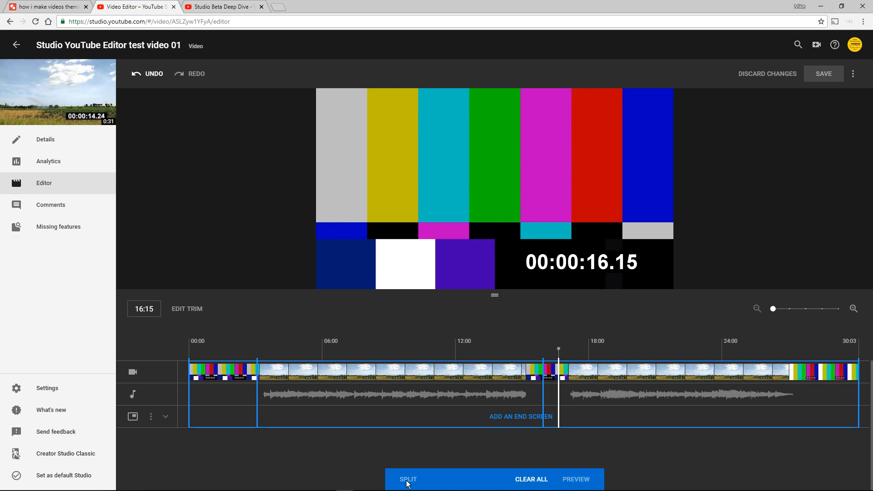
mouse_move(555, 405)
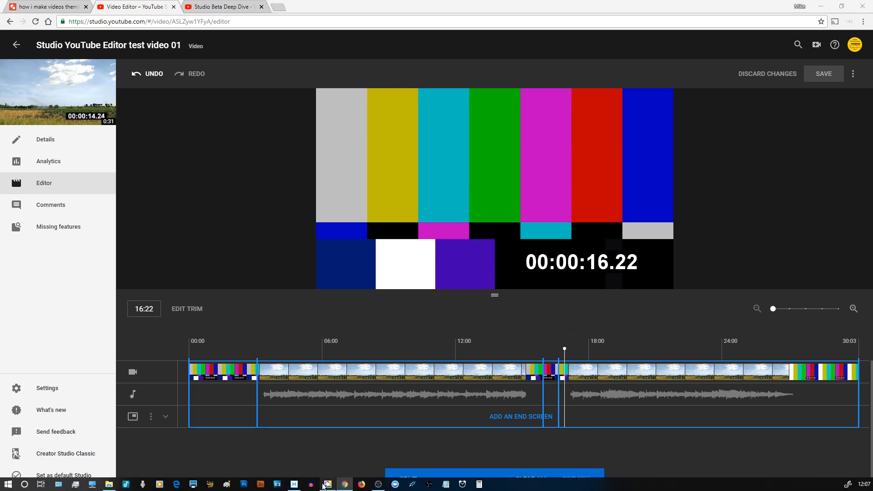
left_click(328, 483)
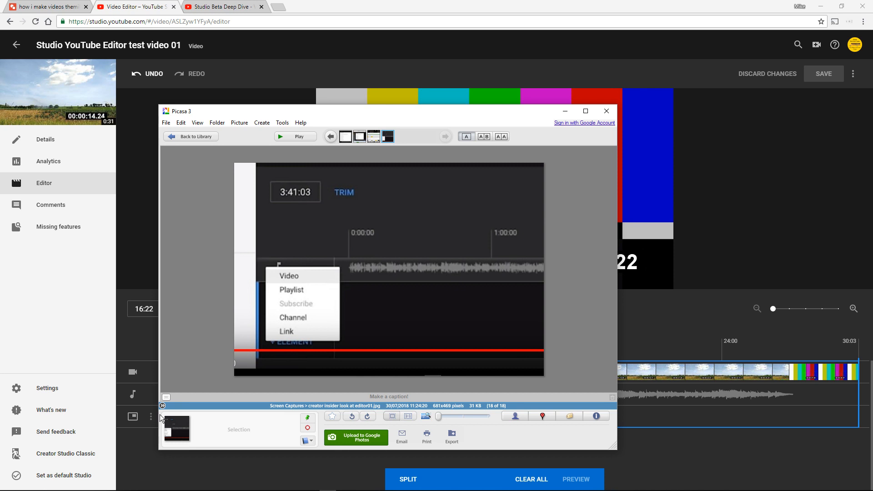
left_click(606, 111)
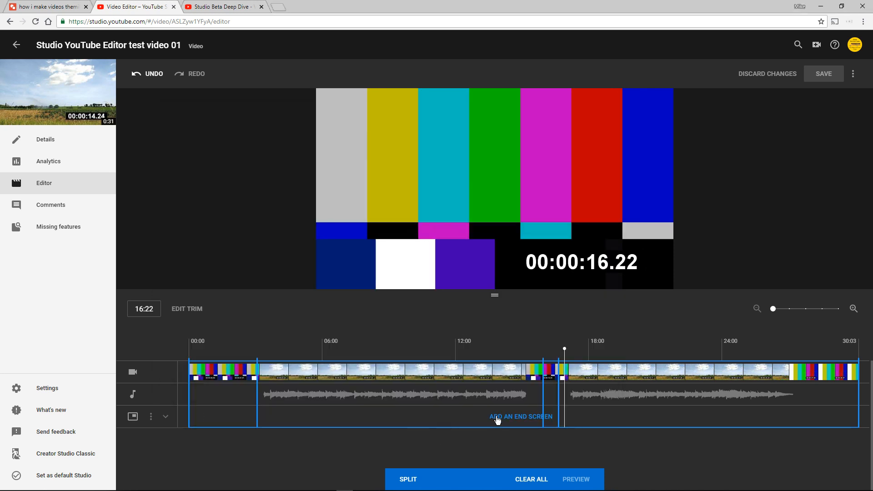
left_click(520, 416)
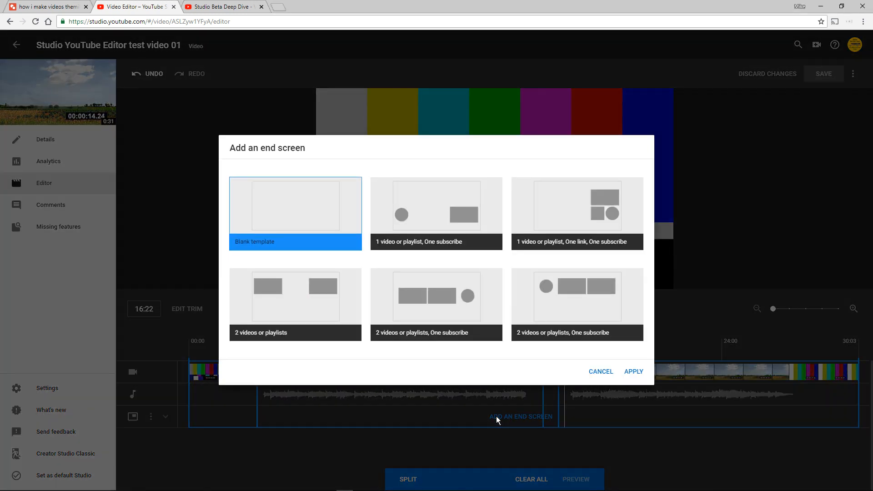
left_click(457, 204)
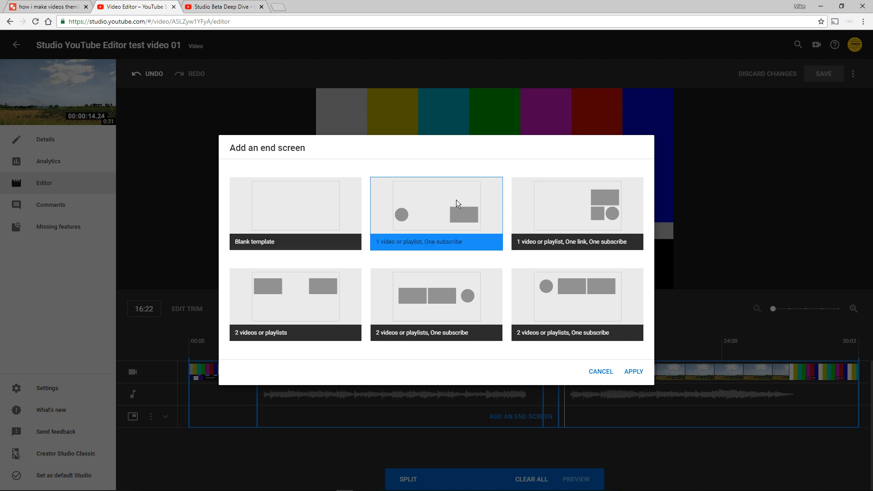
mouse_move(470, 302)
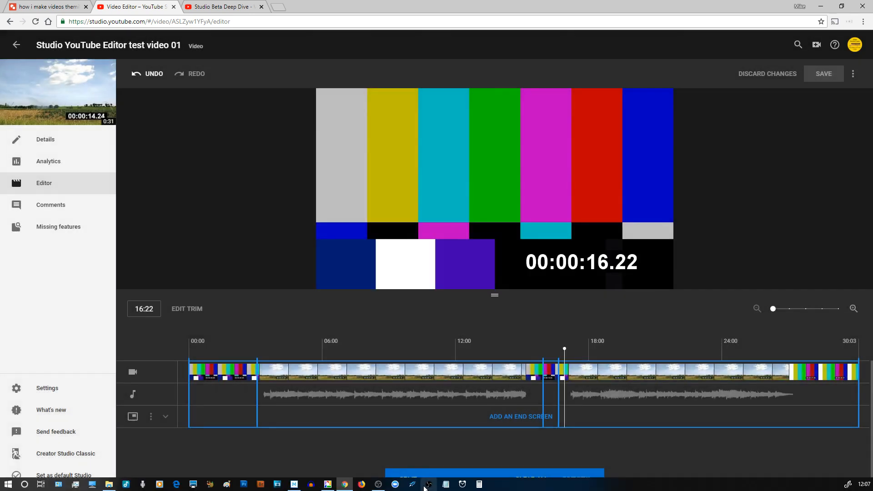
mouse_move(328, 483)
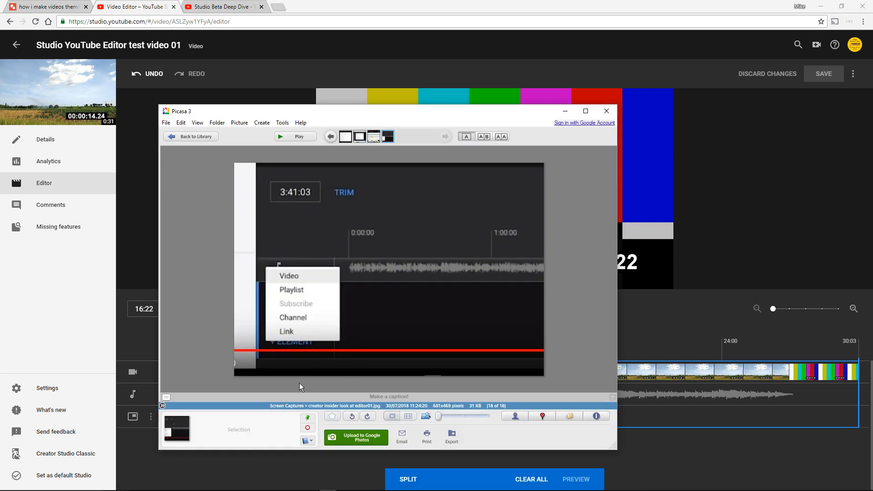
mouse_move(298, 320)
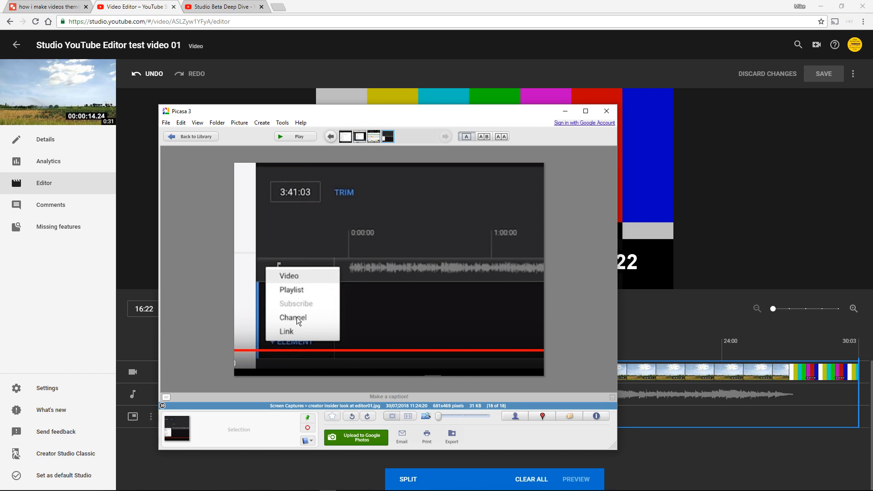
mouse_move(288, 335)
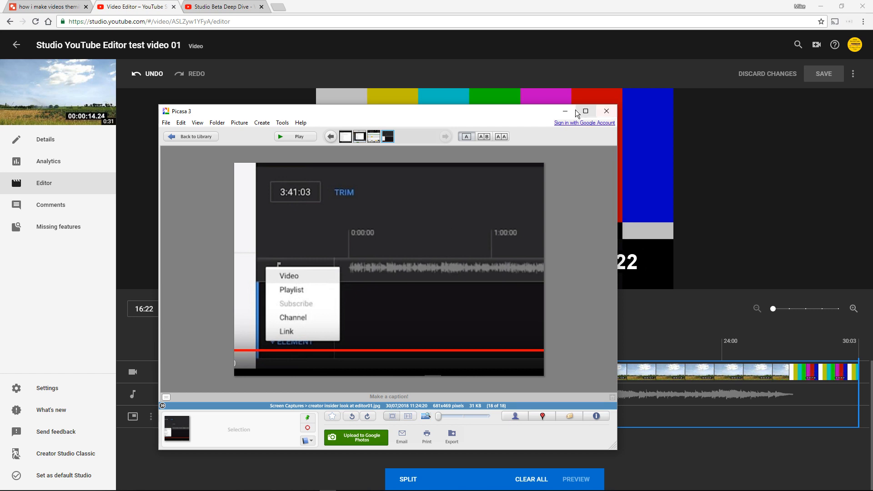
left_click(606, 111)
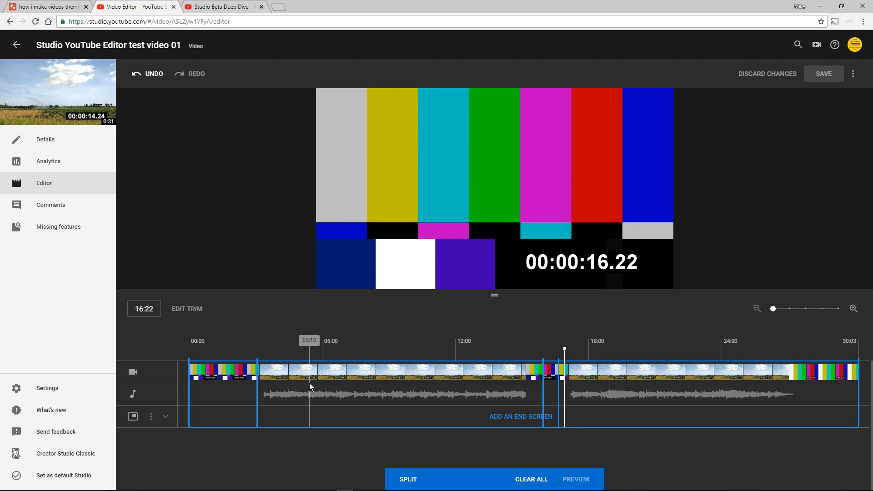
left_click(274, 354)
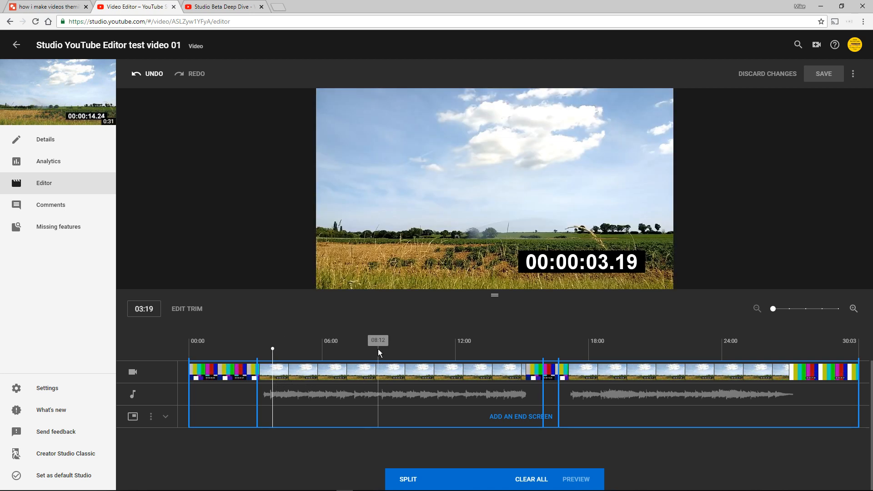
left_click(696, 345)
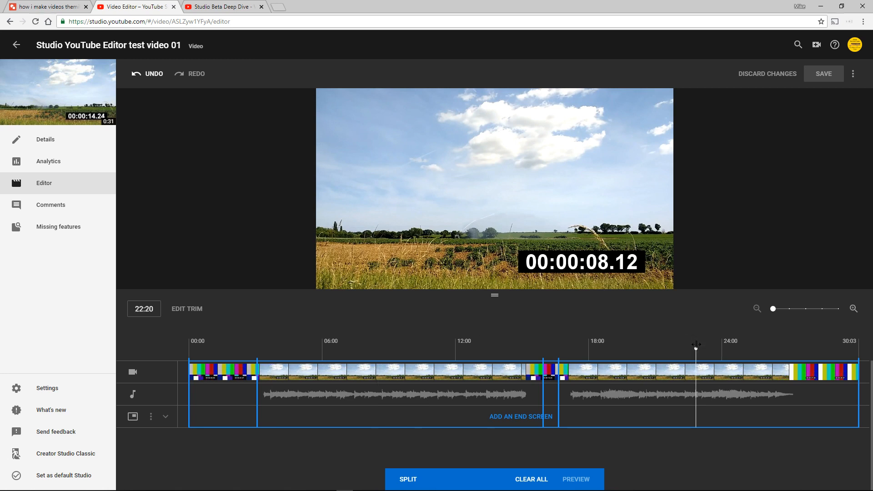
left_click(646, 361)
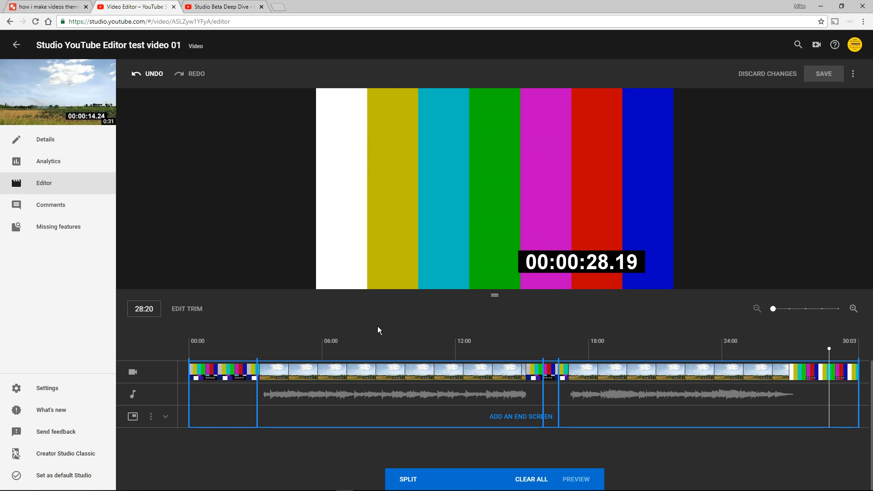
left_click(46, 7)
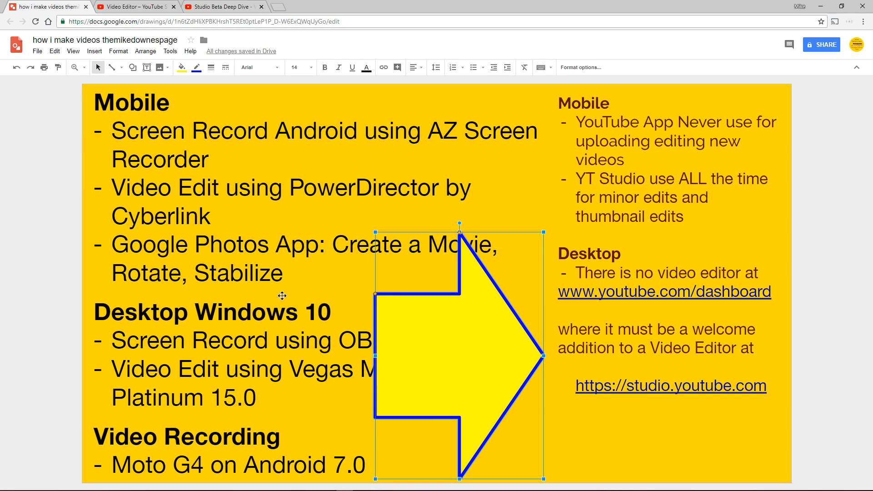
Step: Leave the yellow arrow partly off the page's left edge, then switch to the Studio Beta Deep Dive video
left_click_drag(459, 351, 47, 170)
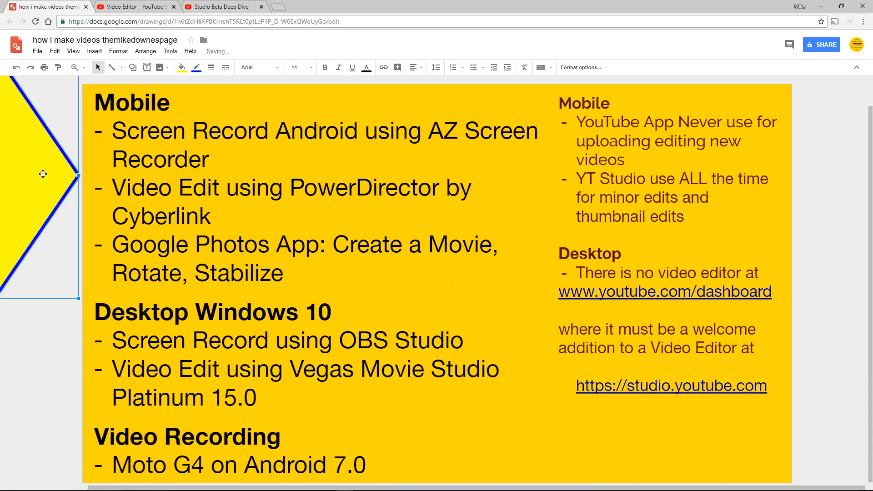
left_click_drag(43, 174, 124, 197)
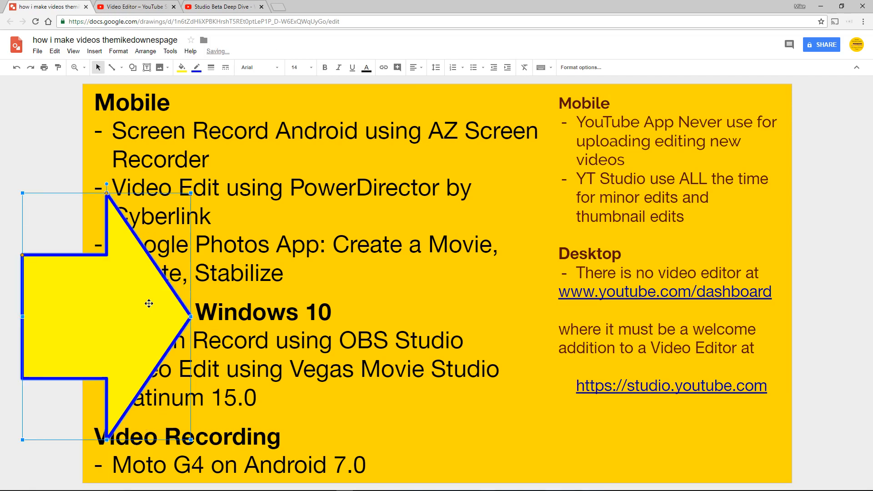
left_click_drag(149, 304, 108, 256)
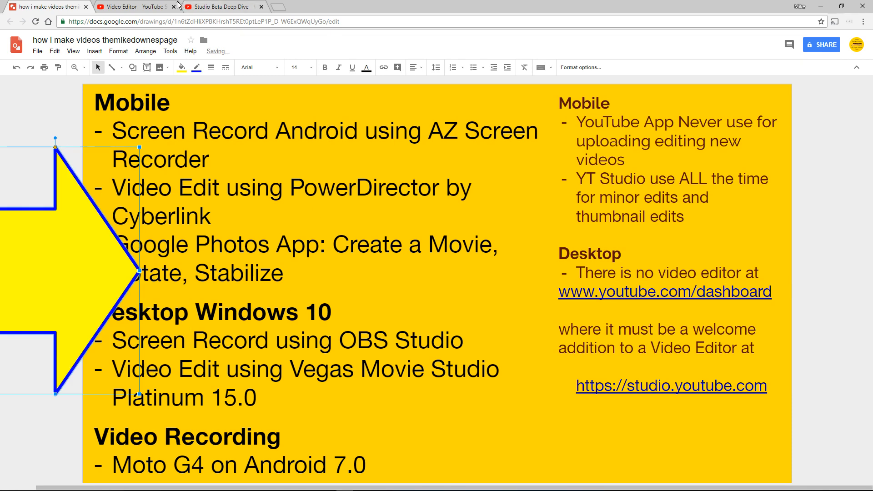
left_click(229, 6)
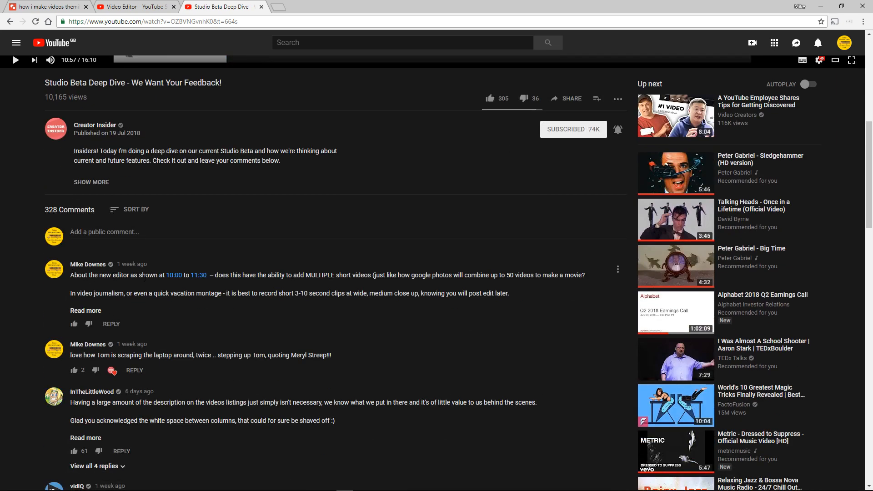
mouse_move(211, 285)
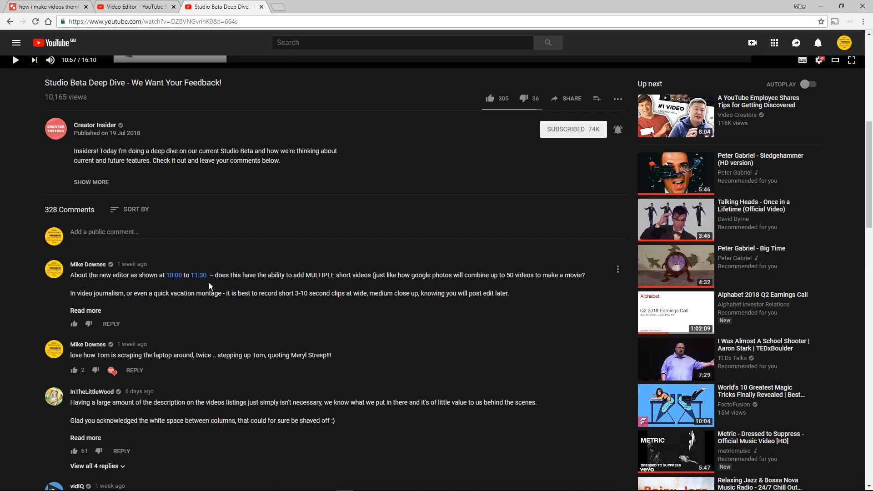